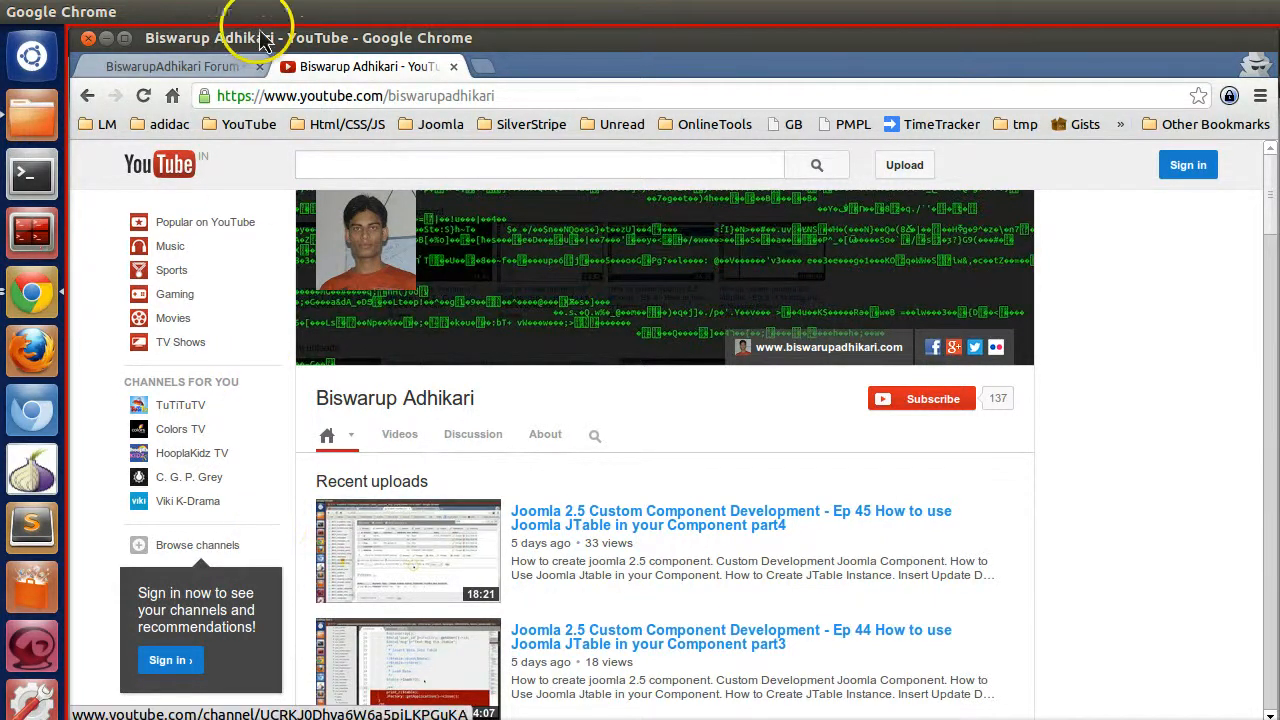
- View the forum topic 'HOw To make custom seperate Pages'
click(180, 68)
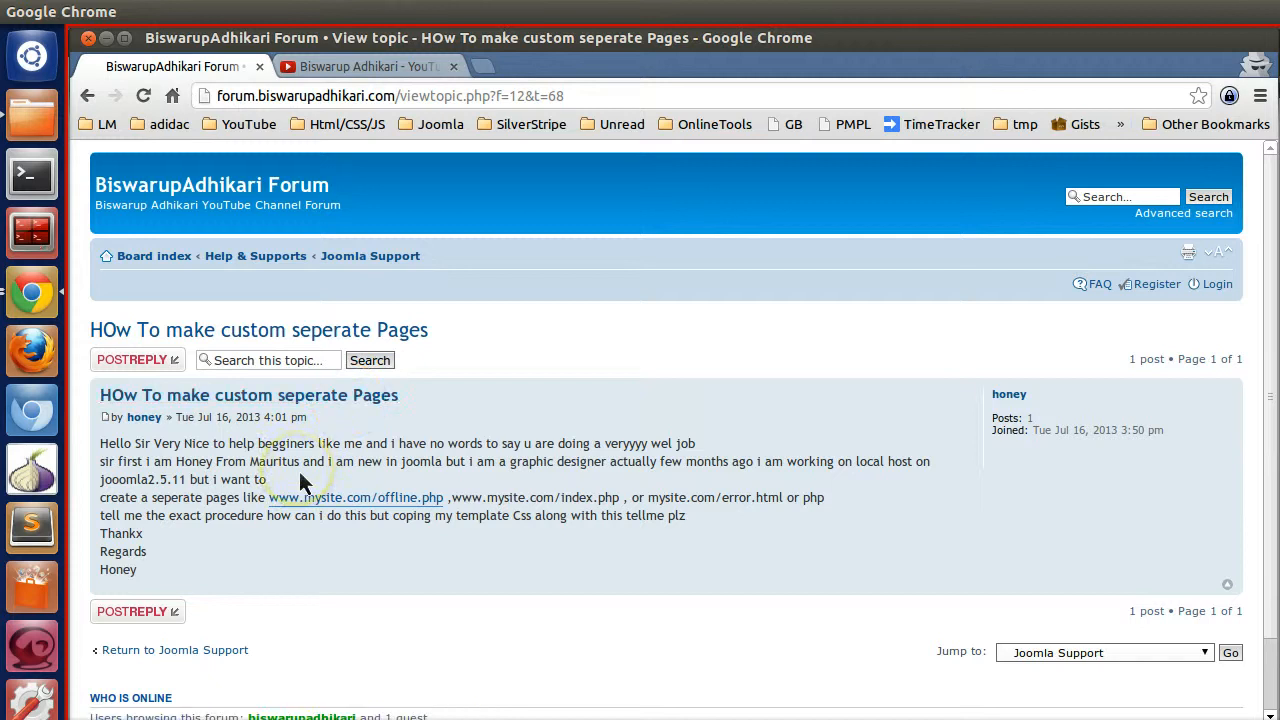
mouse_move(340, 478)
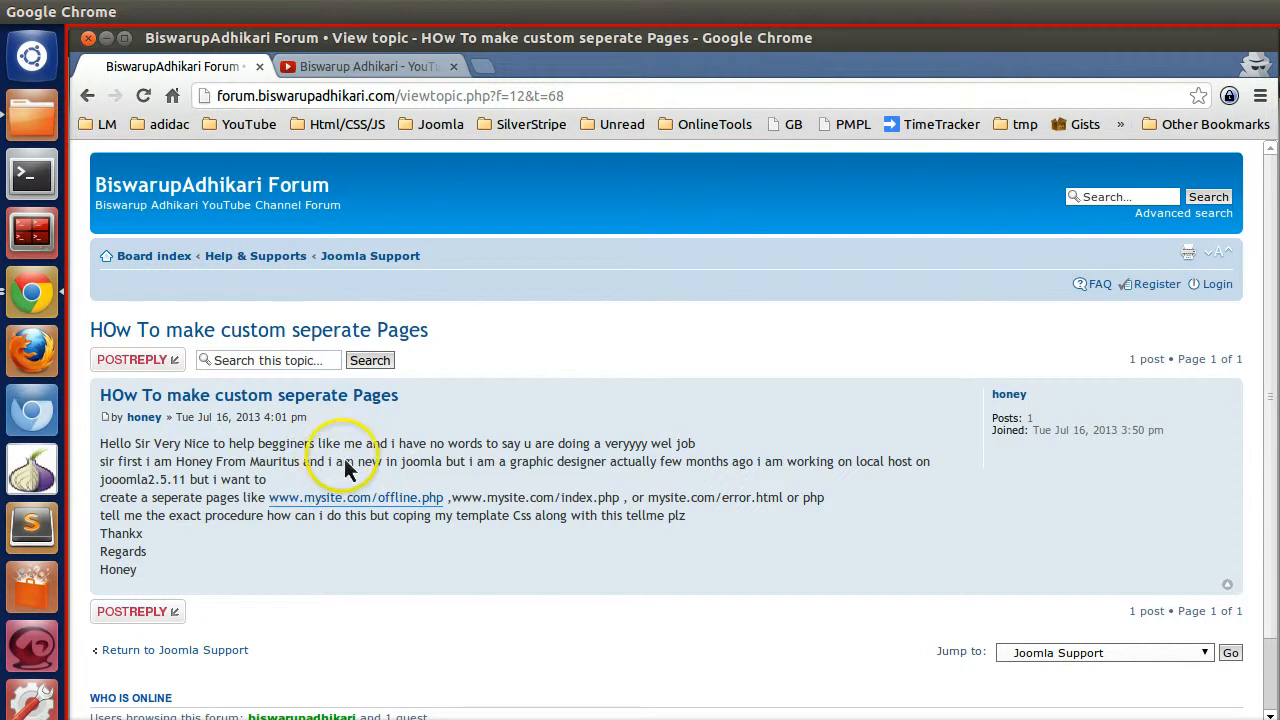
mouse_move(368, 468)
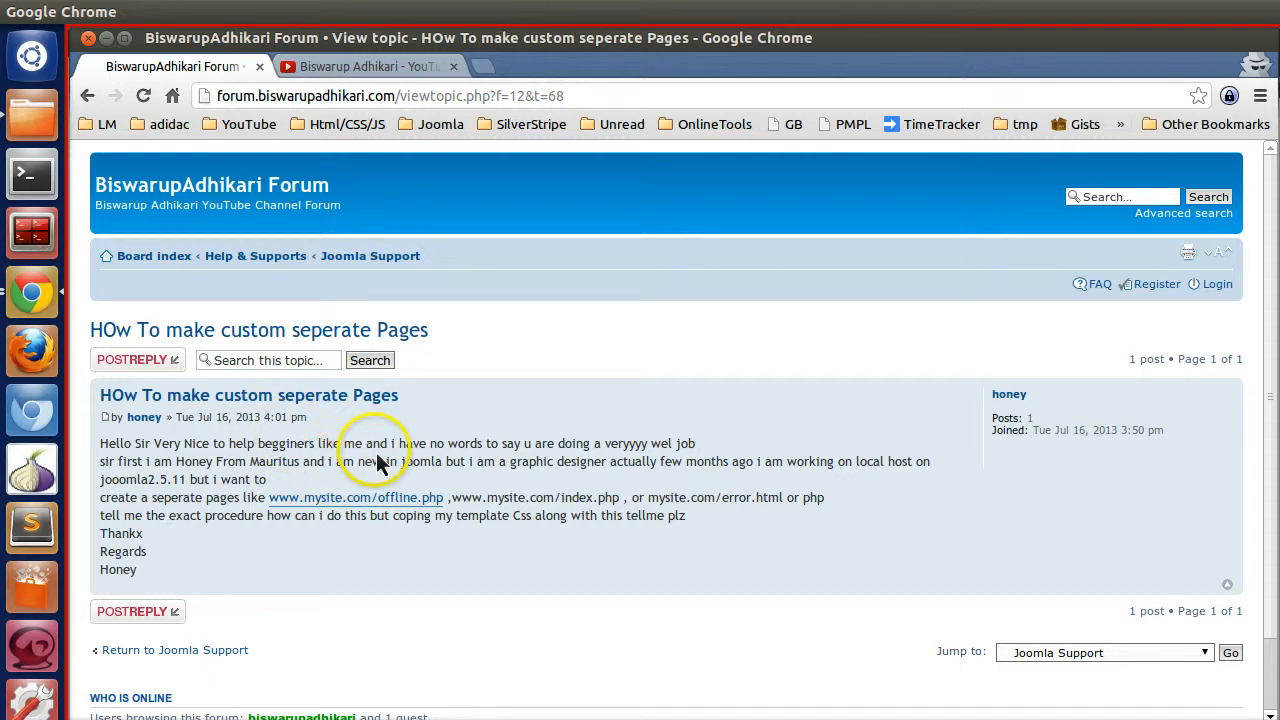
mouse_move(480, 70)
text(joomla25.dev/administrator/index.php?)
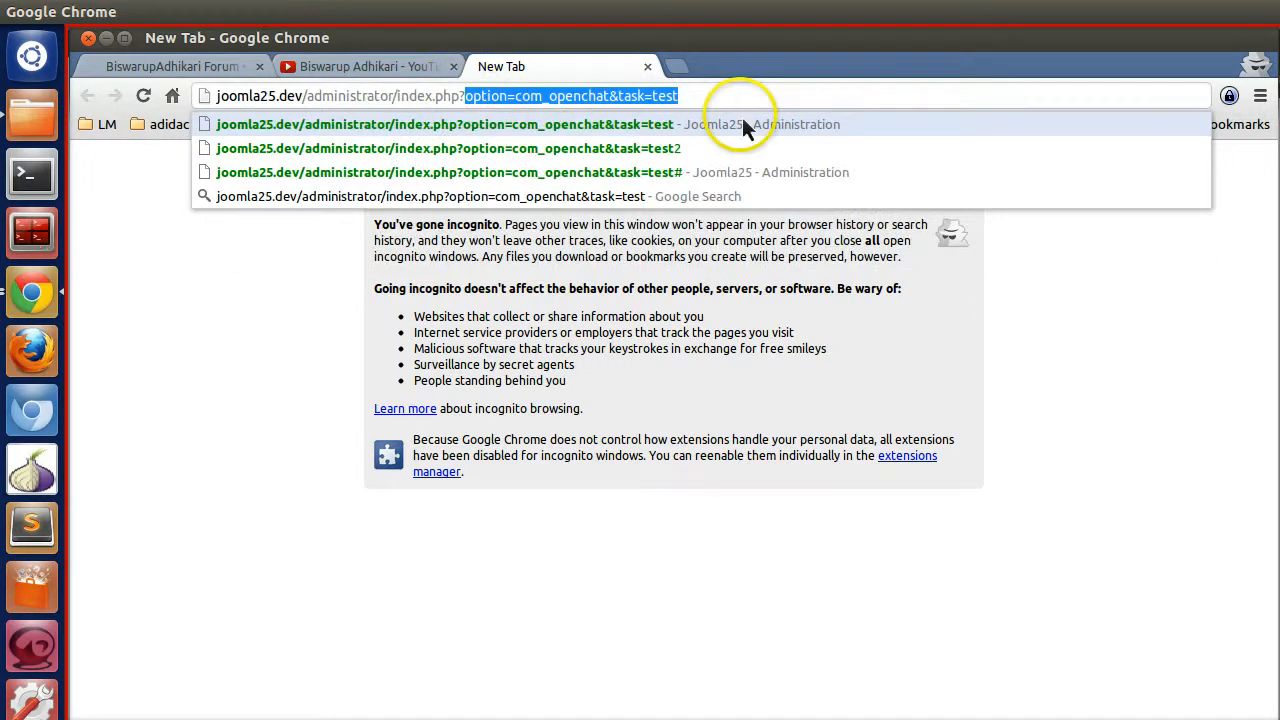
- Log in to the Joomla administrator and open the public site via View Site in another tab
click(468, 124)
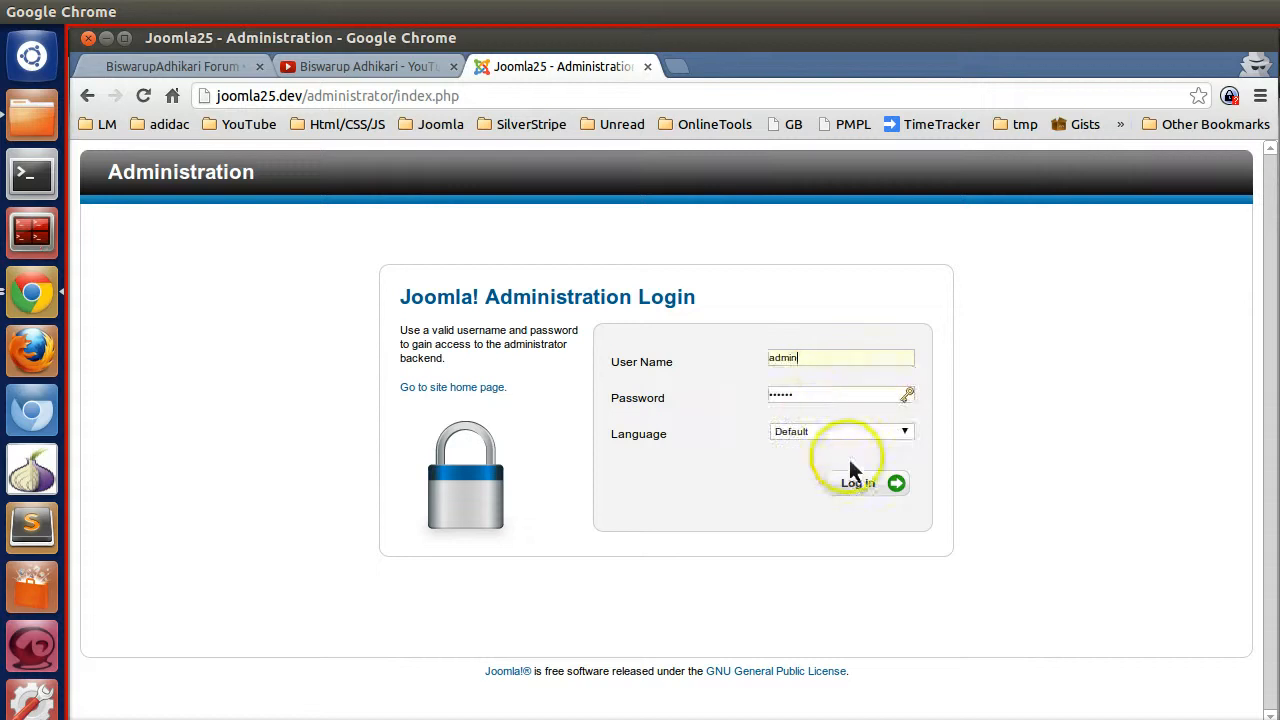
click(868, 482)
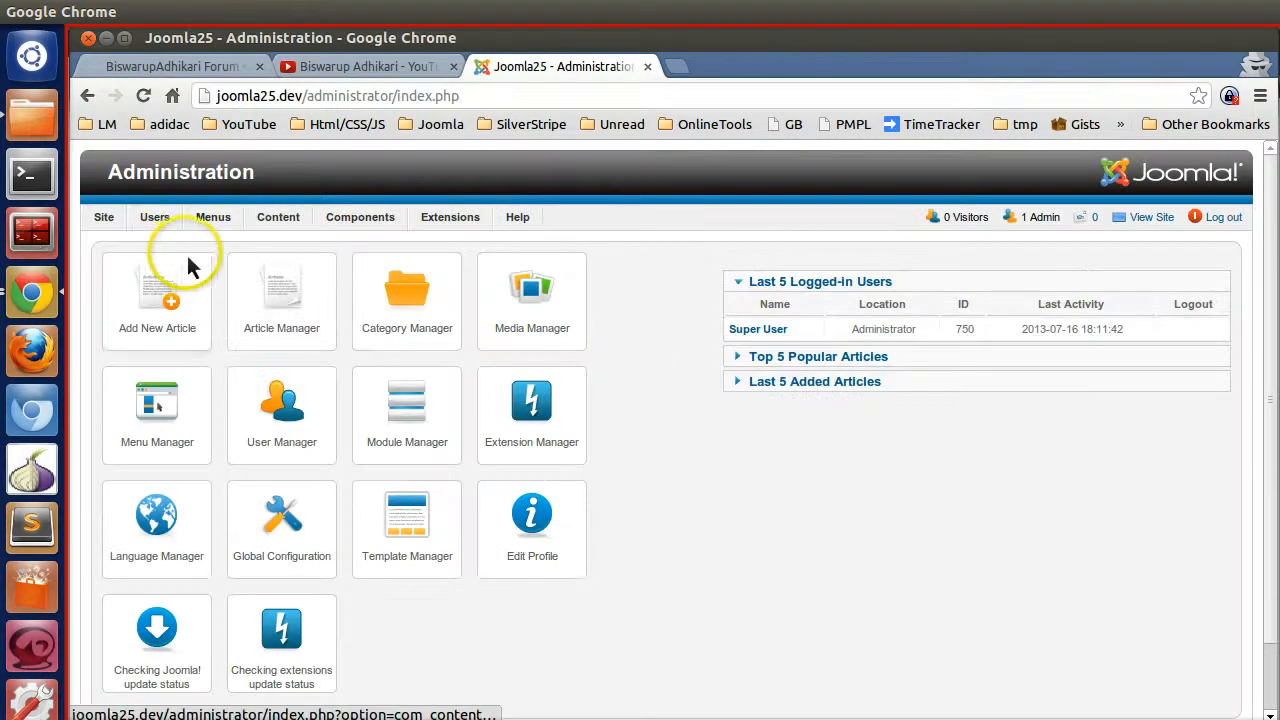
mouse_move(1152, 216)
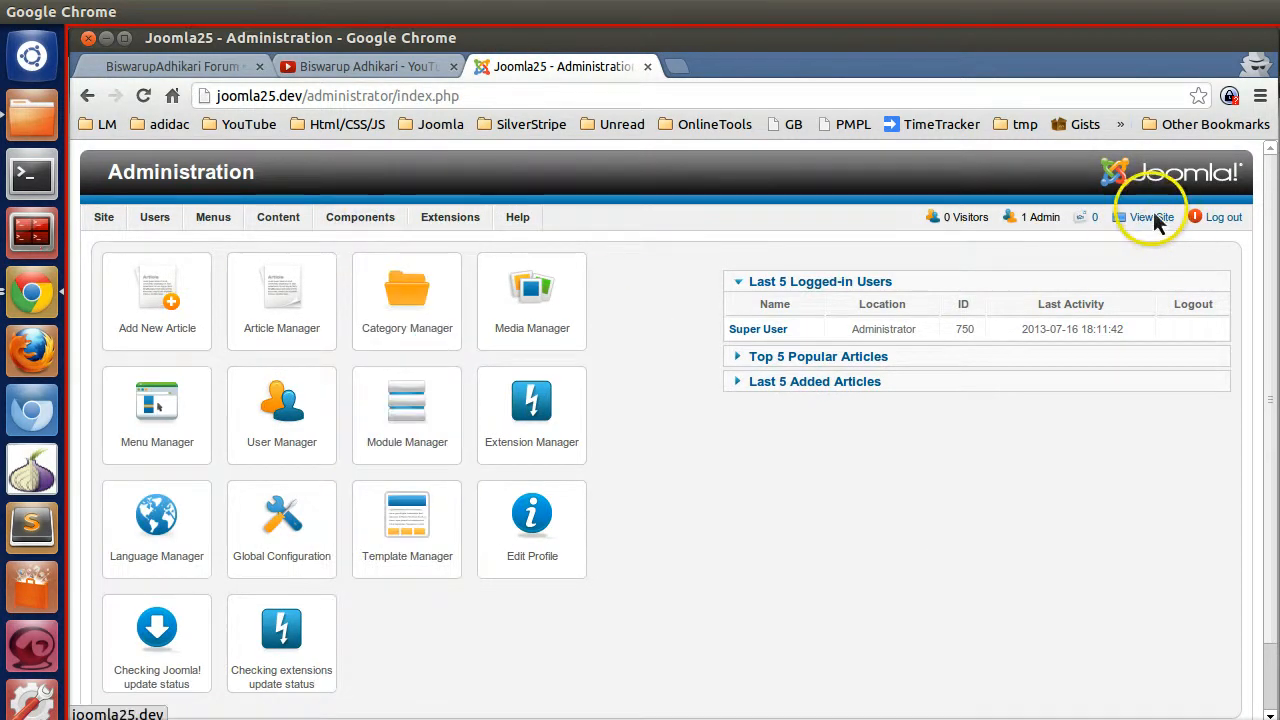
click(1152, 216)
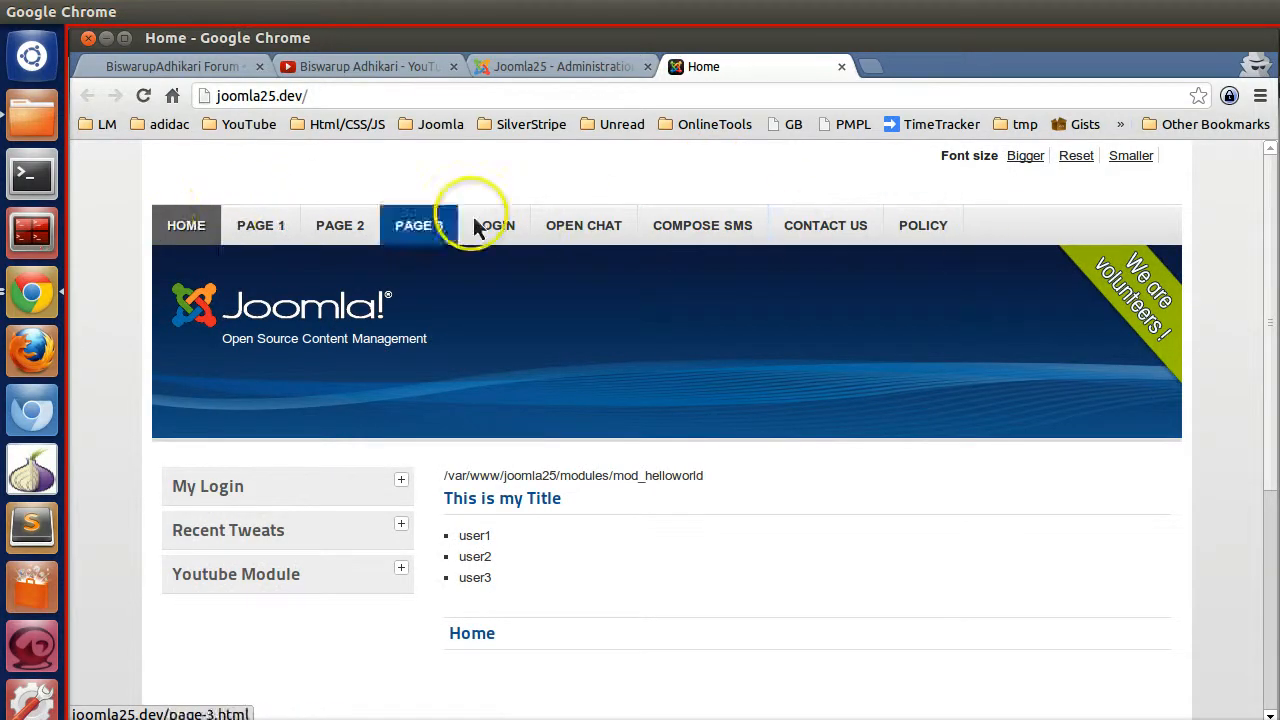
click(558, 66)
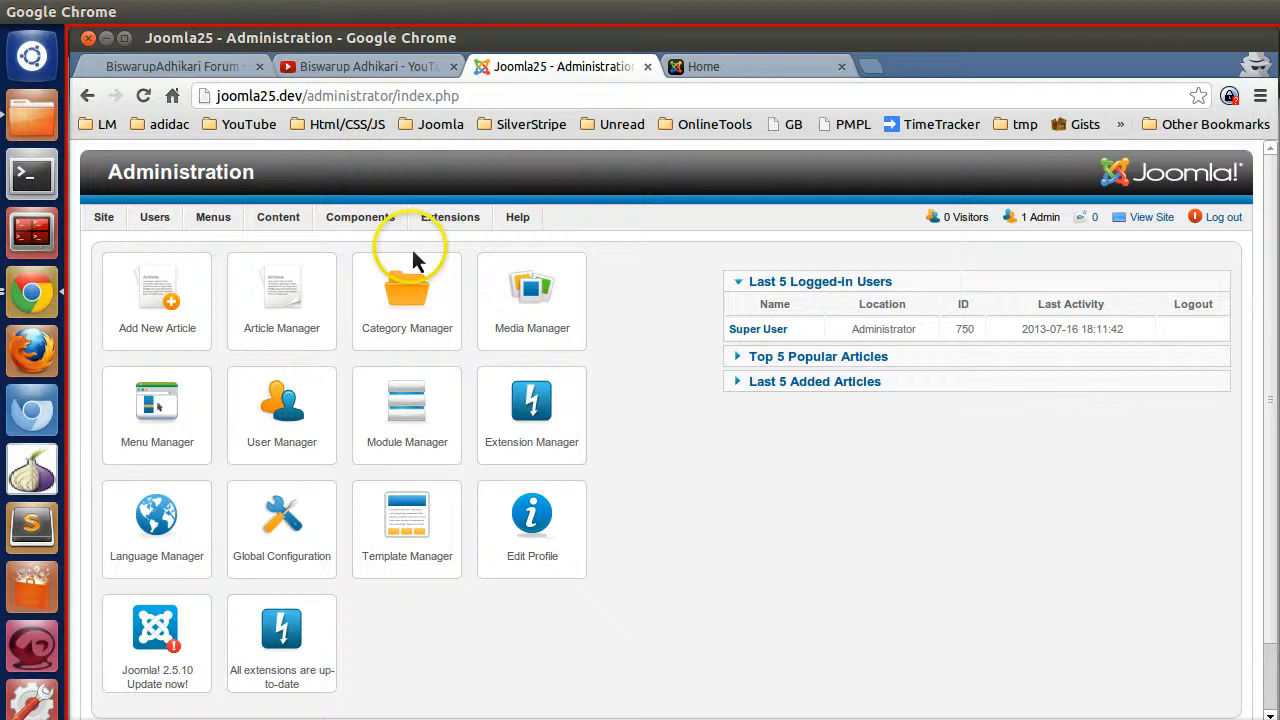
- Start a new article from Content > Article Manager titled 'Wecome to My Page'
click(278, 216)
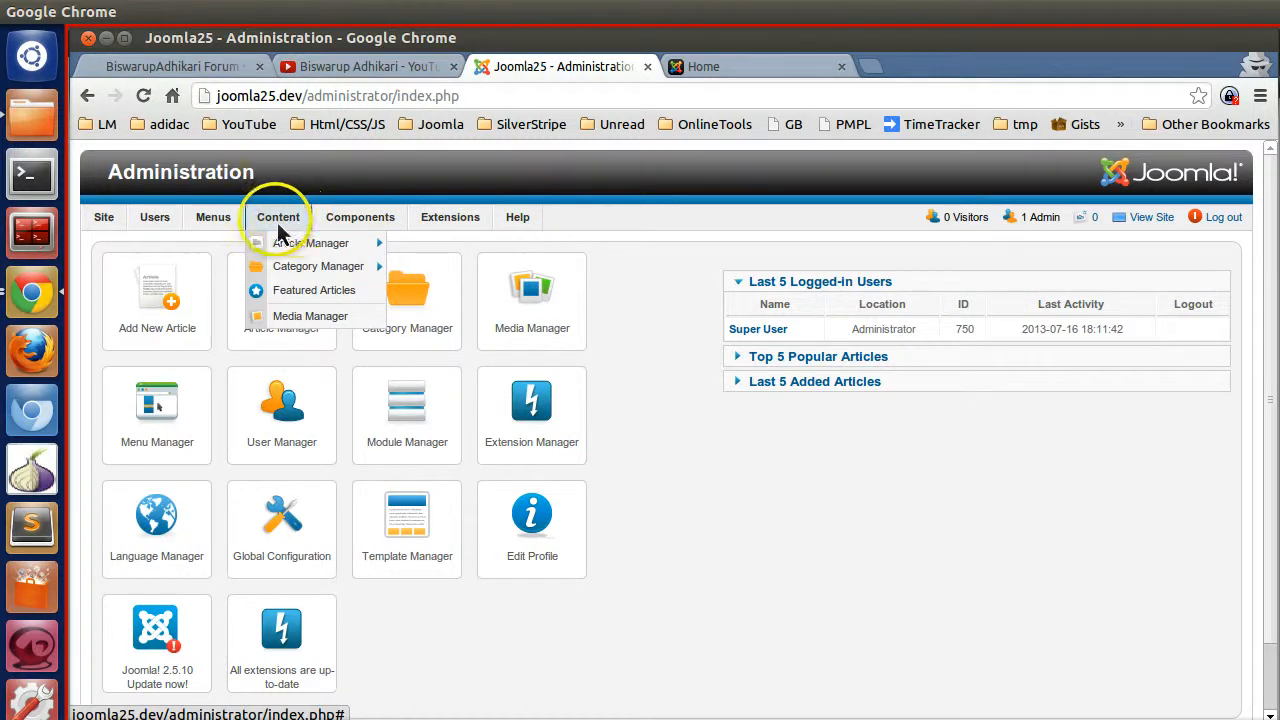
click(448, 244)
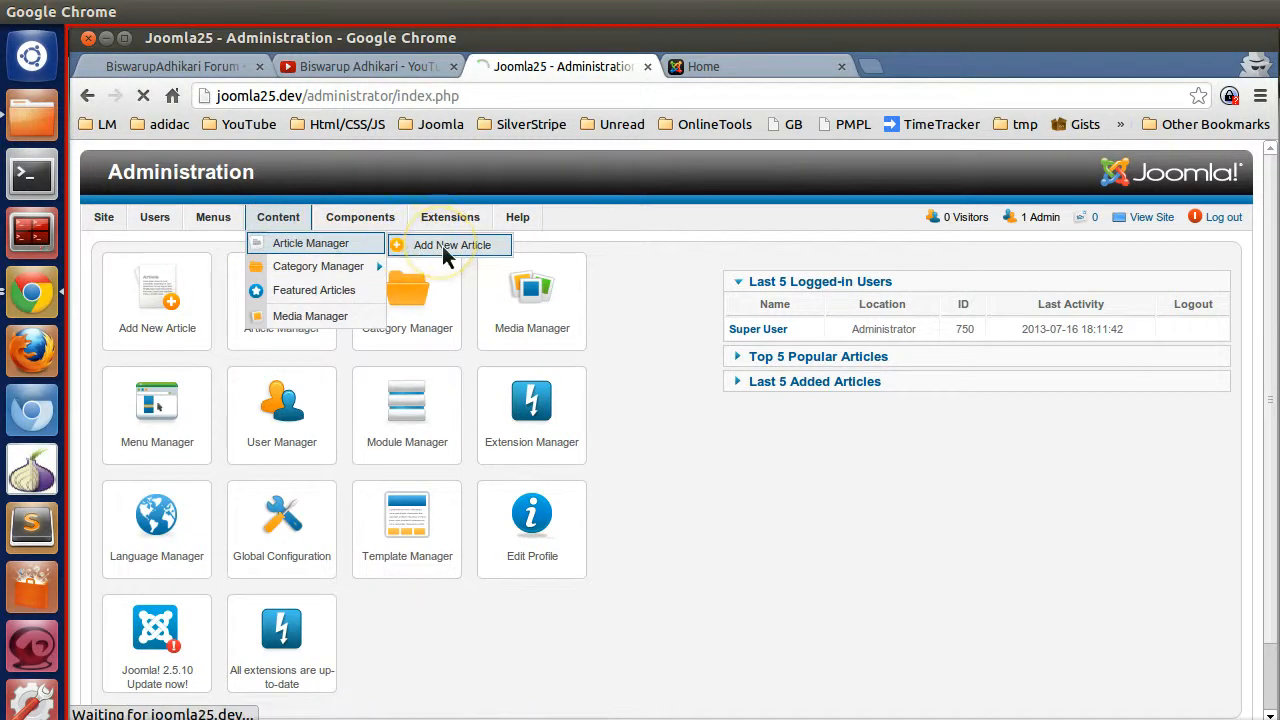
click(450, 244)
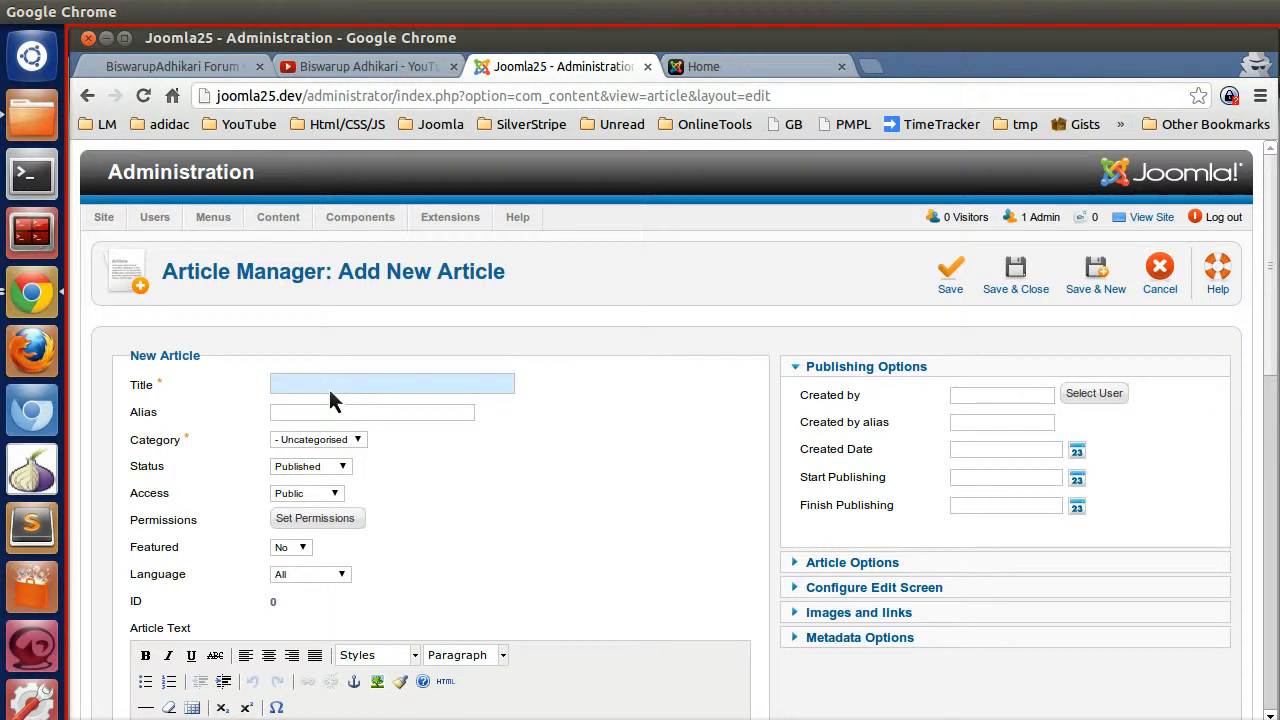
text(We)
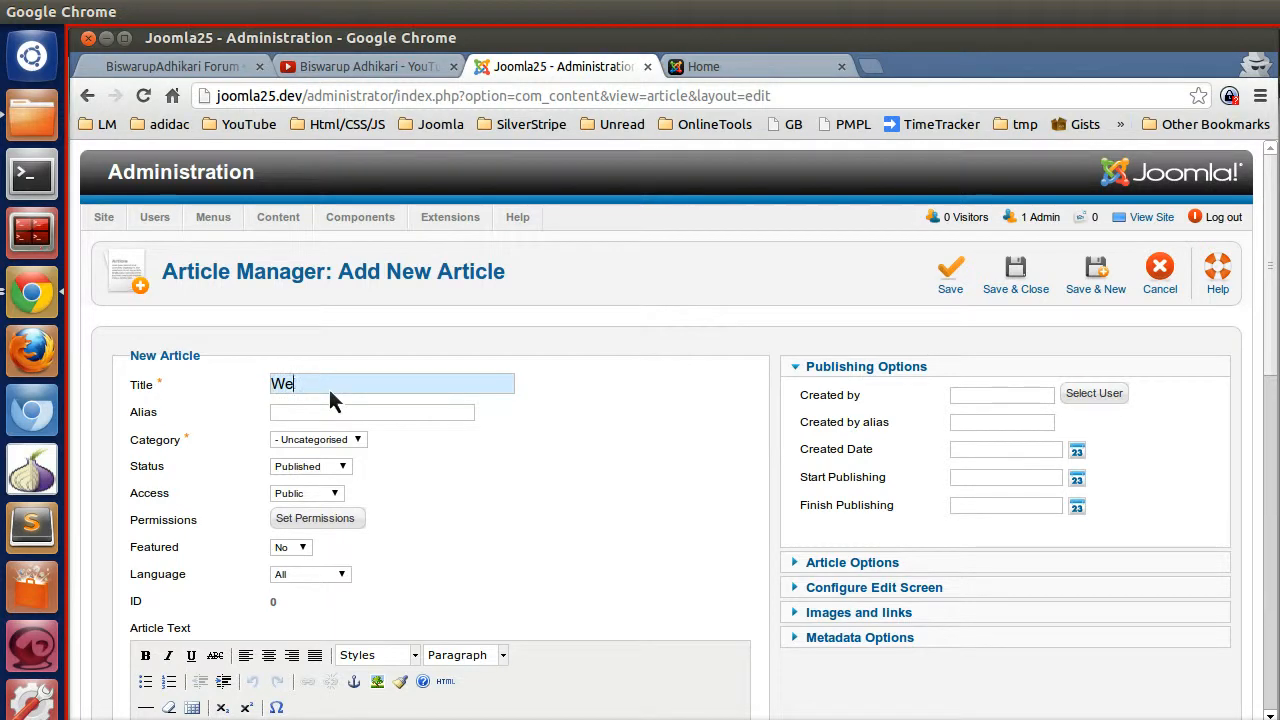
text(come to)
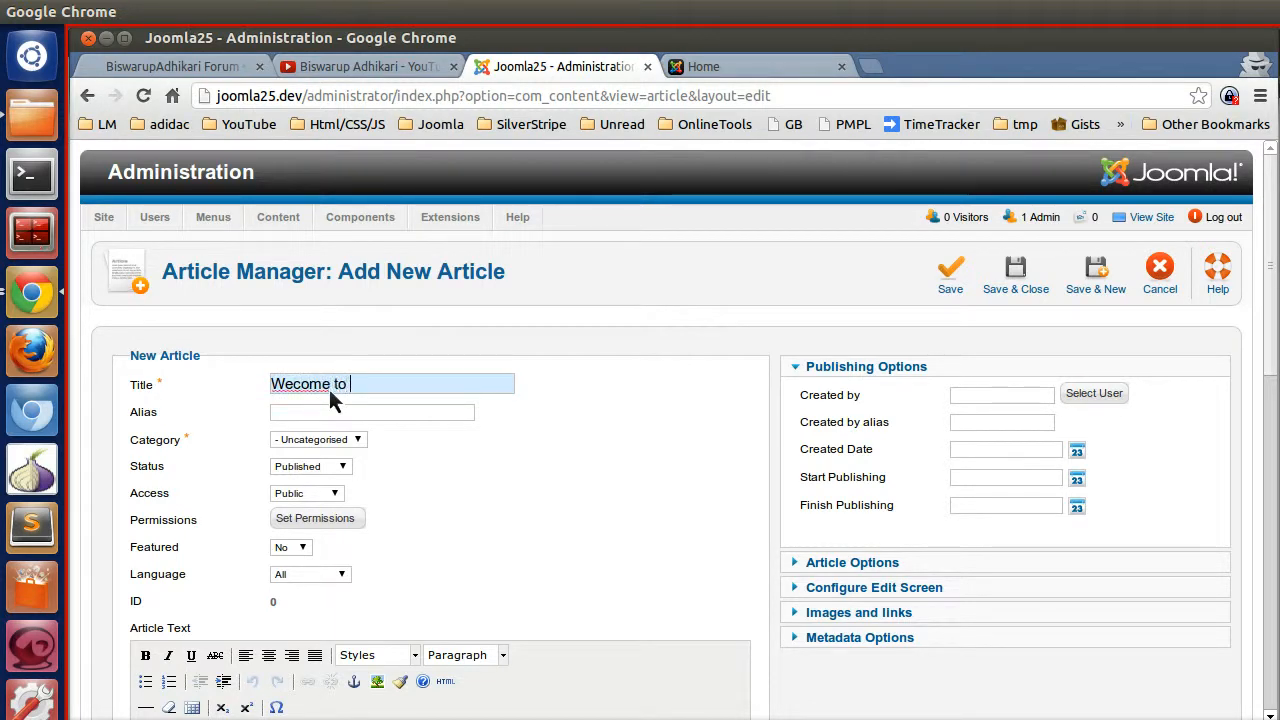
text(My Page)
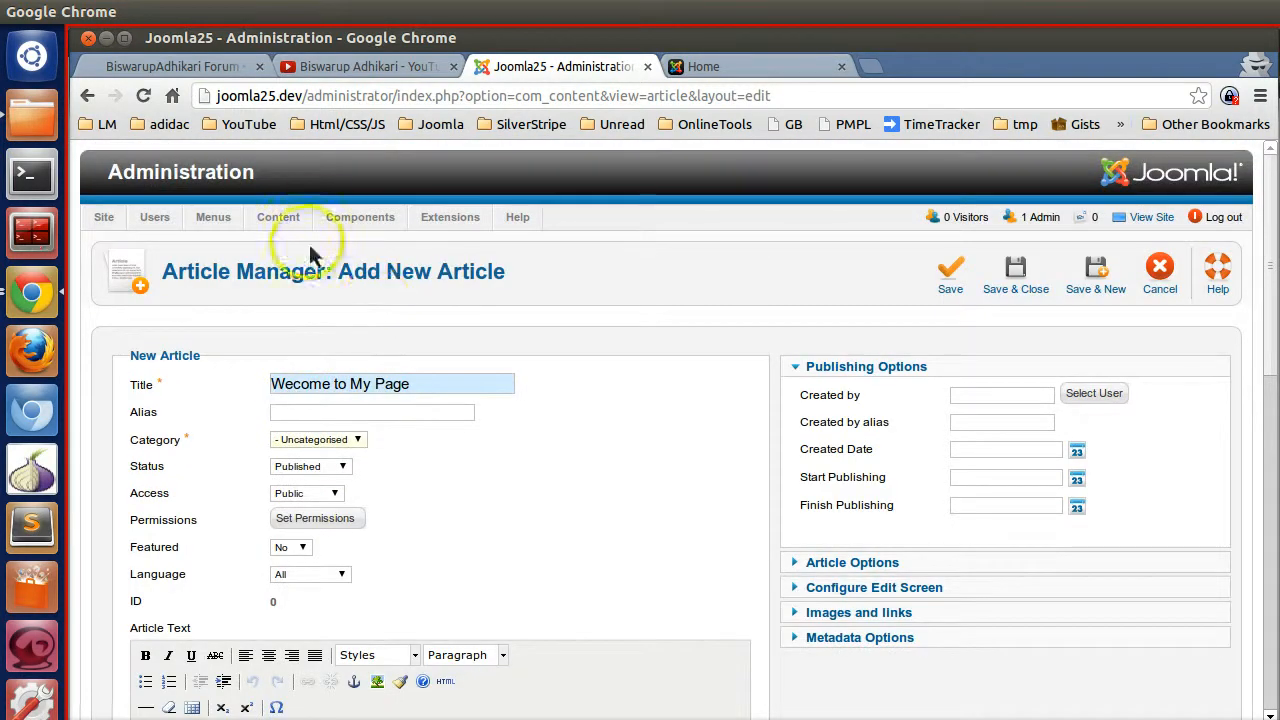
mouse_move(330, 320)
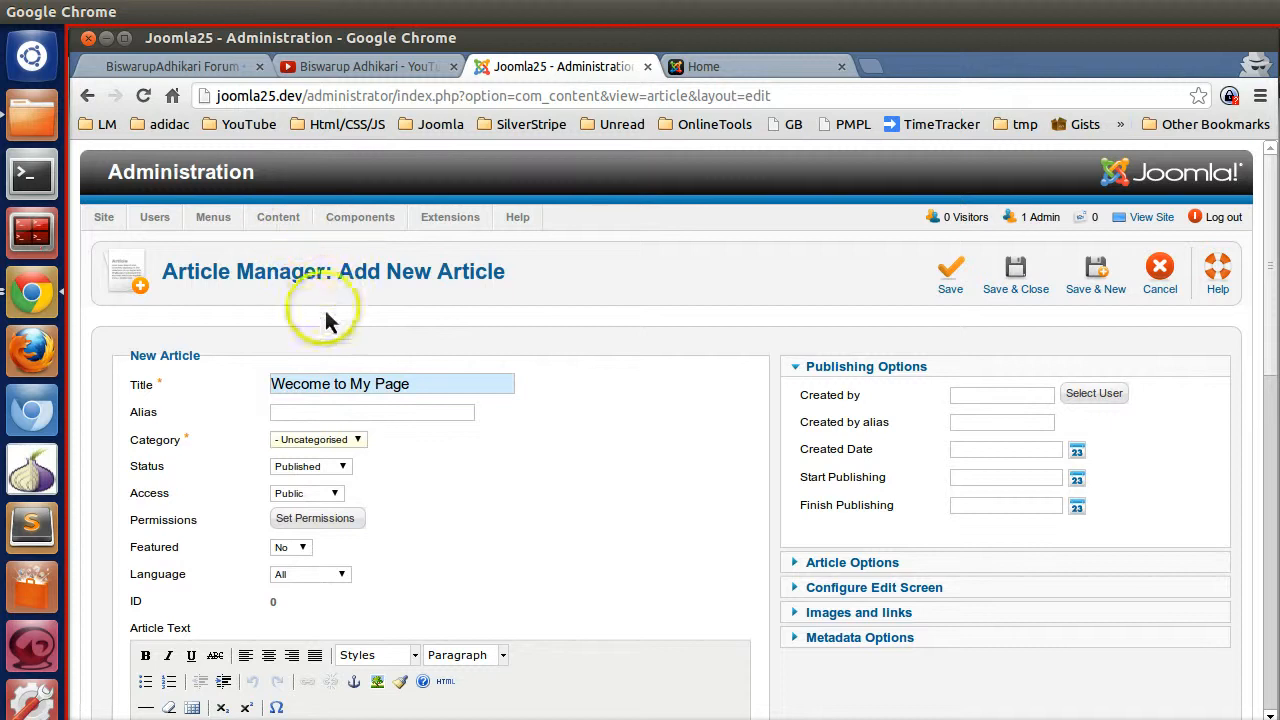
- Enter 'Welcome to My Page' as the article body and view its HTML source
scroll(down, 3)
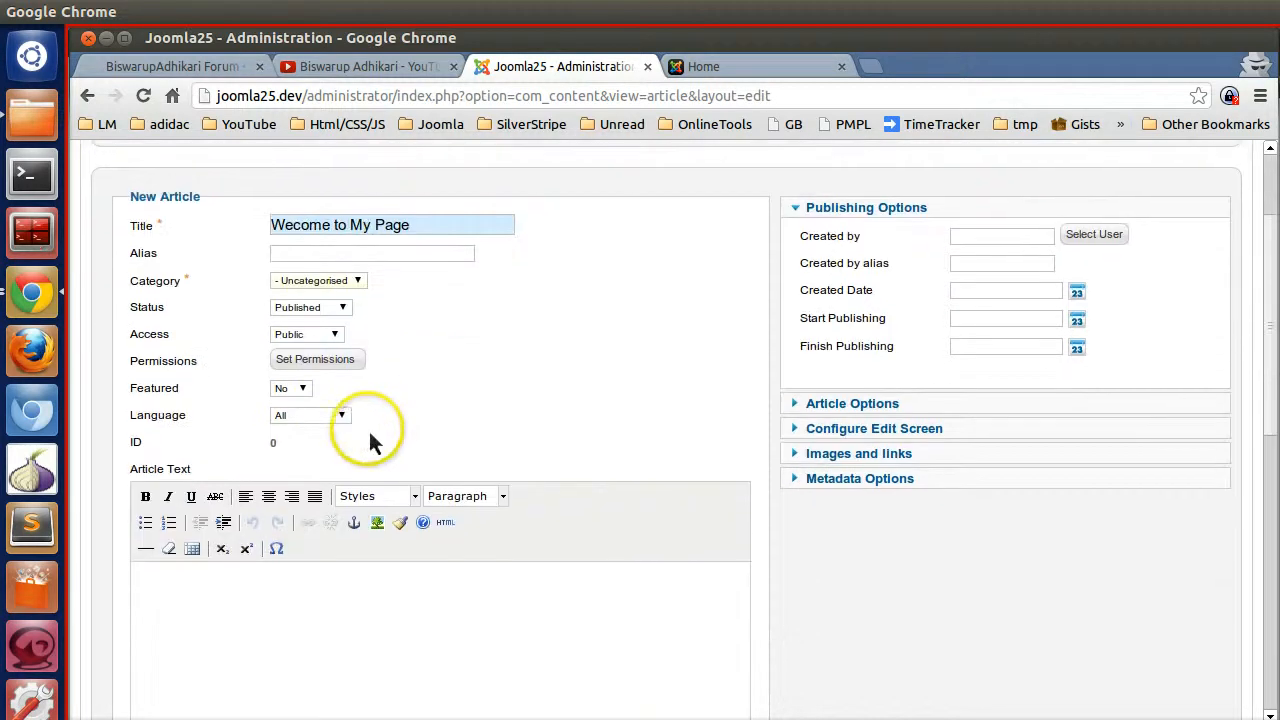
scroll(down, 3)
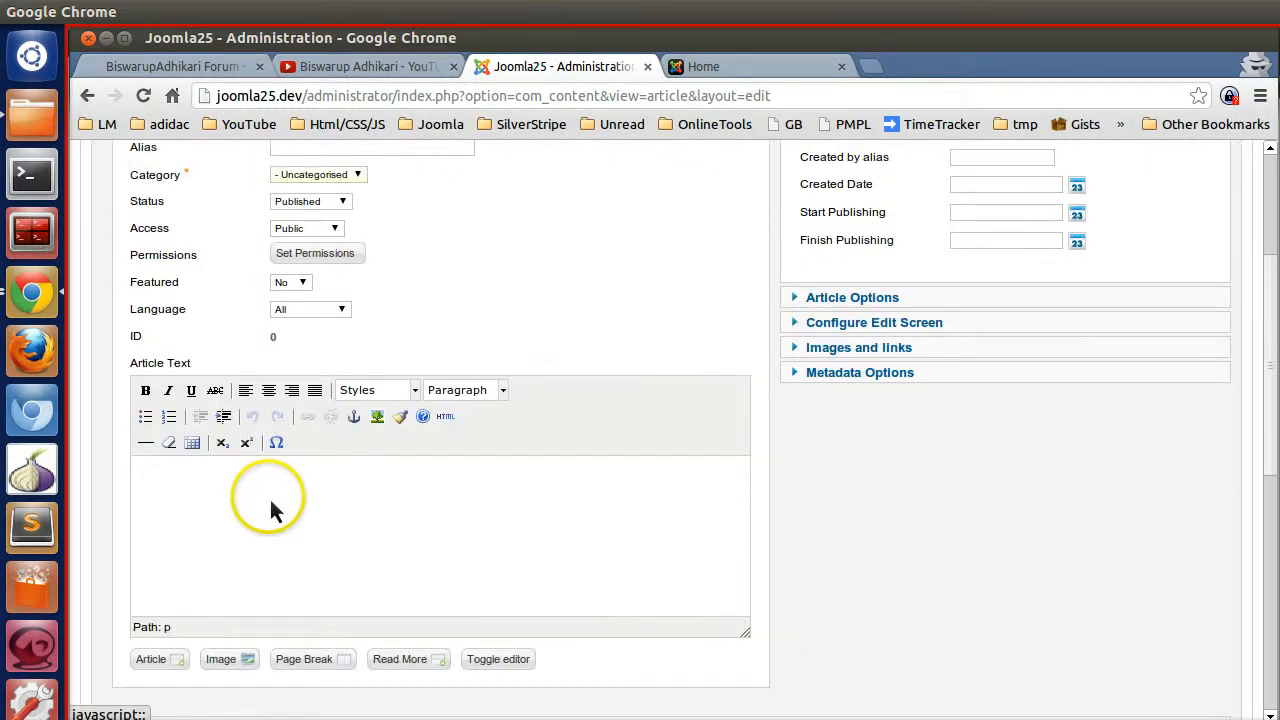
scroll(down, 3)
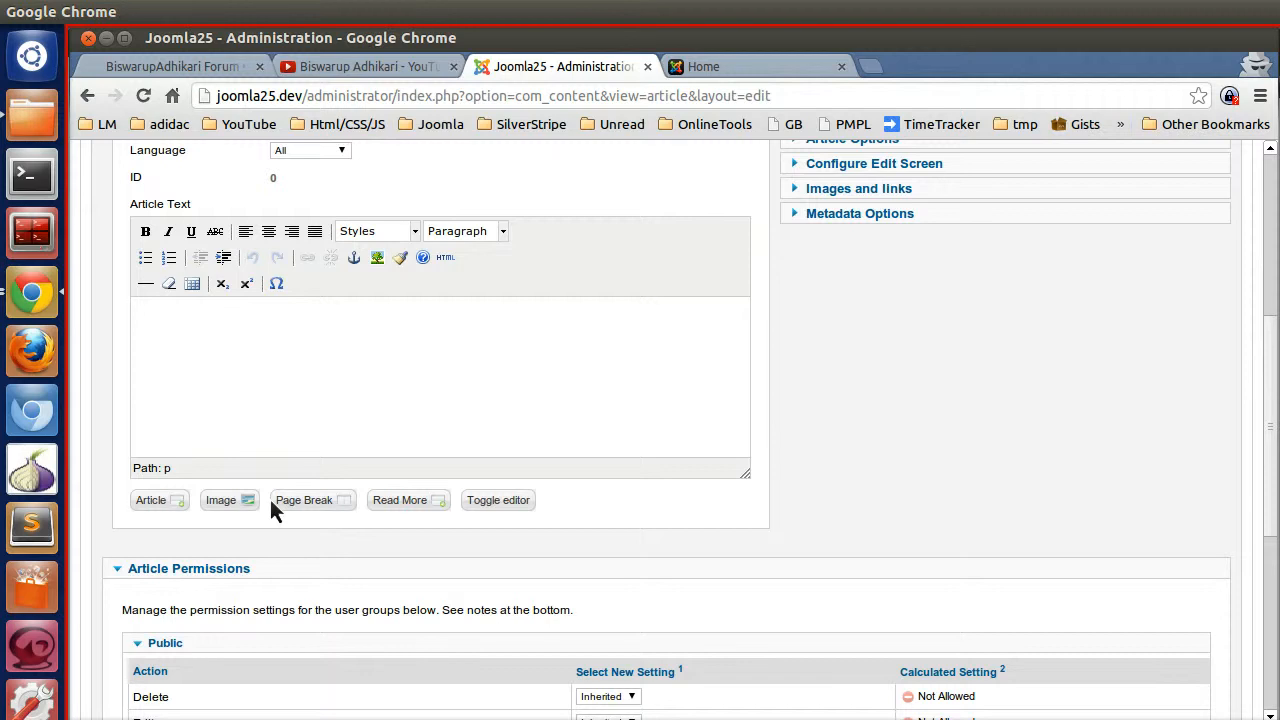
text(Welcome to My Pa)
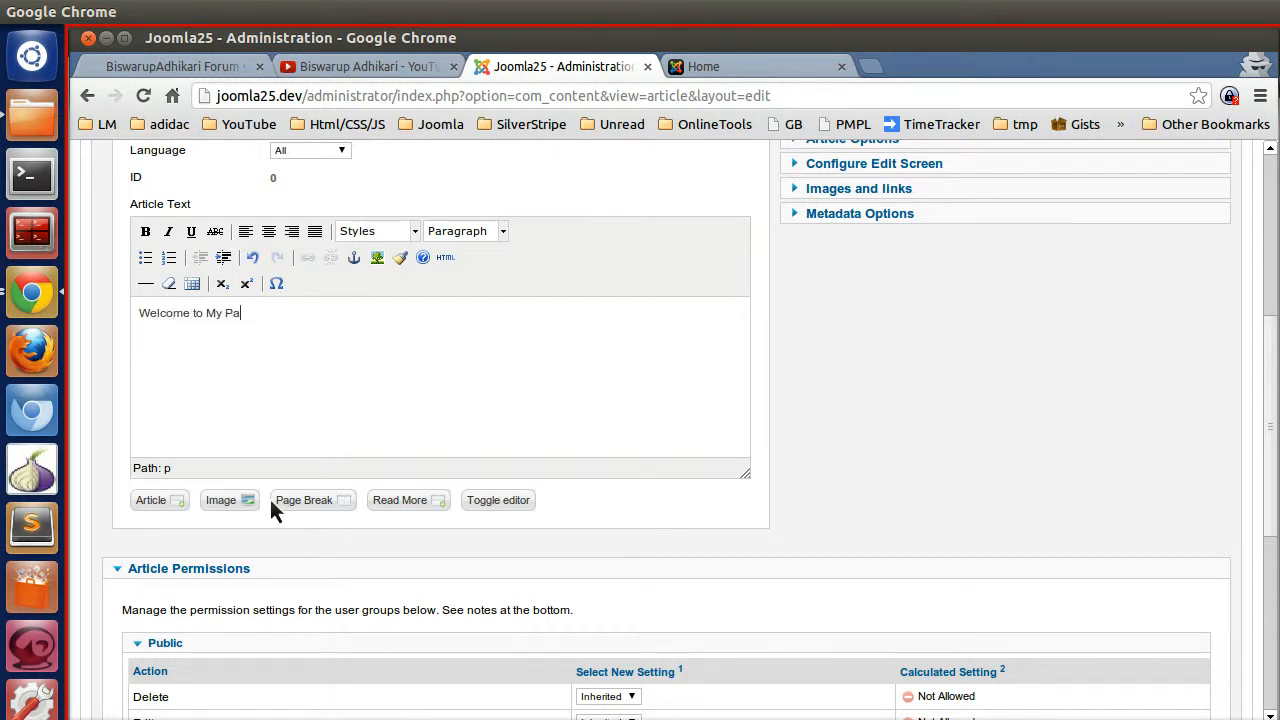
text(ge)
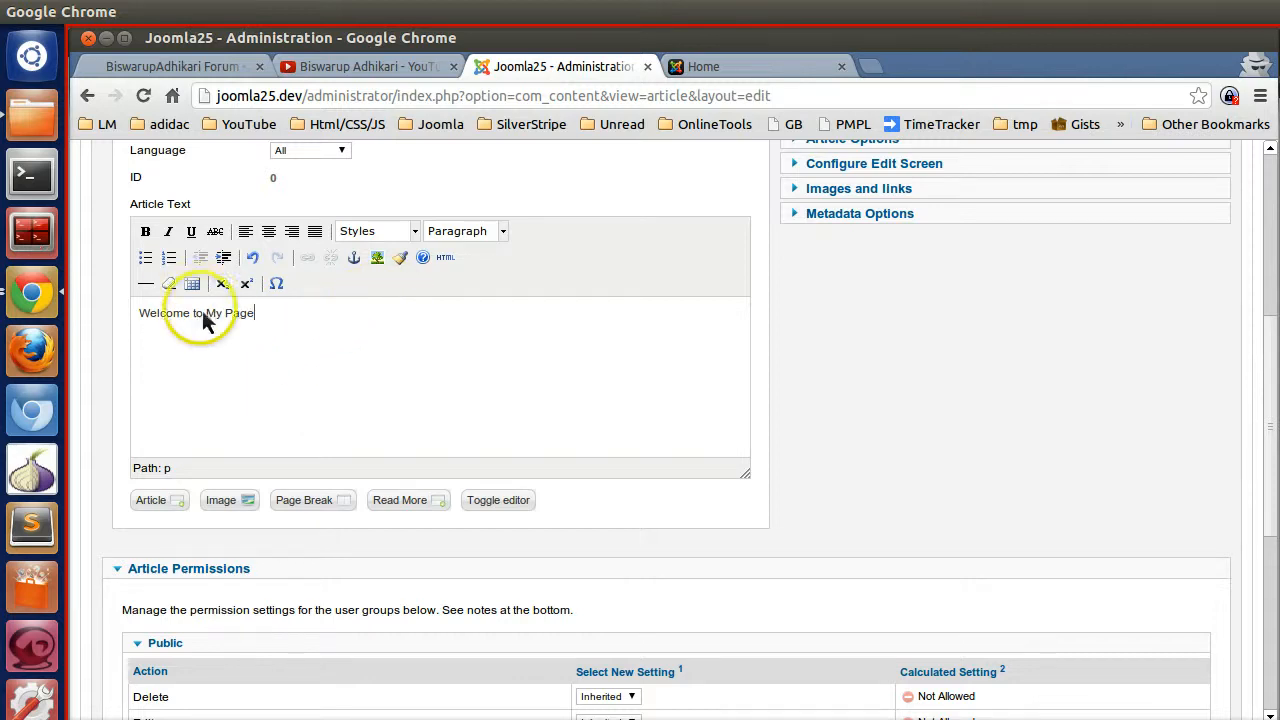
click(444, 256)
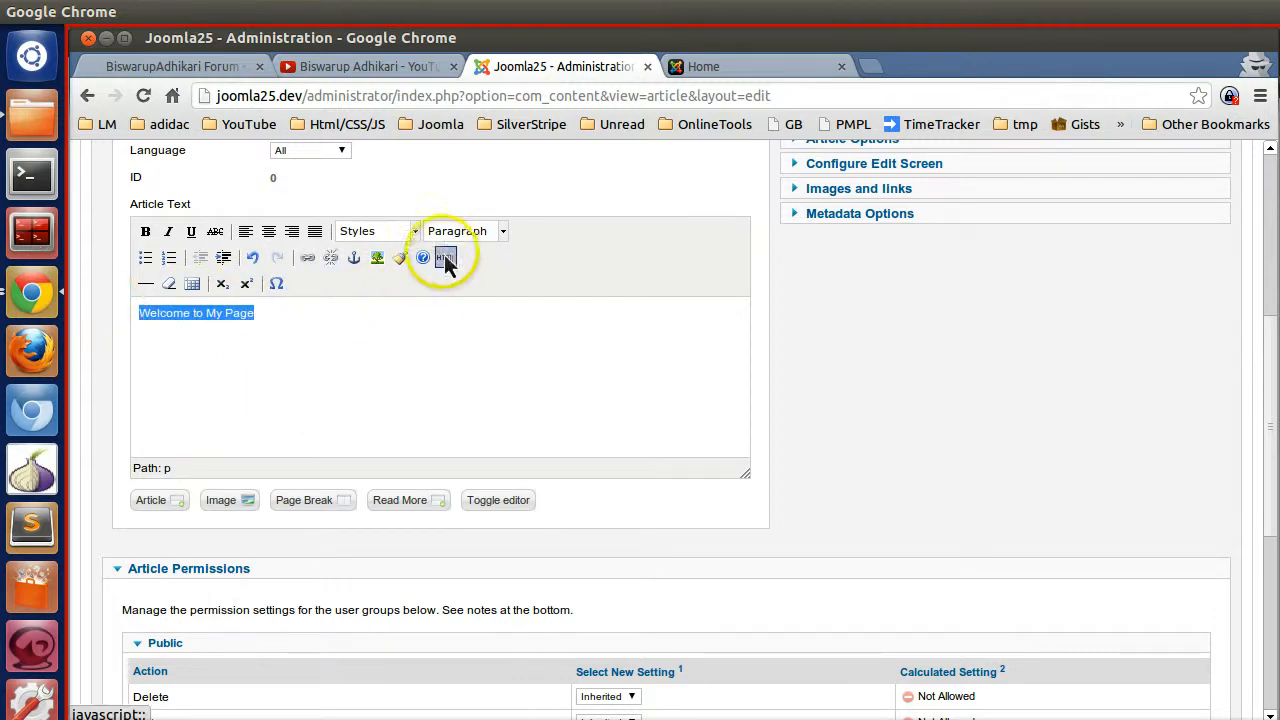
click(444, 256)
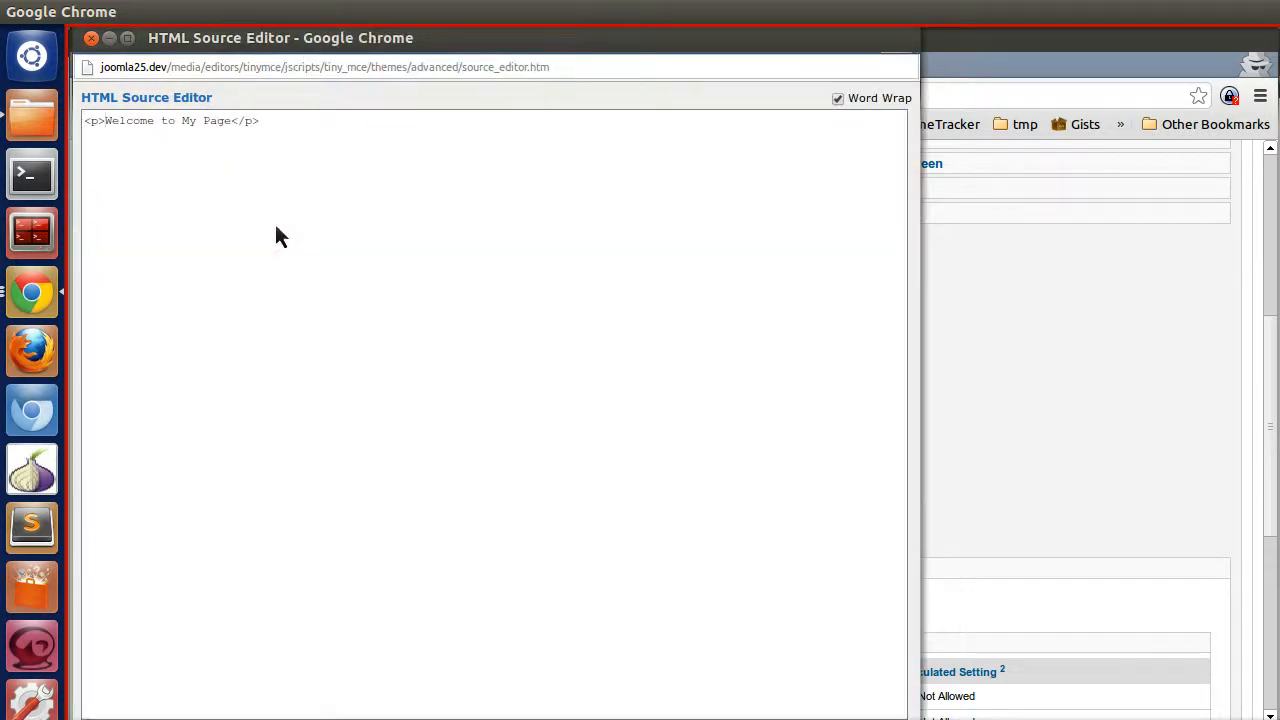
- Wrap the body paragraph in <div id="mypage"> in the HTML source
text(<div)
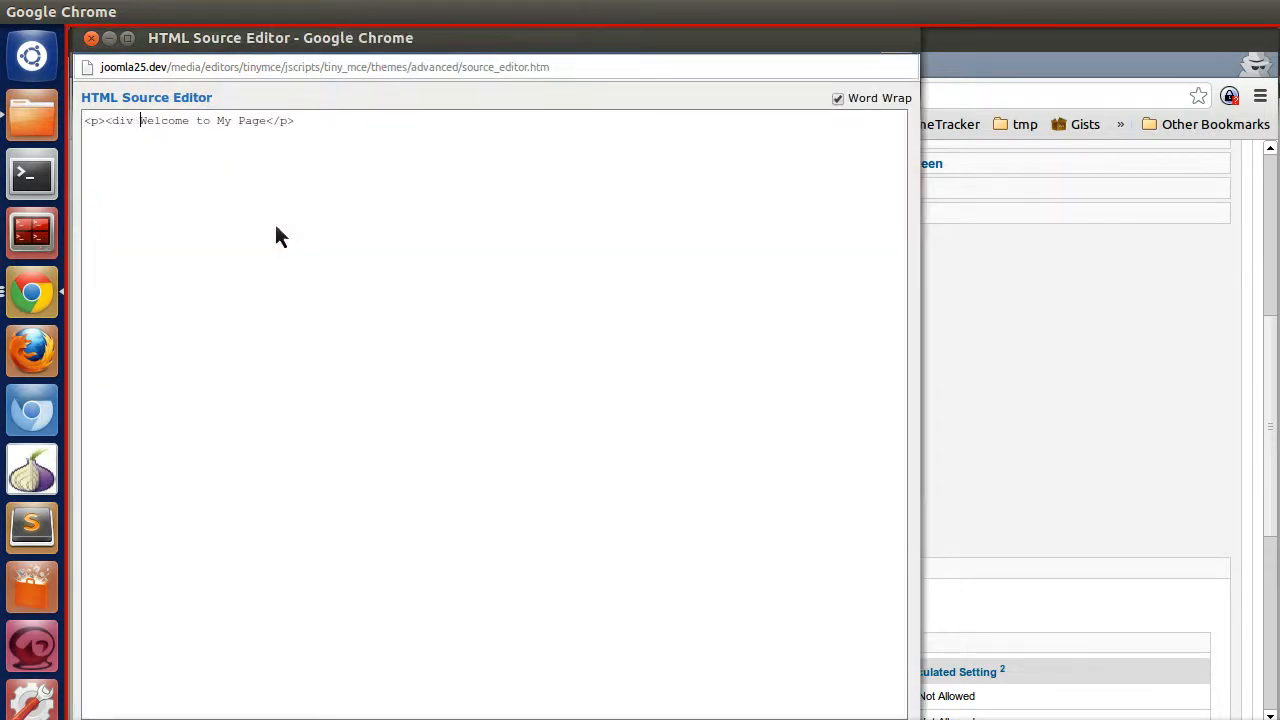
text(id=")
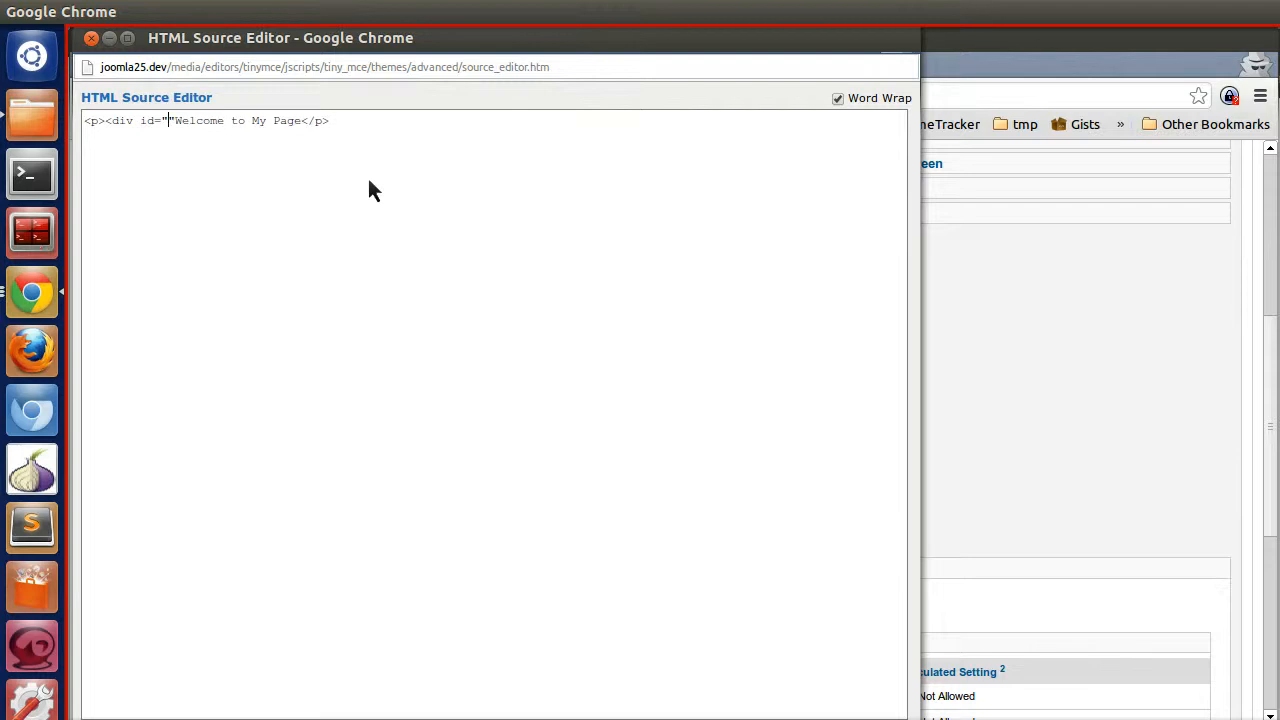
text(my)
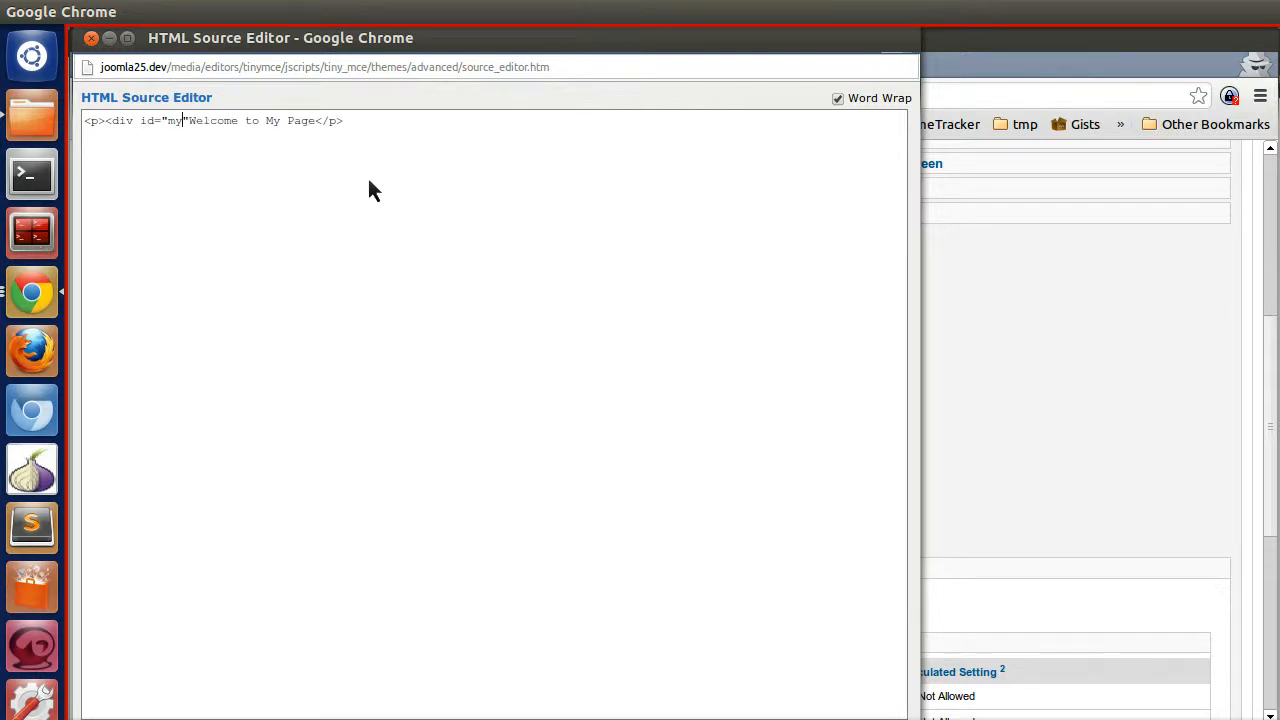
text(page)
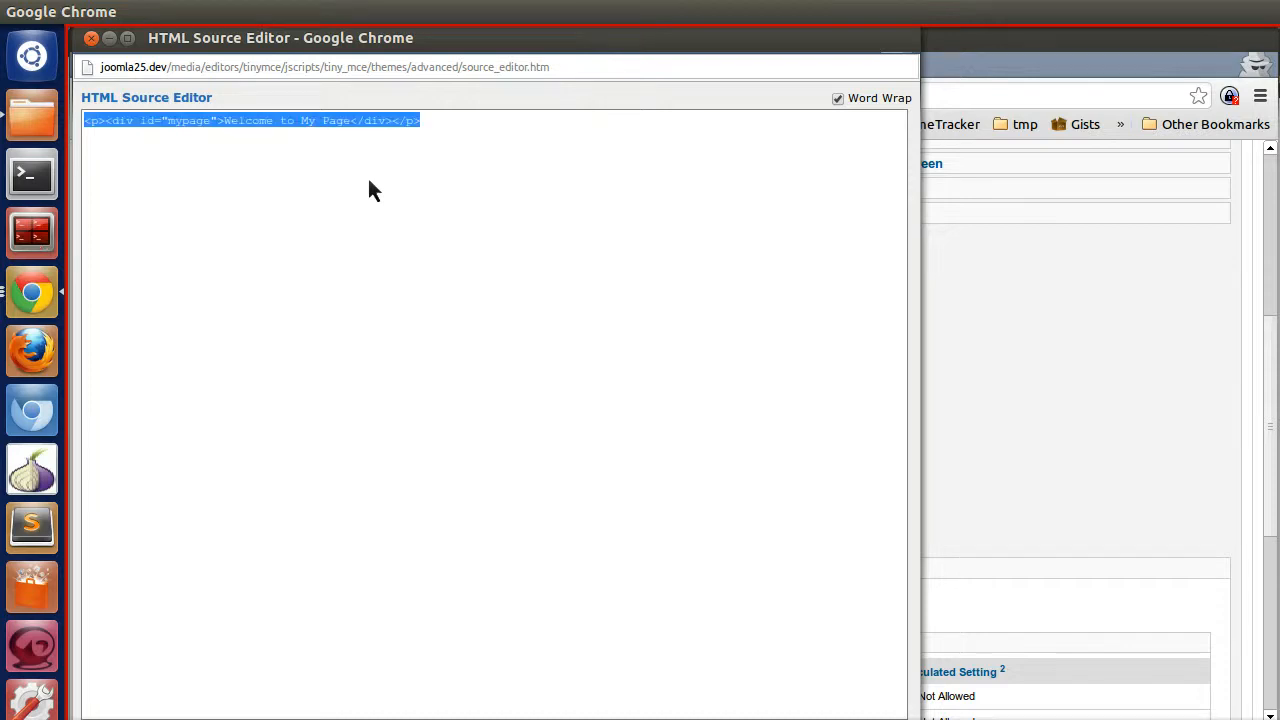
mouse_move(736, 52)
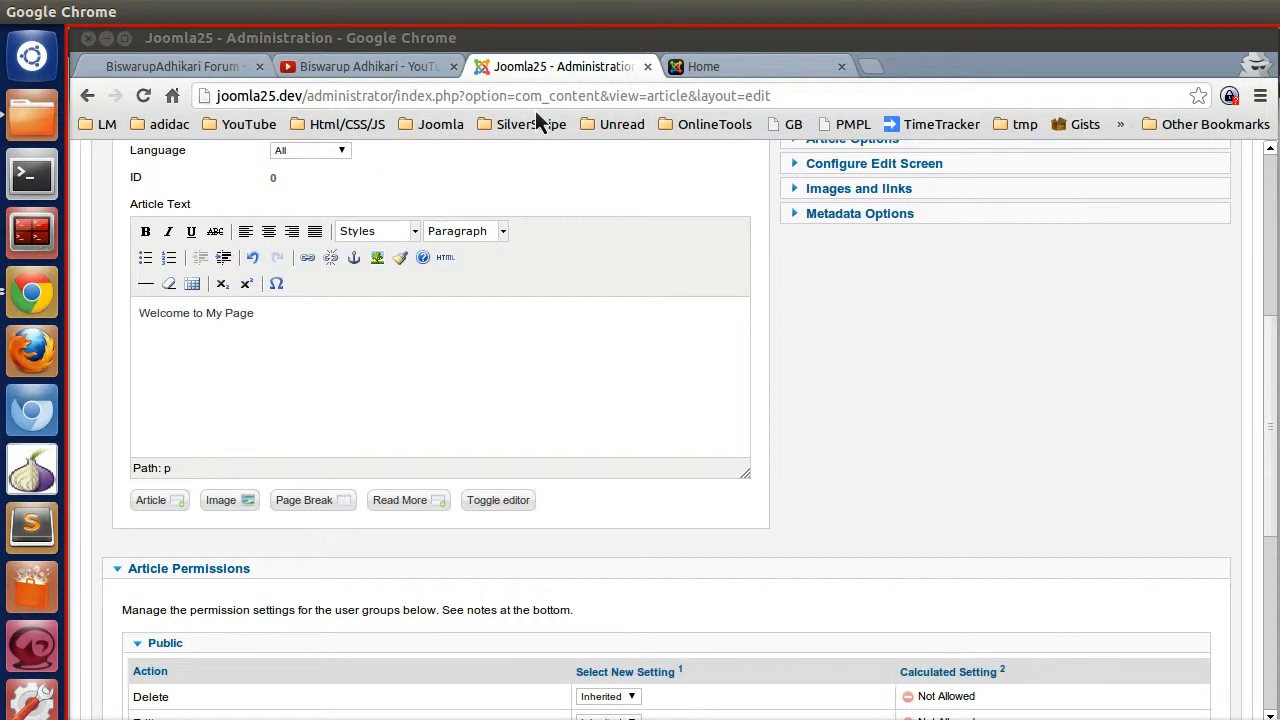
- Check the article's HTML source for the div, then close the source view
click(444, 256)
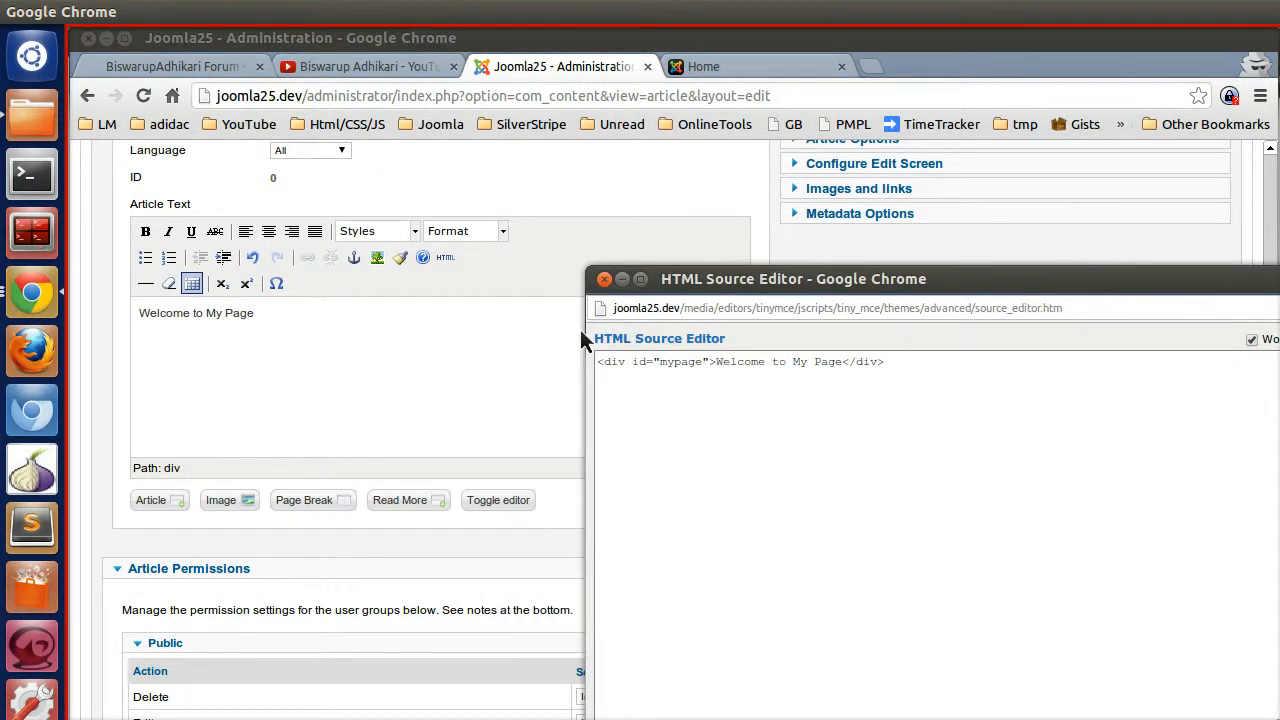
click(604, 280)
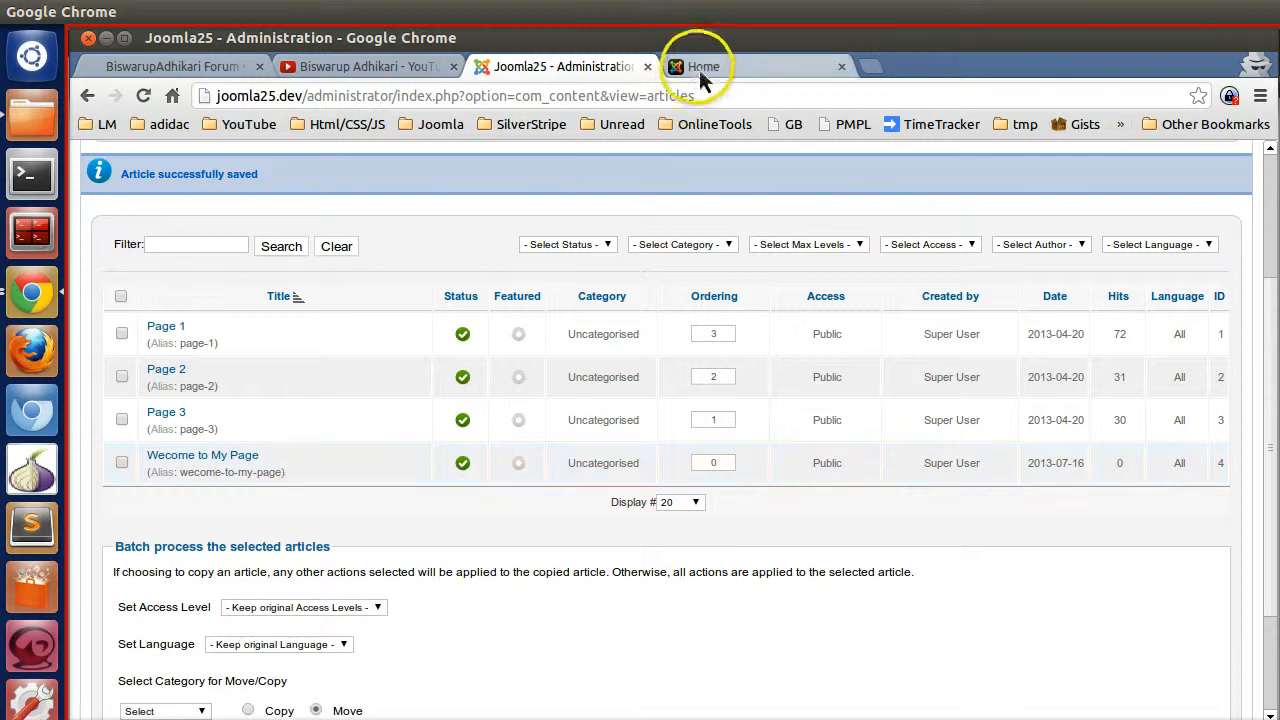
click(704, 66)
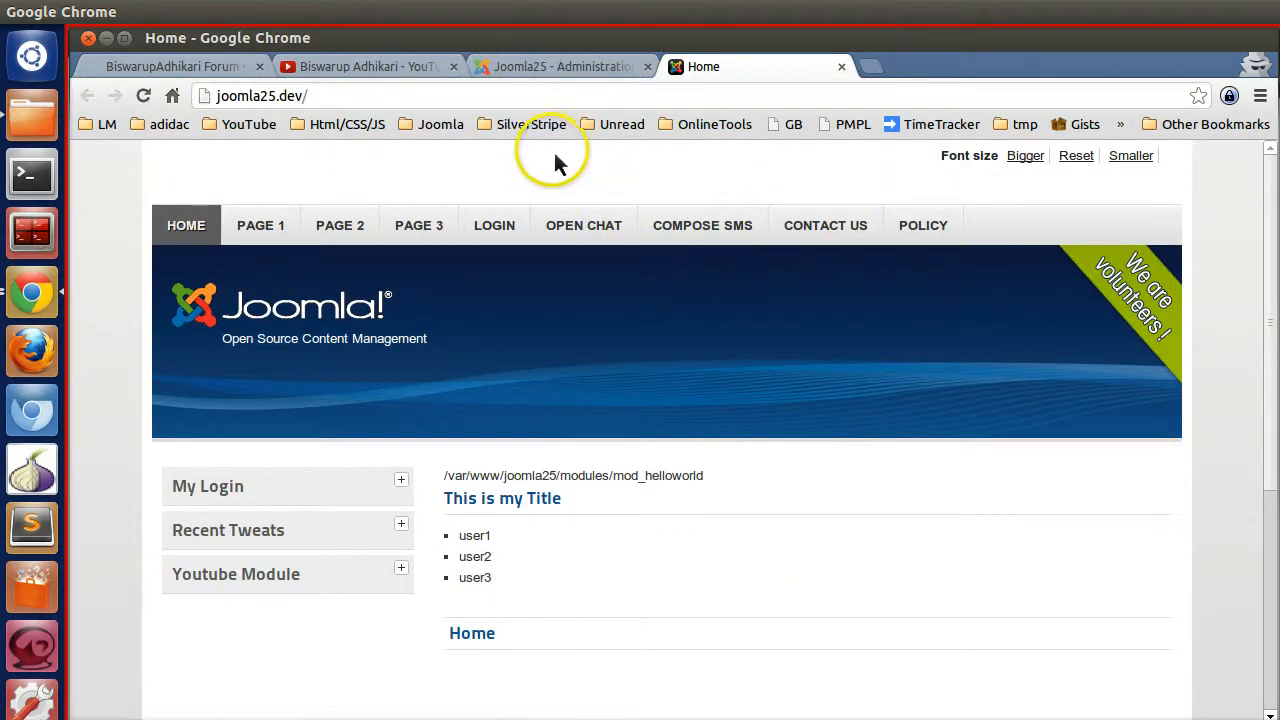
click(560, 66)
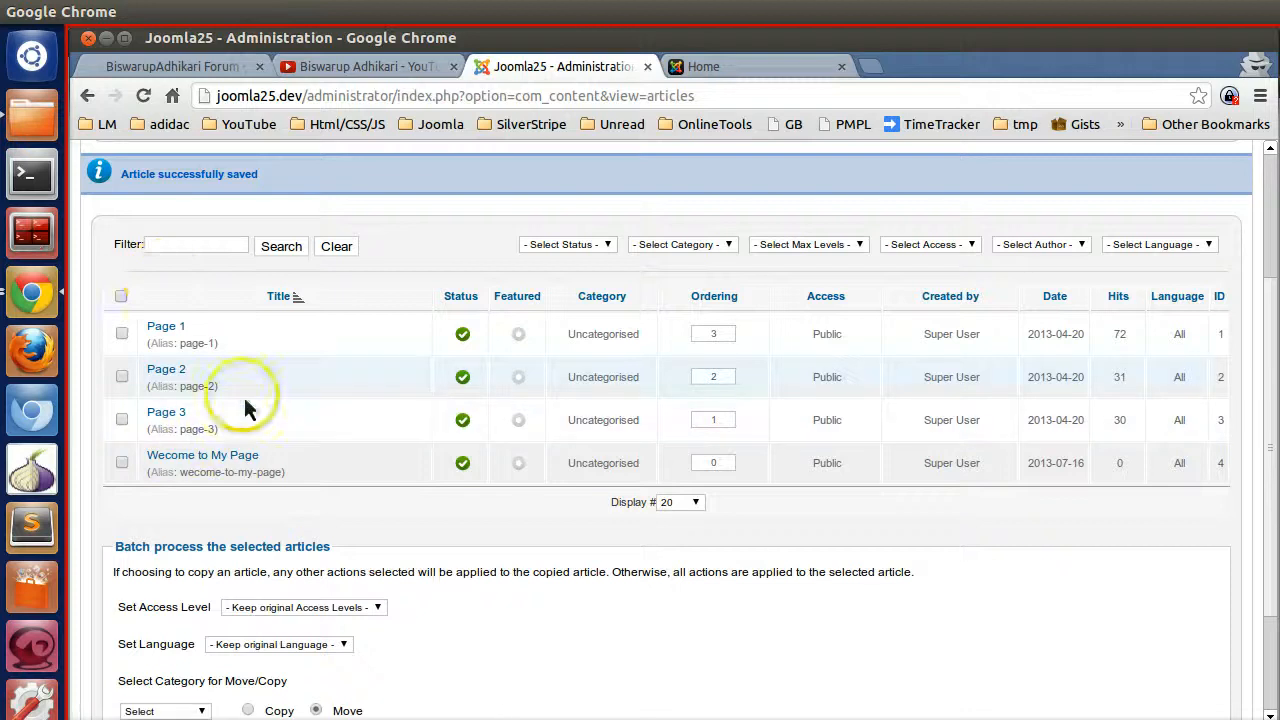
click(212, 216)
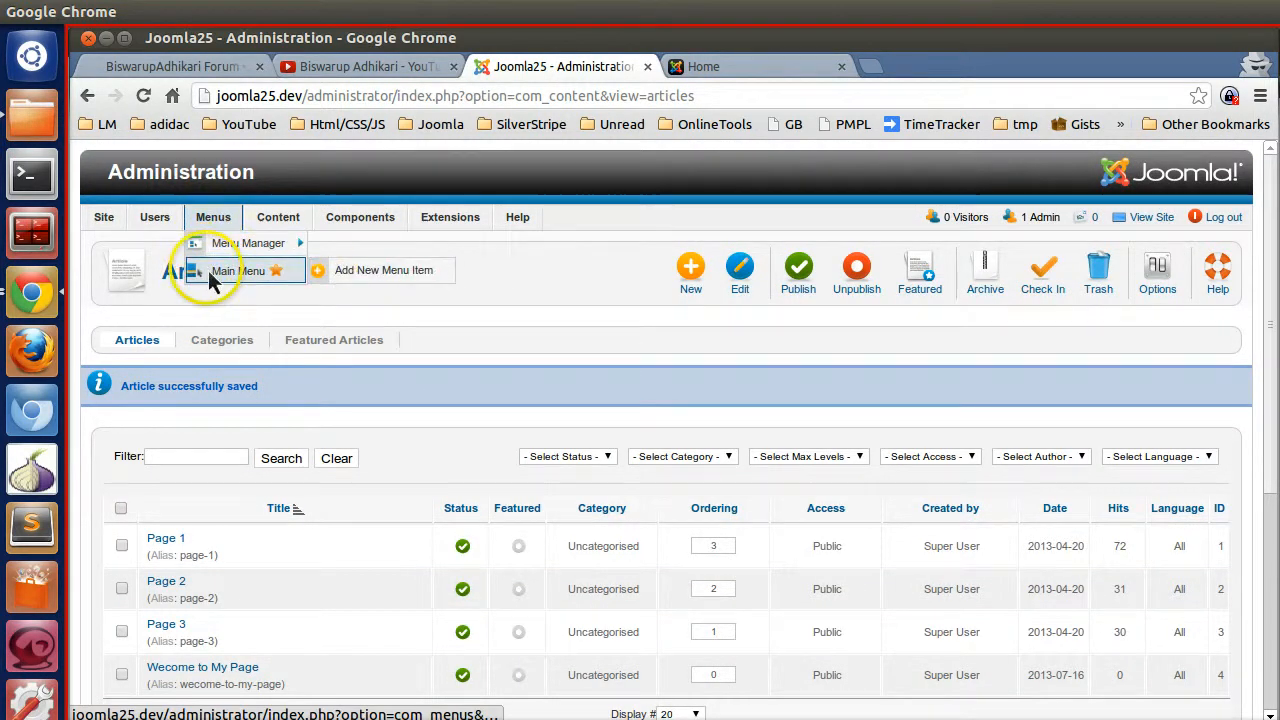
- Create a new Main Menu item of type Single Article
click(236, 270)
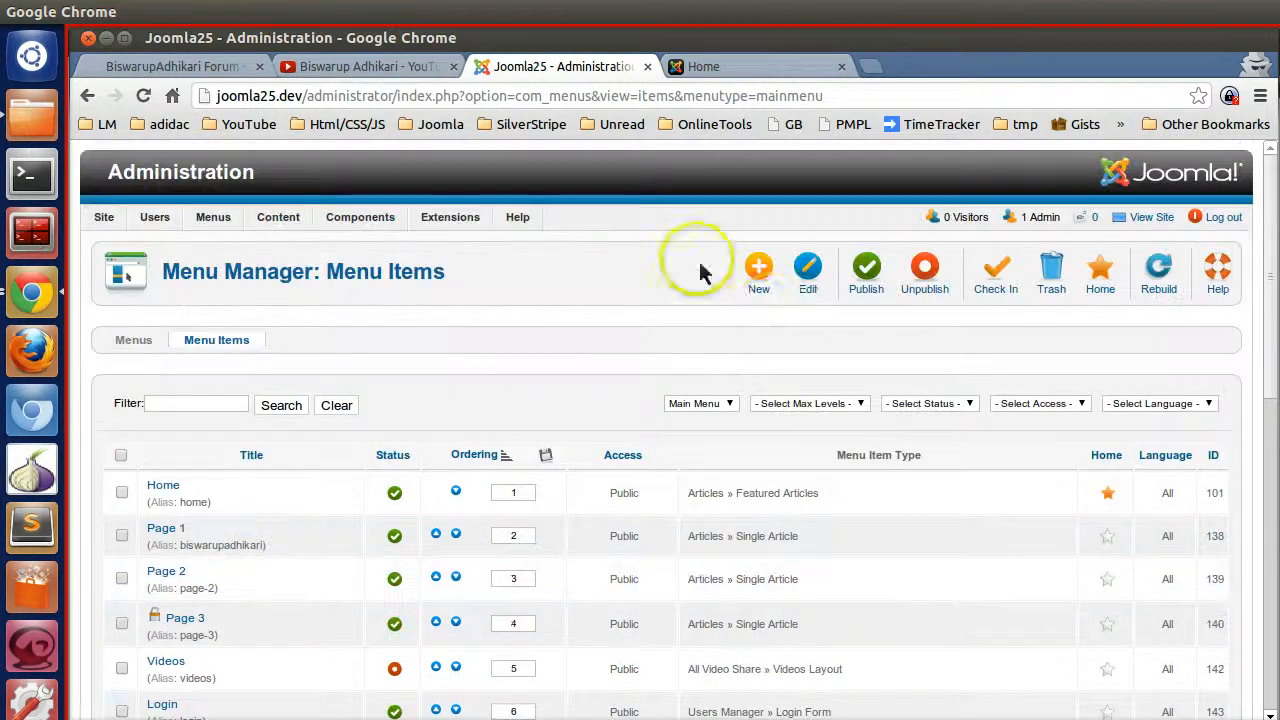
click(758, 270)
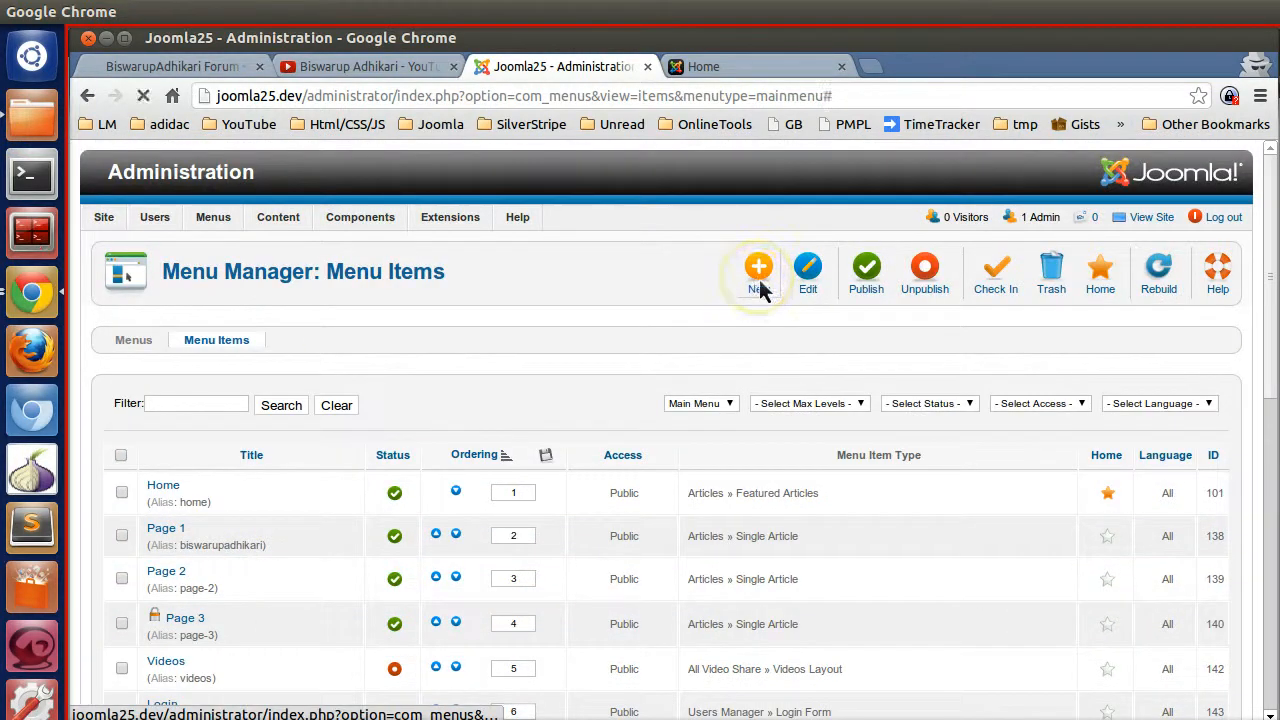
click(756, 268)
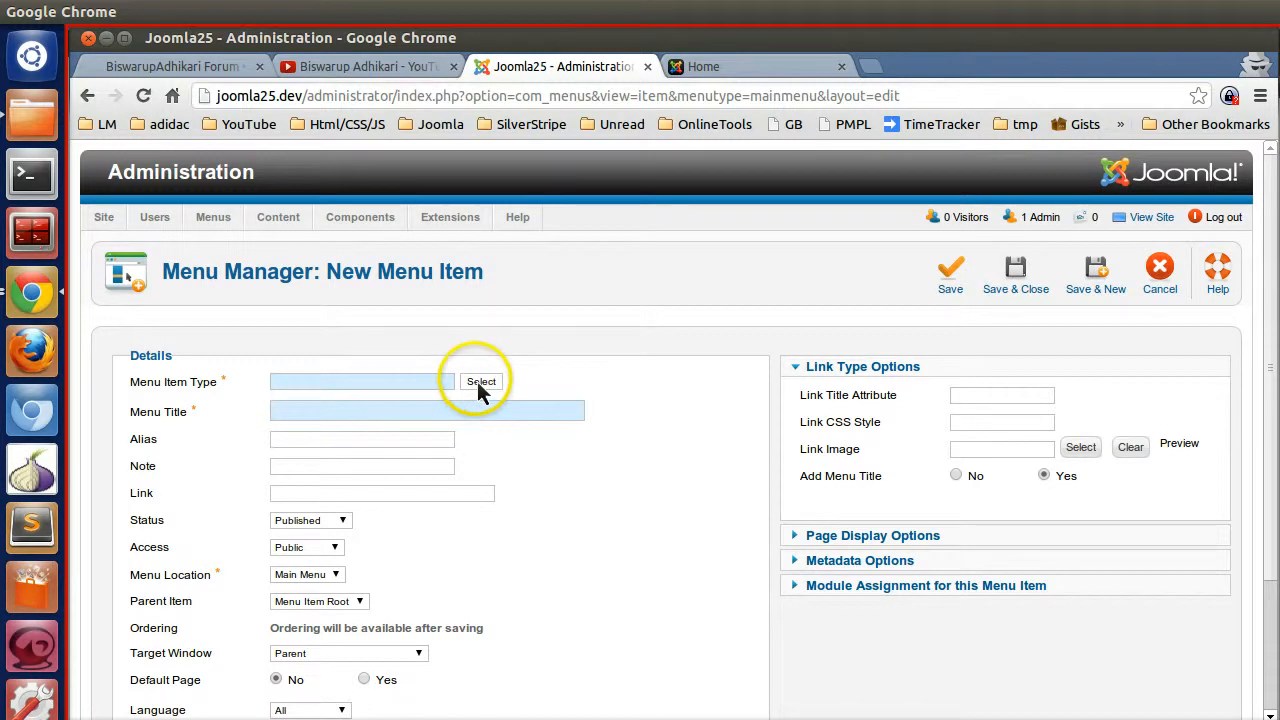
click(480, 380)
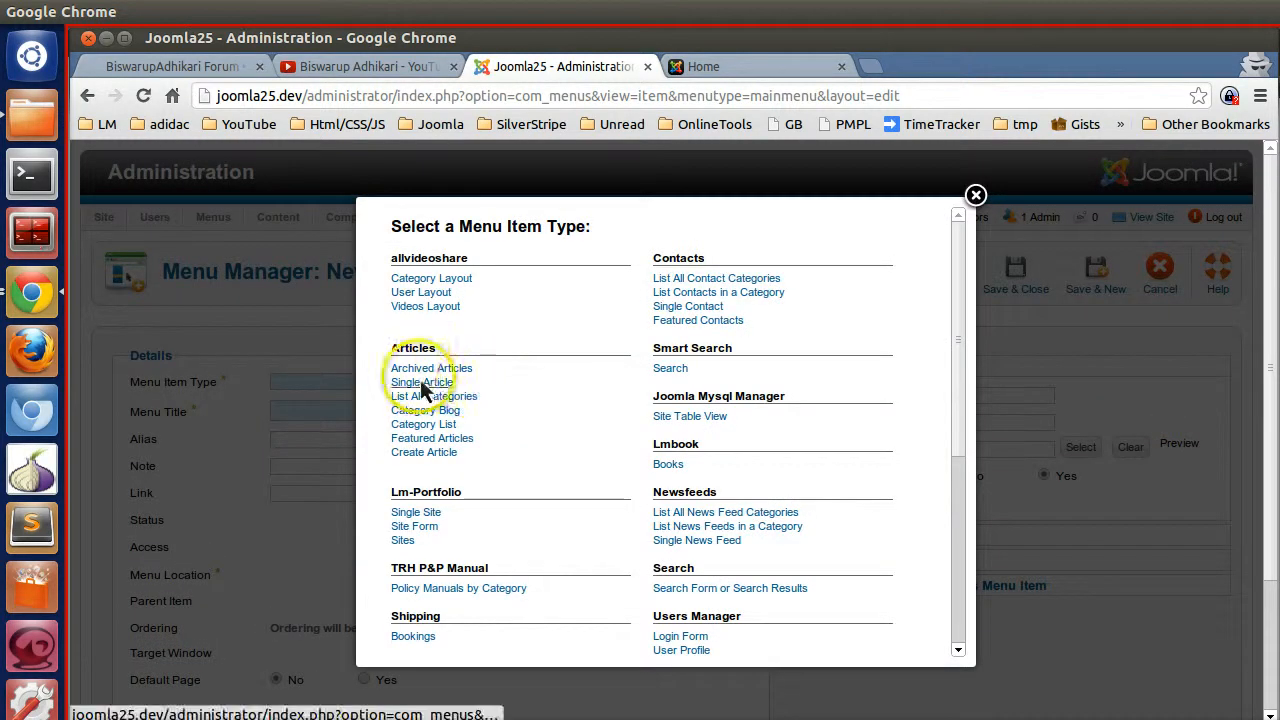
mouse_move(450, 360)
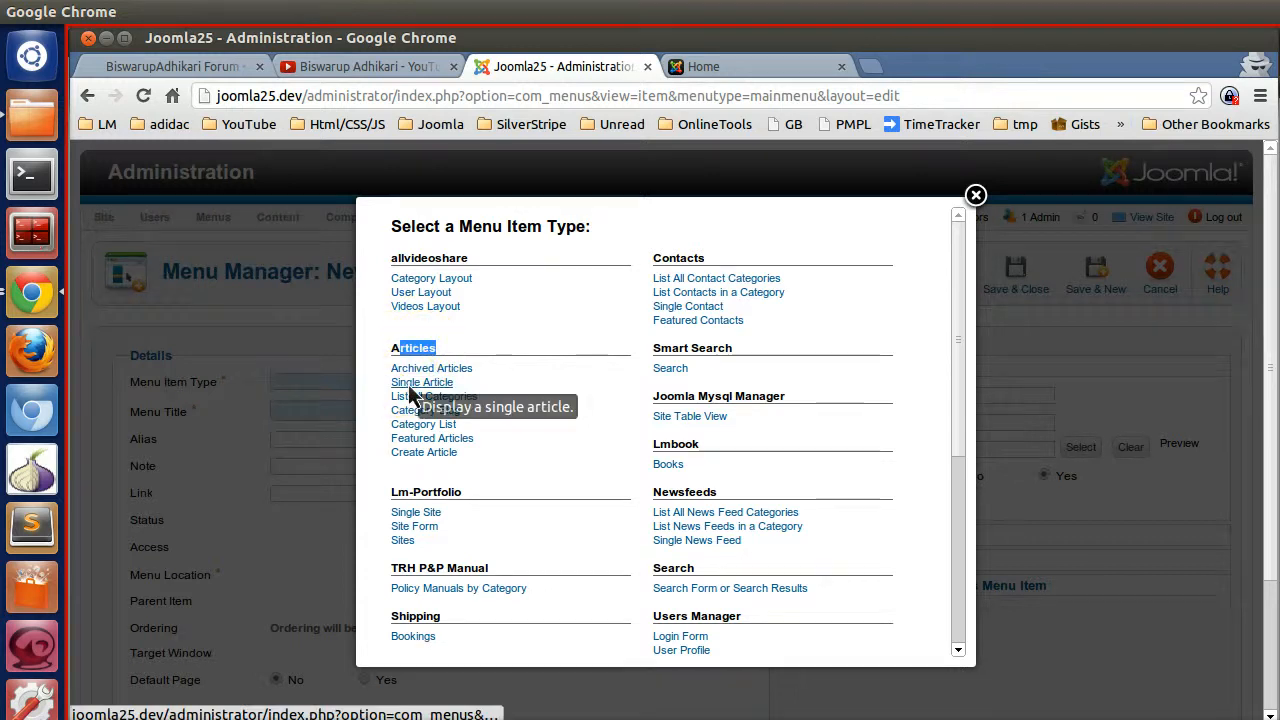
click(422, 382)
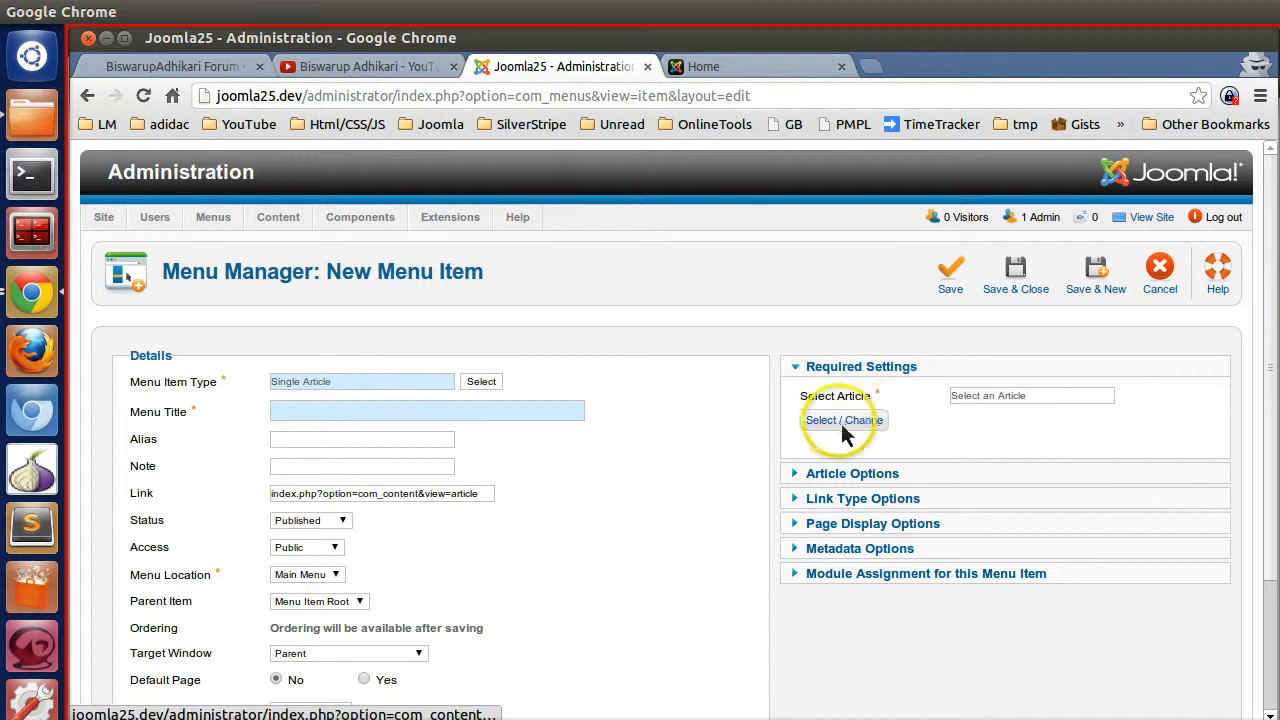
- Link the menu item to the 'Welcome to My Page' article
click(838, 420)
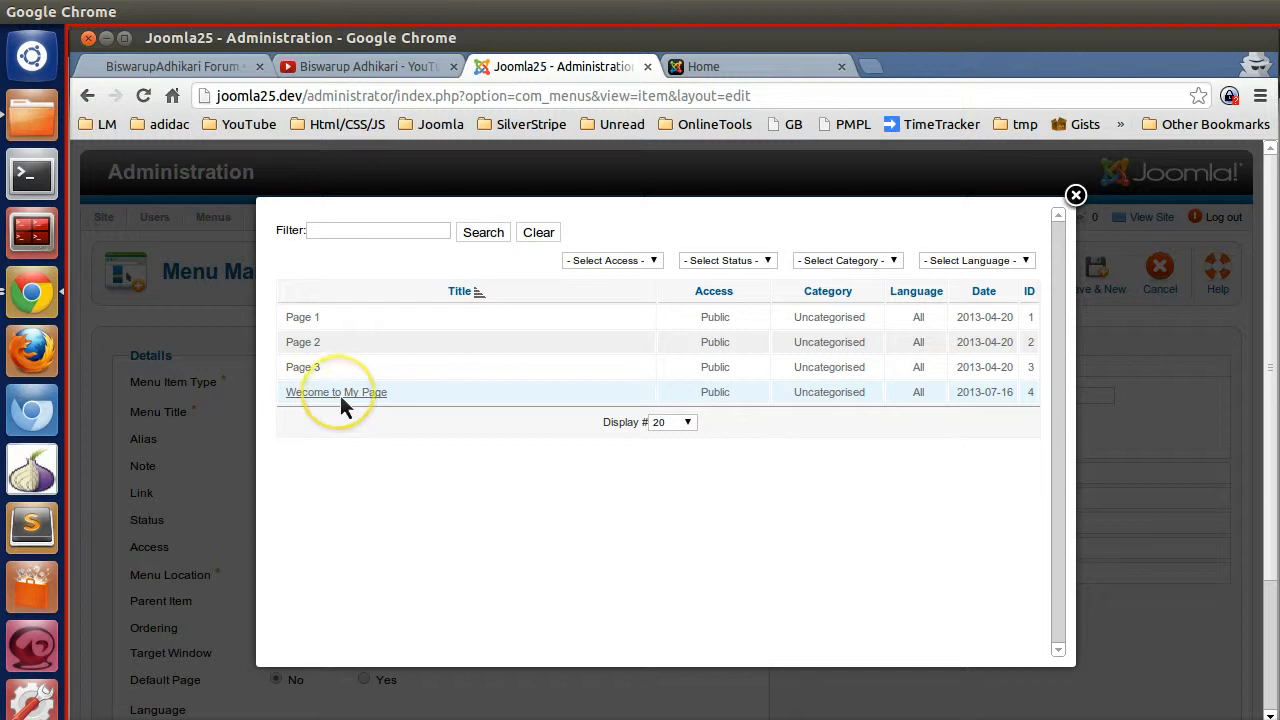
click(336, 390)
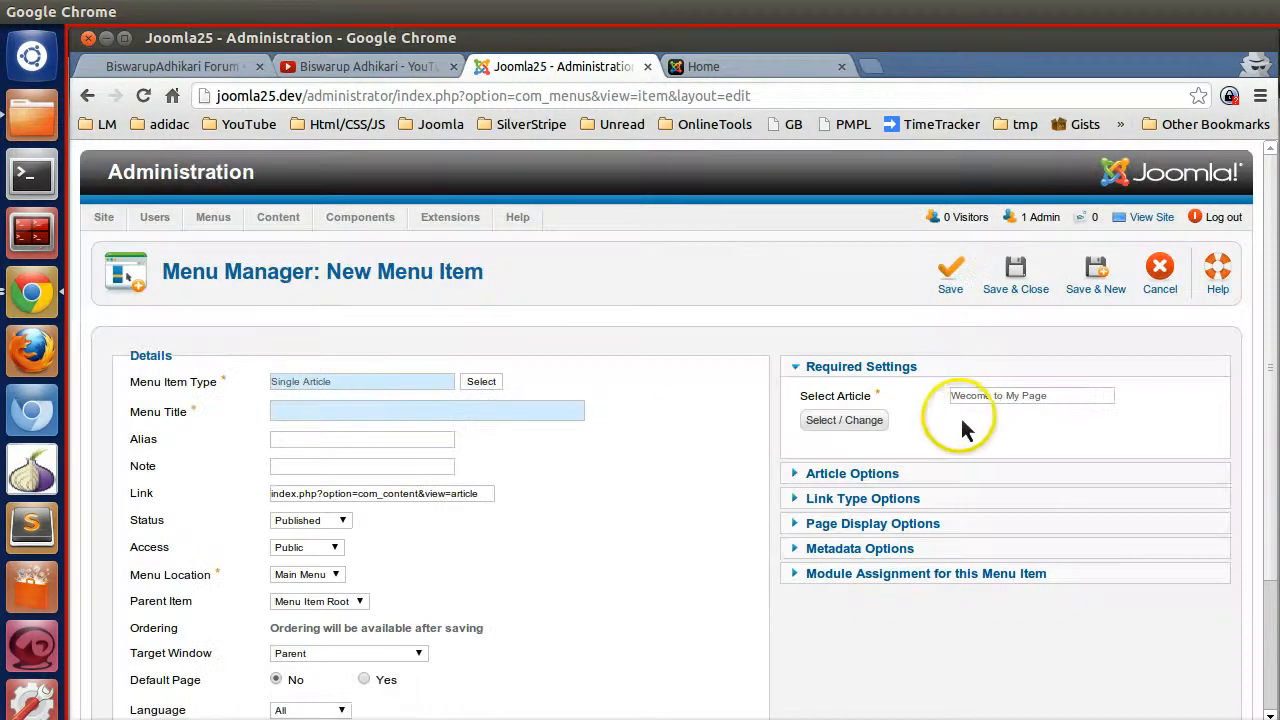
mouse_move(344, 438)
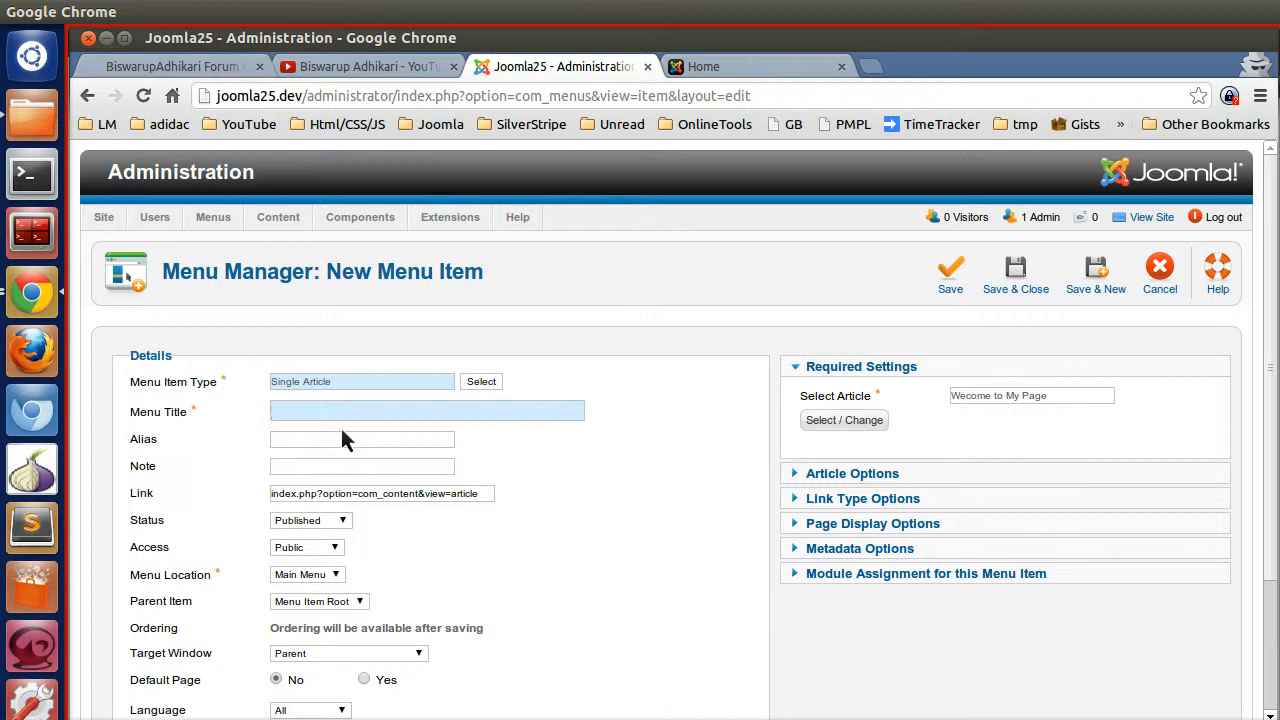
- Name the menu item 'My Page' with alias 'welcome to my page' and save it
text(My Page)
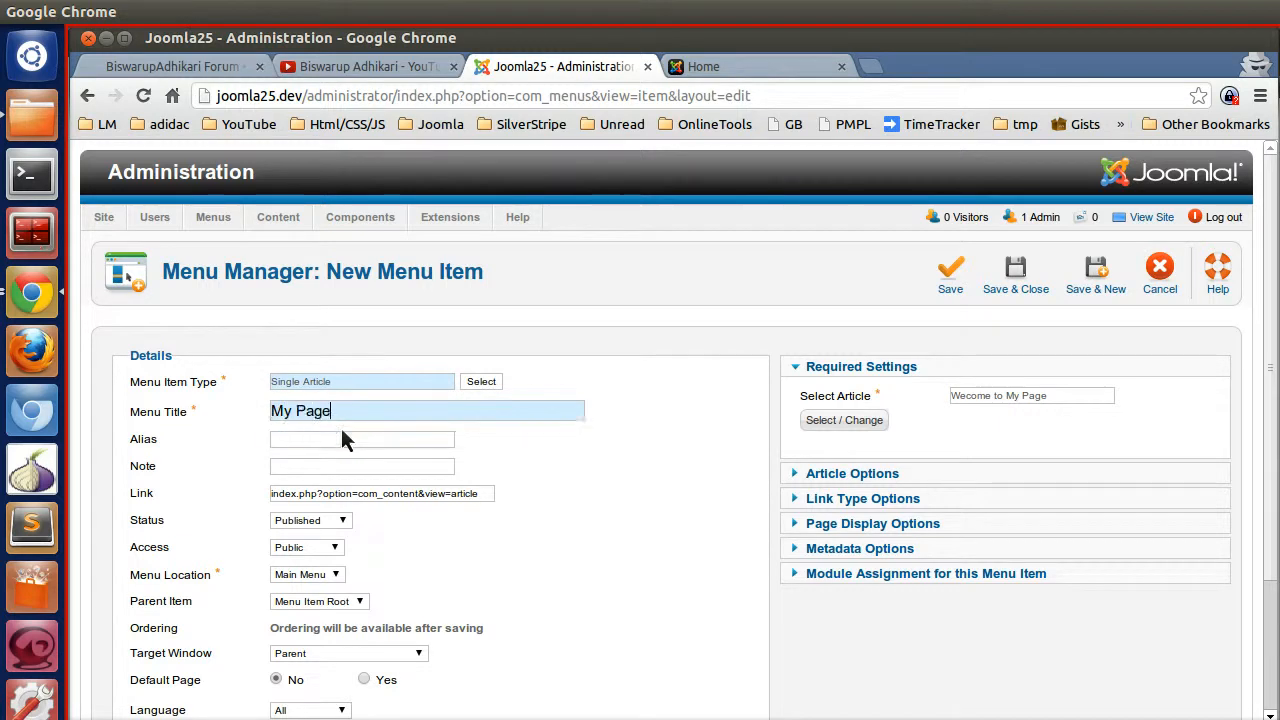
click(362, 440)
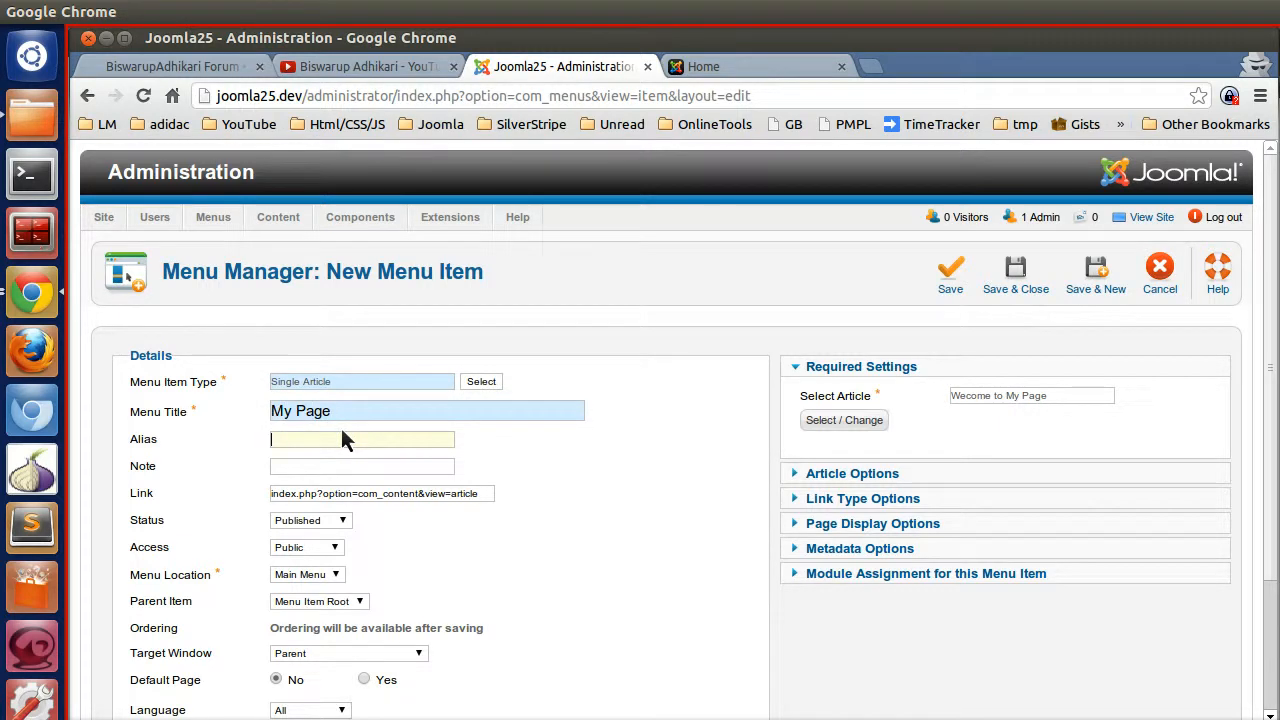
text(welcome to my page)
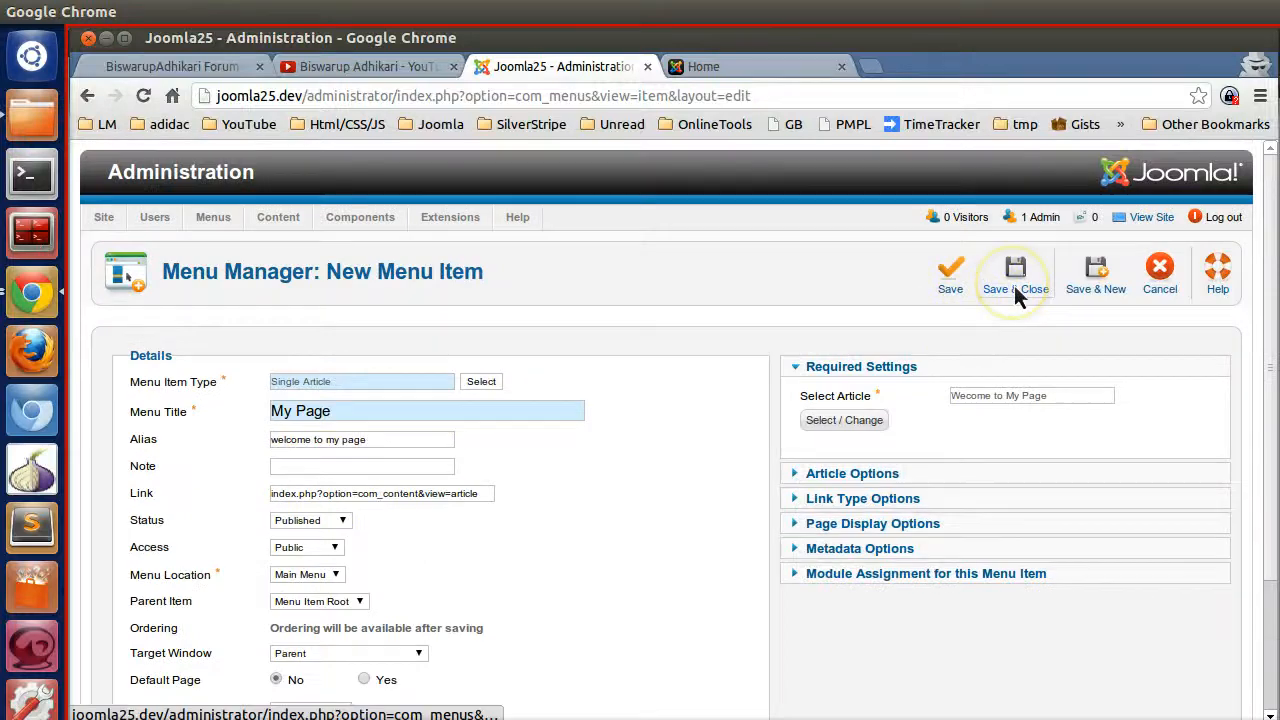
click(1016, 268)
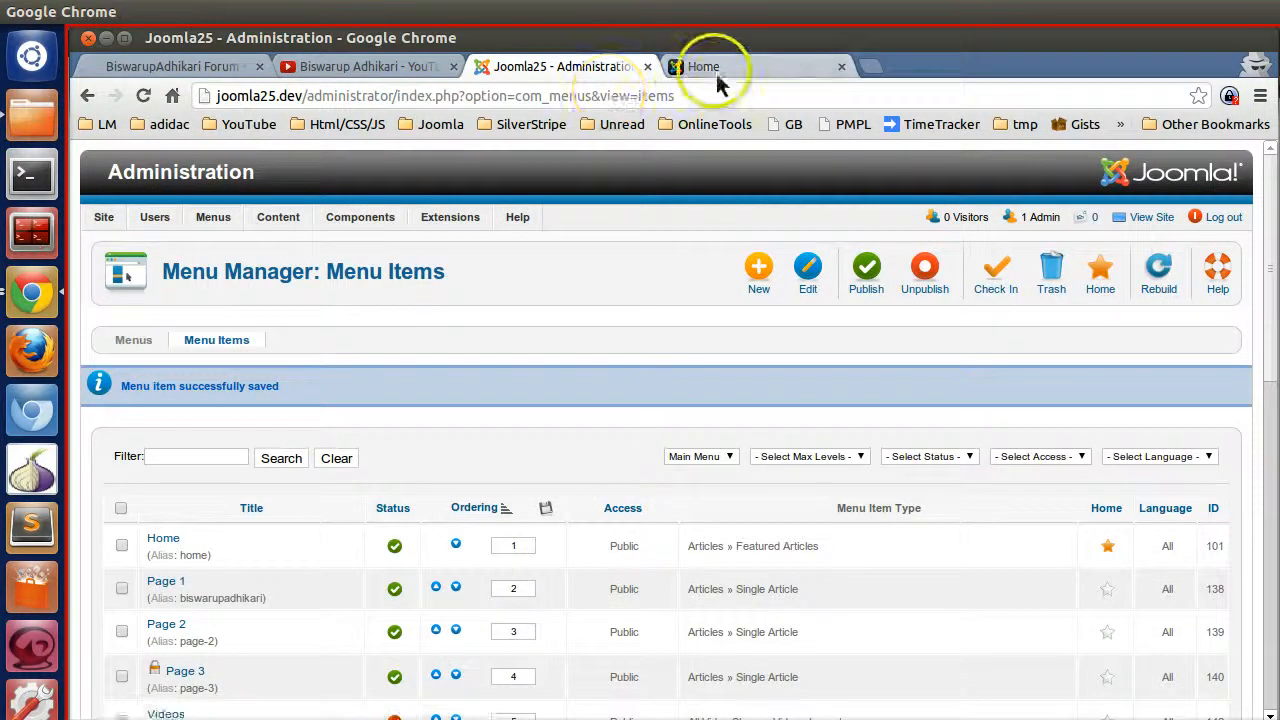
click(712, 66)
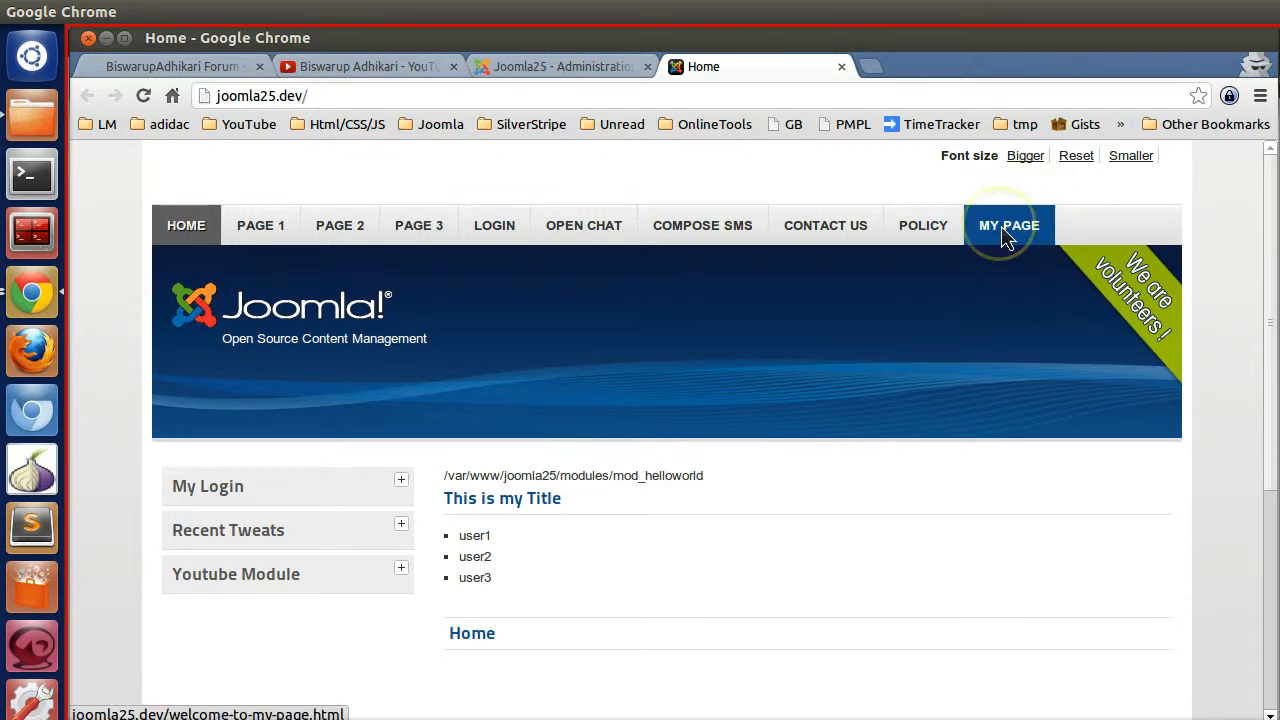
- View My Page on the front end and highlight the article's category, date, author and hits lines
click(1008, 224)
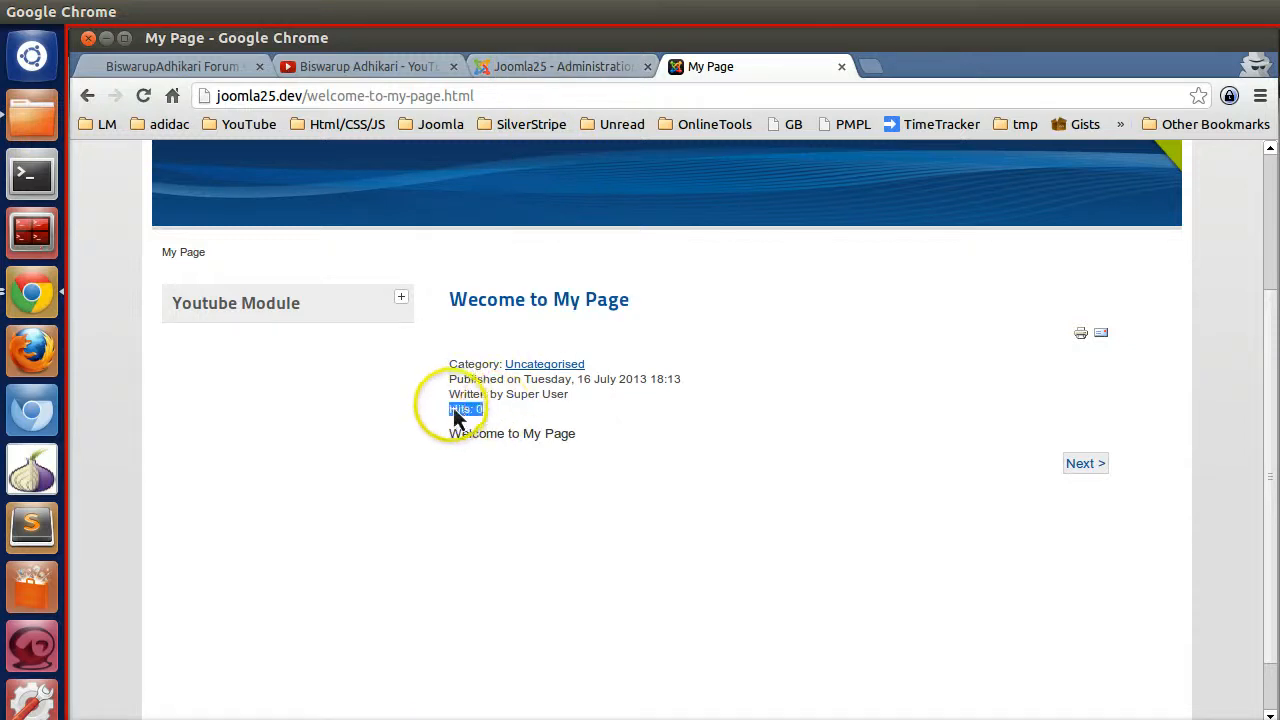
triple_click(460, 410)
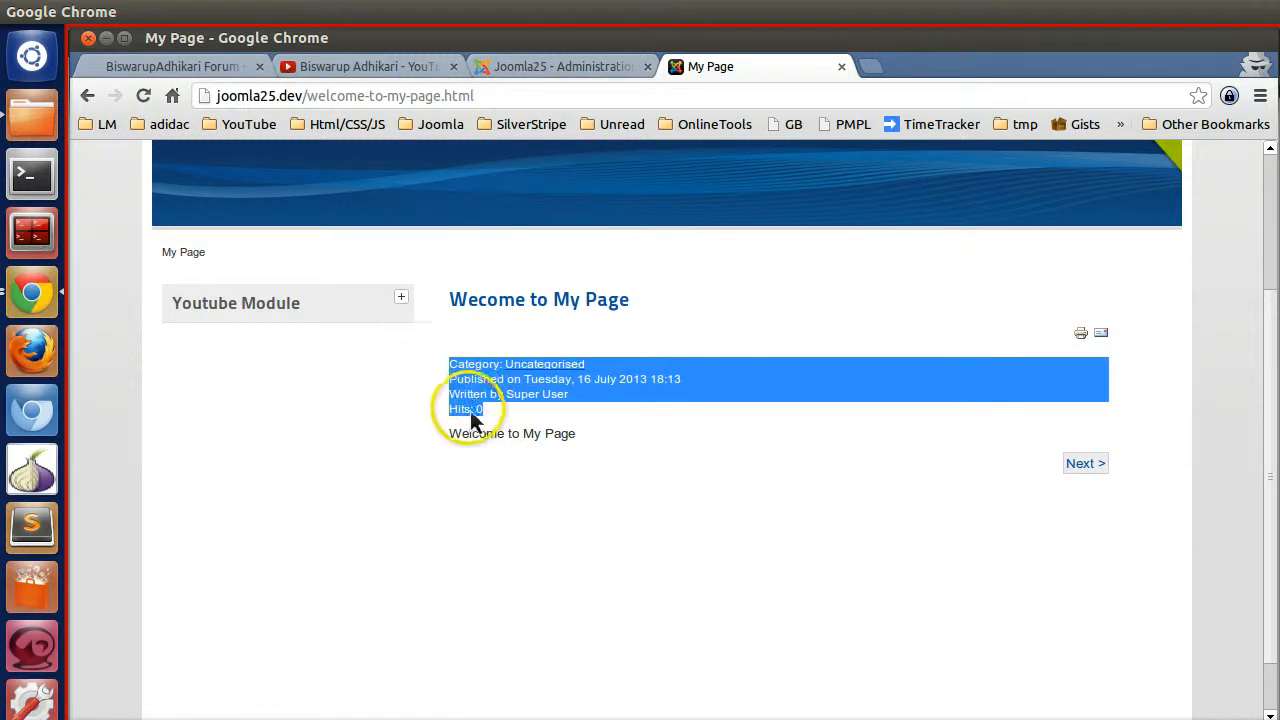
click(560, 66)
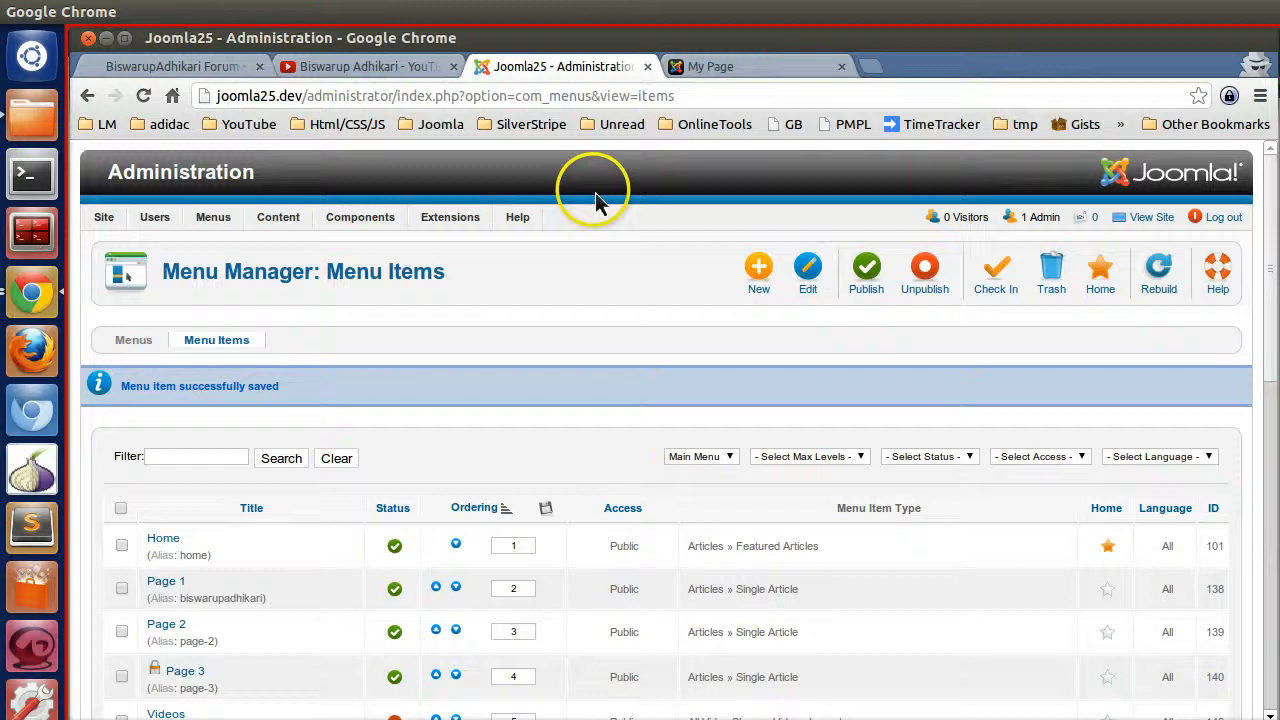
- Hide the article title in the My Page menu item's options, save, and check the front-end page
scroll(down, 3)
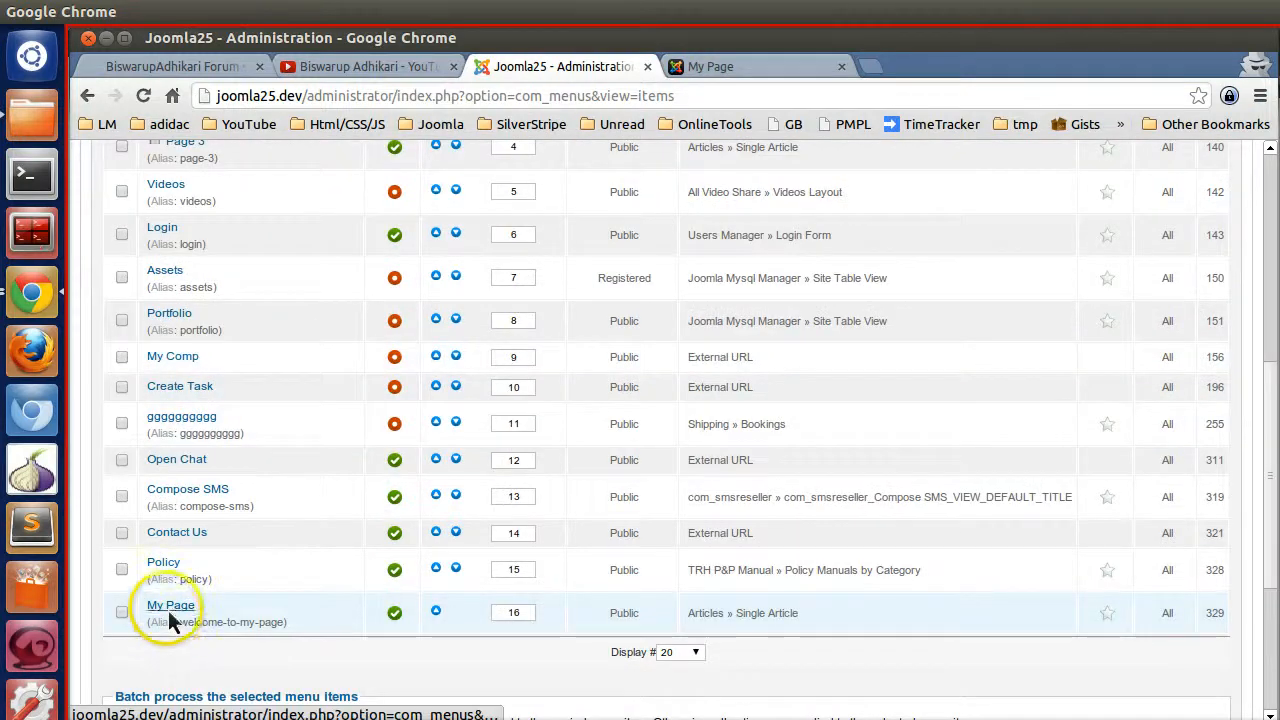
click(168, 606)
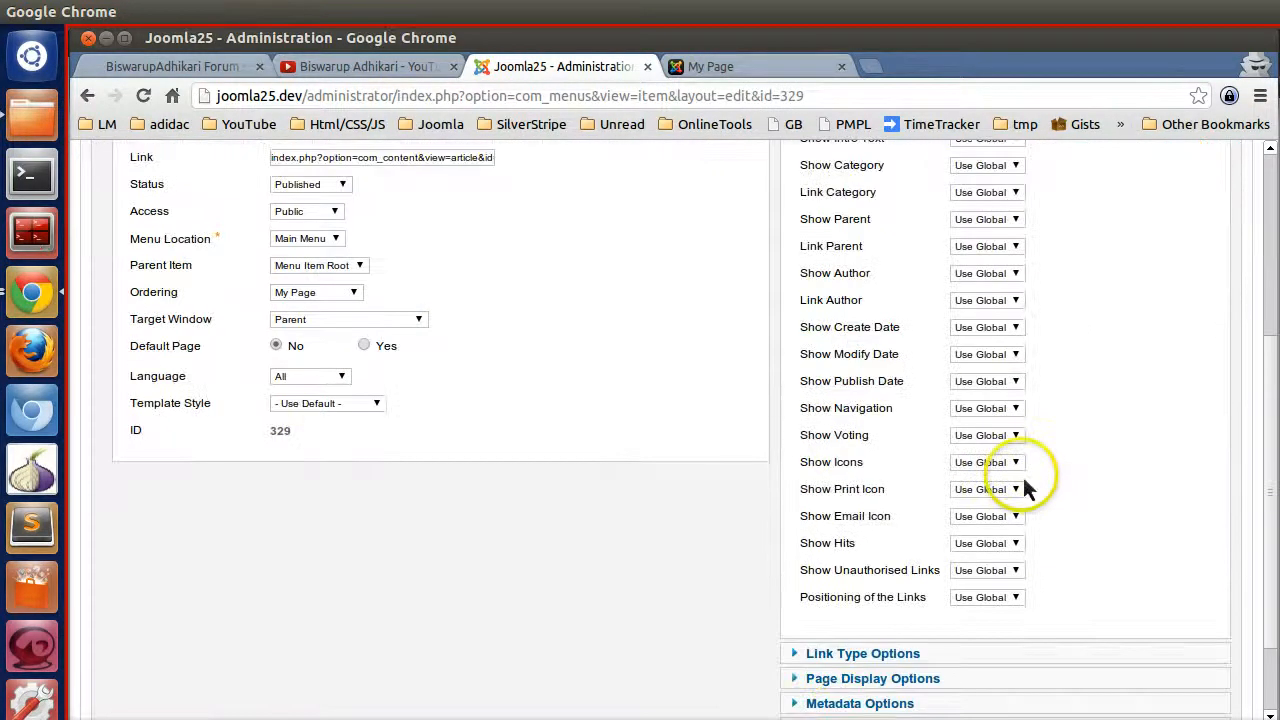
click(986, 544)
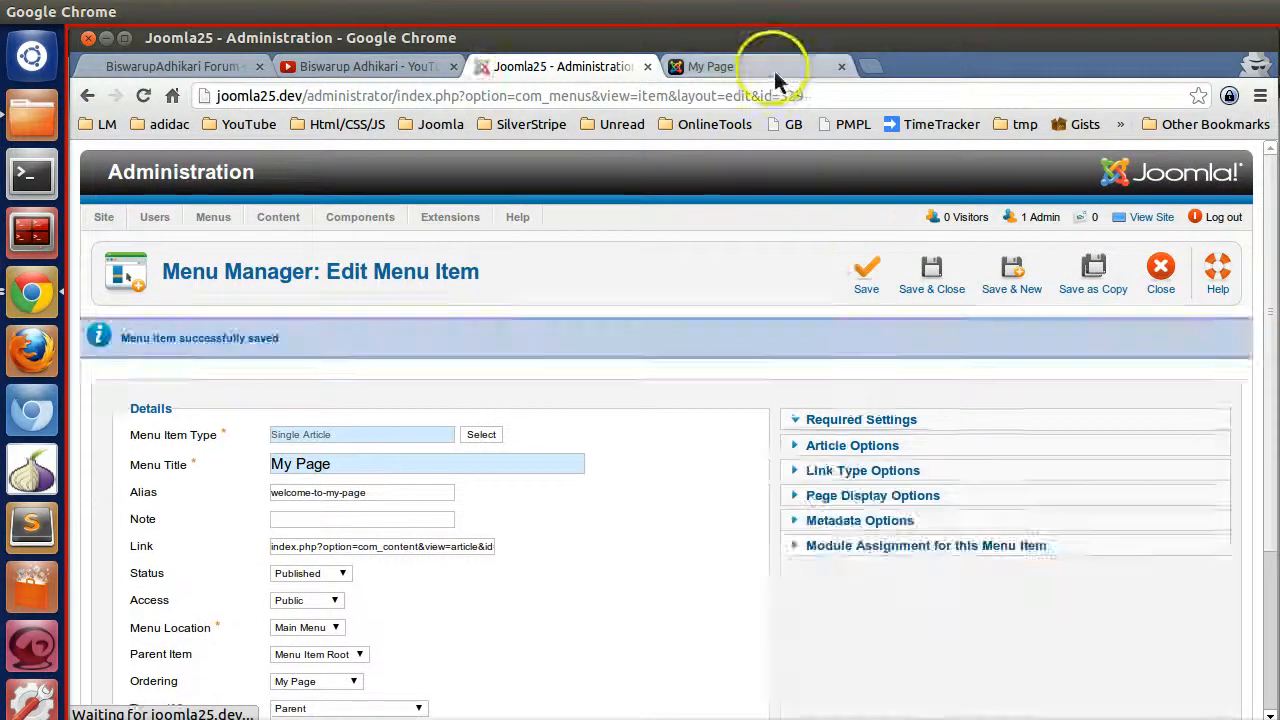
click(710, 66)
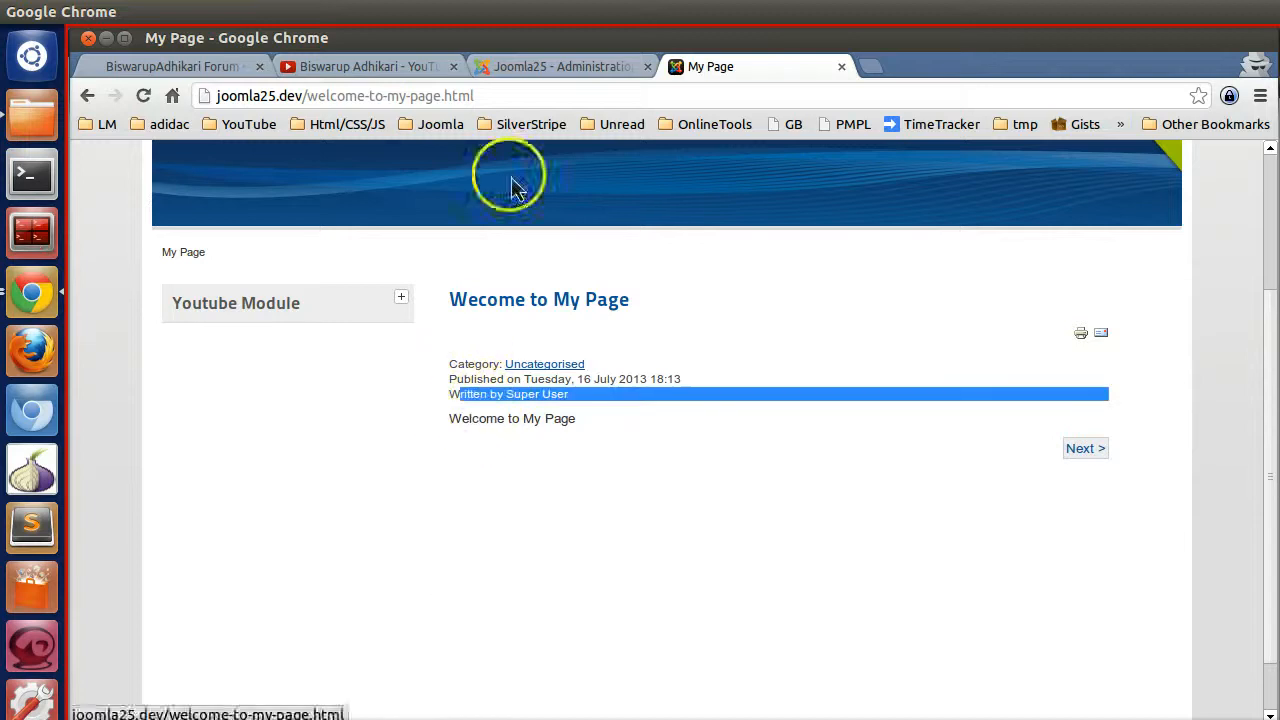
click(558, 66)
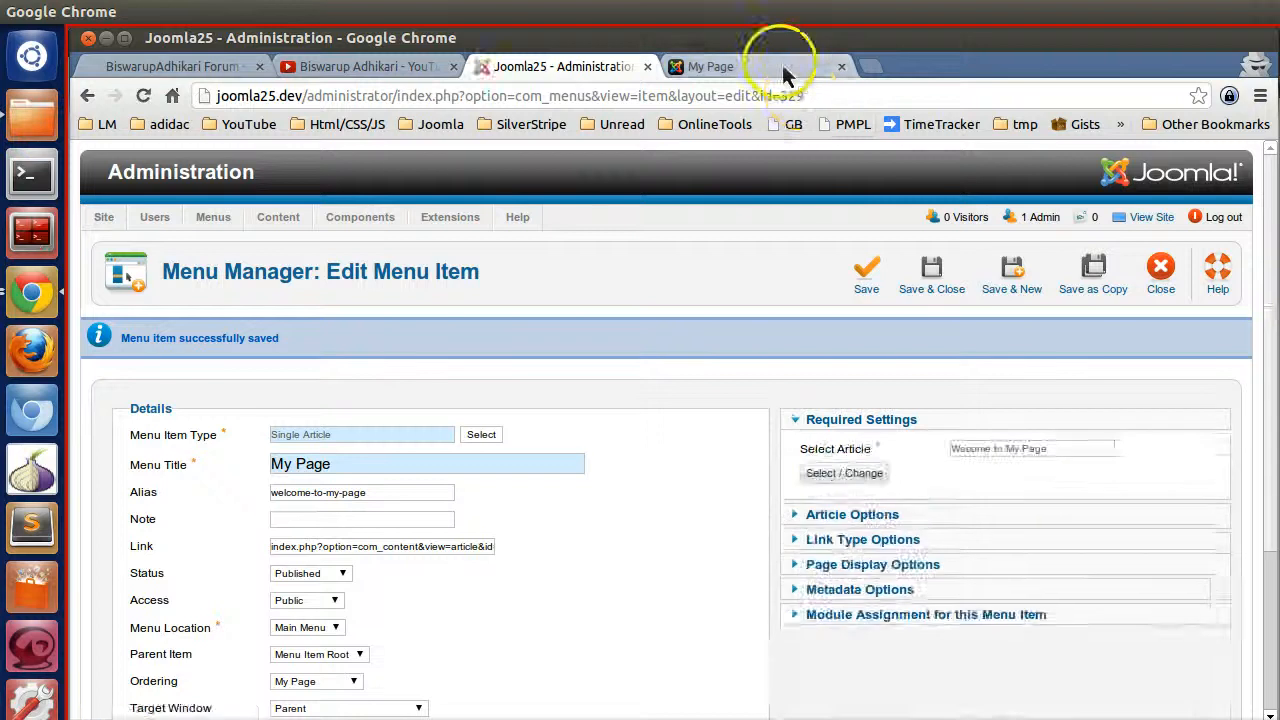
click(712, 66)
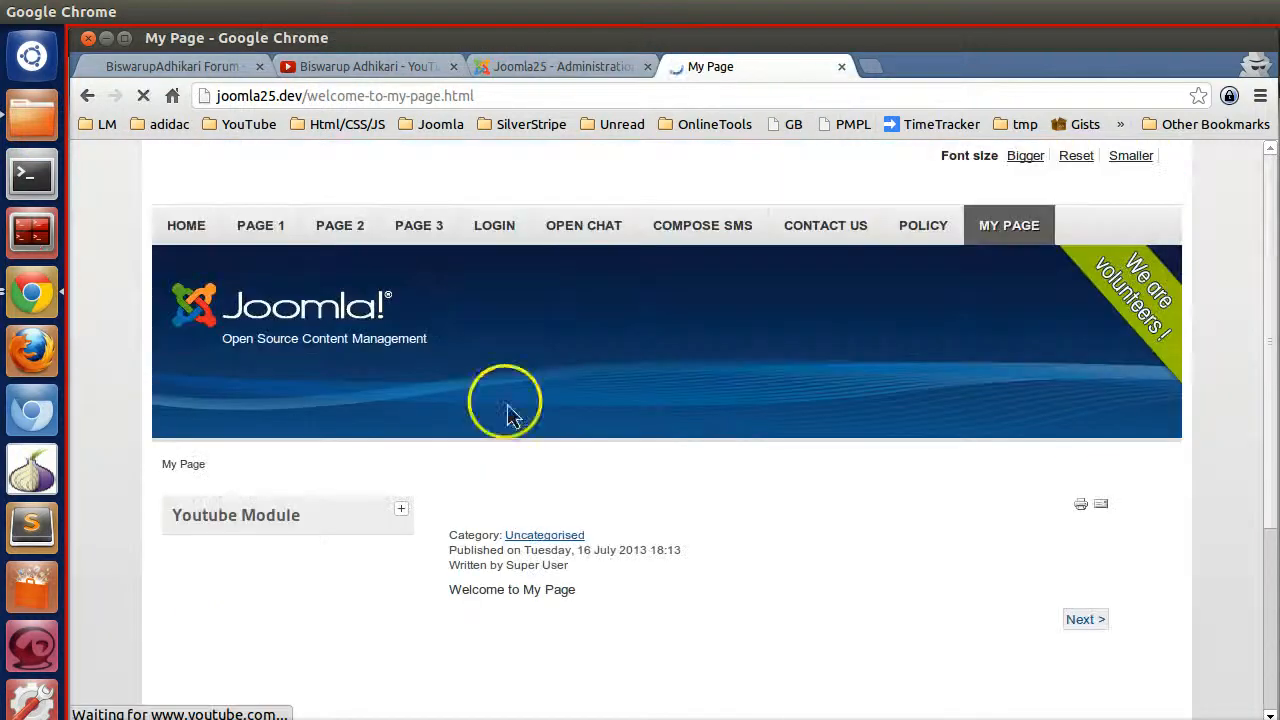
- In Article Options set Link Category to No and check the front-end page
click(560, 66)
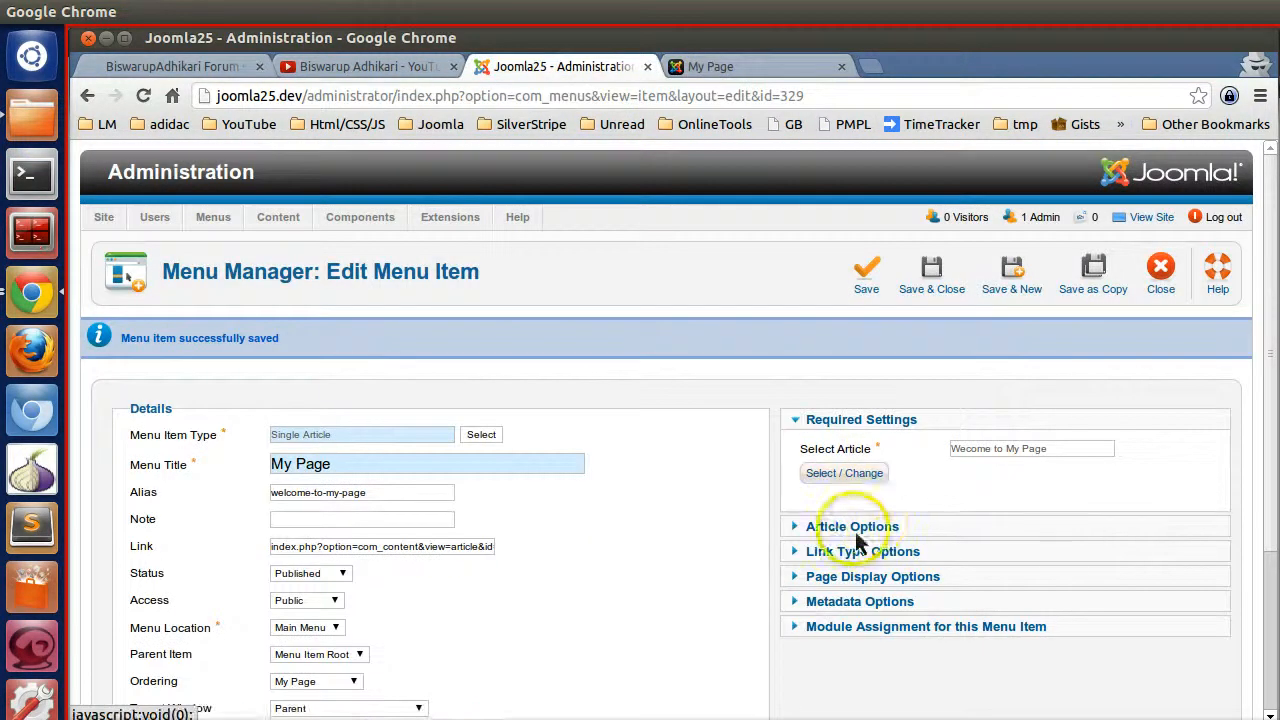
click(850, 528)
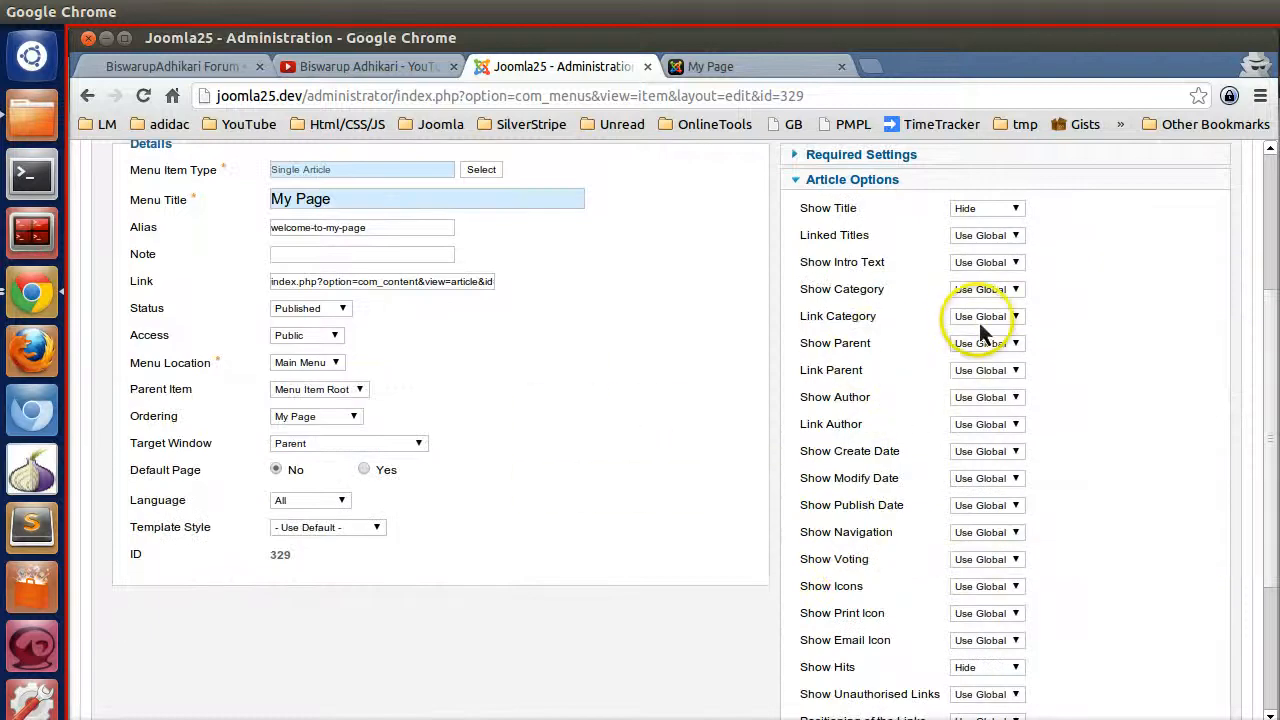
click(986, 316)
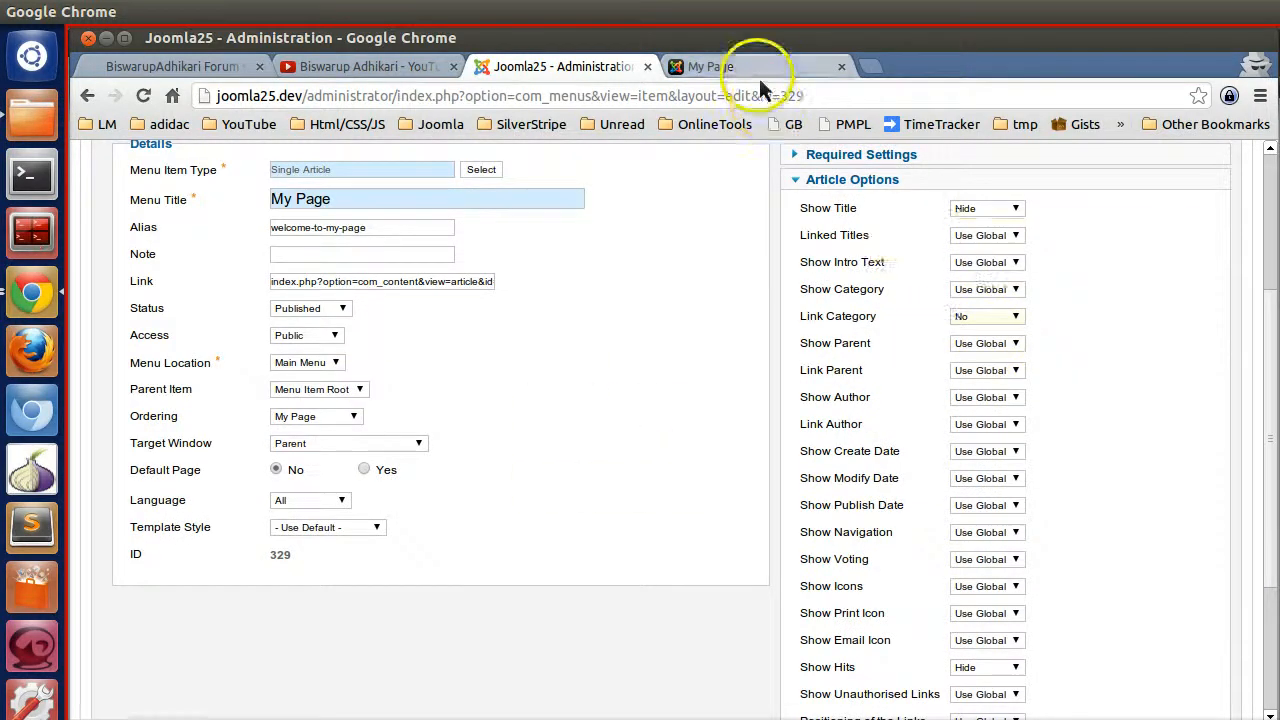
click(720, 66)
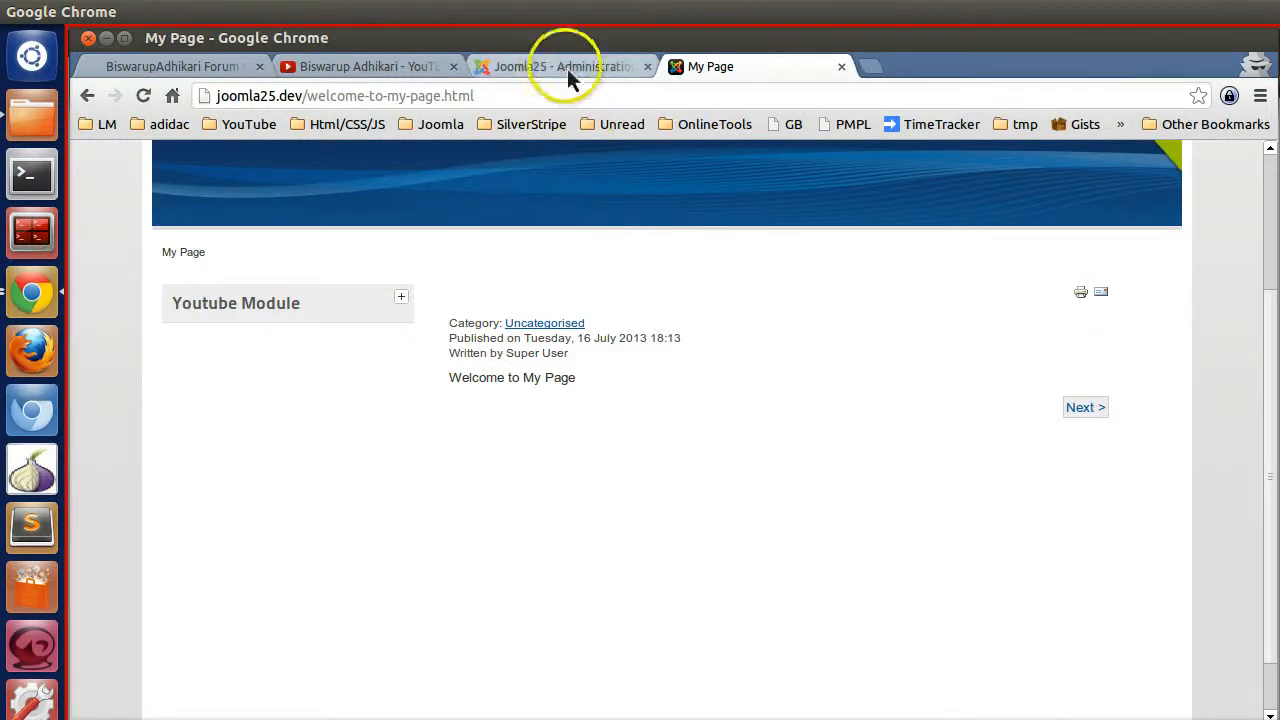
click(556, 66)
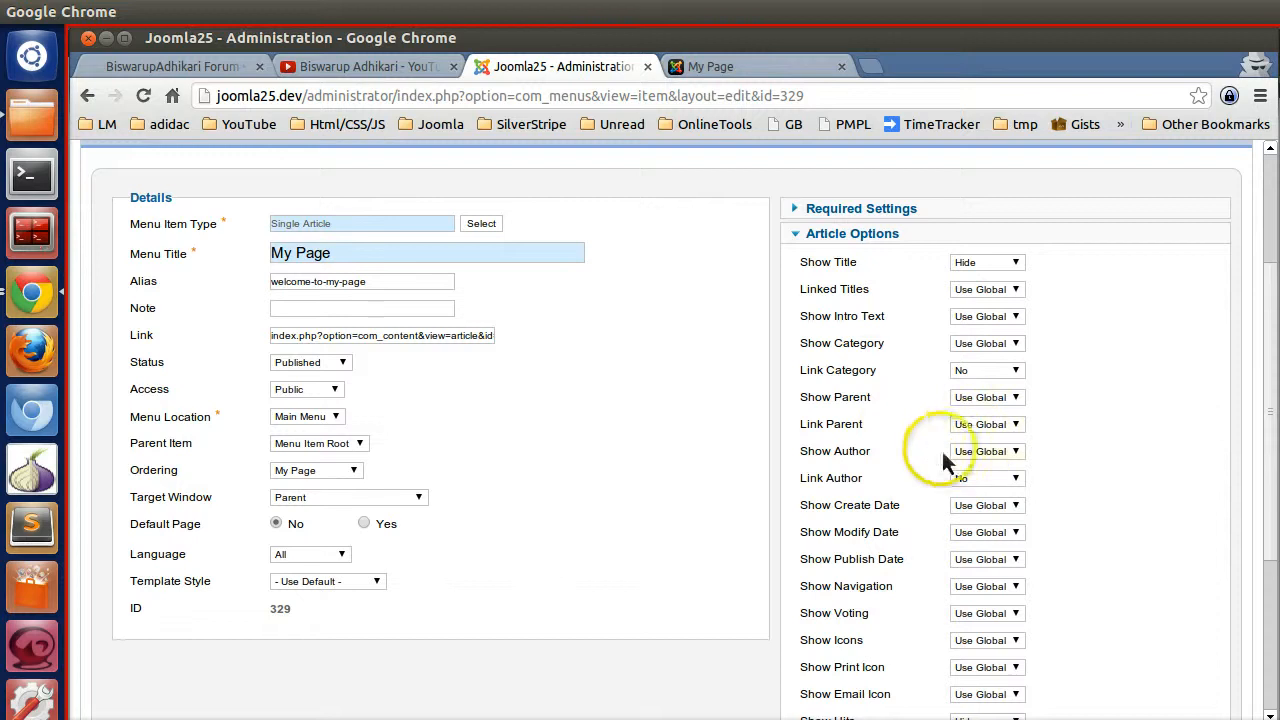
- Set Show Author to Hide and save the My Page menu item
click(986, 452)
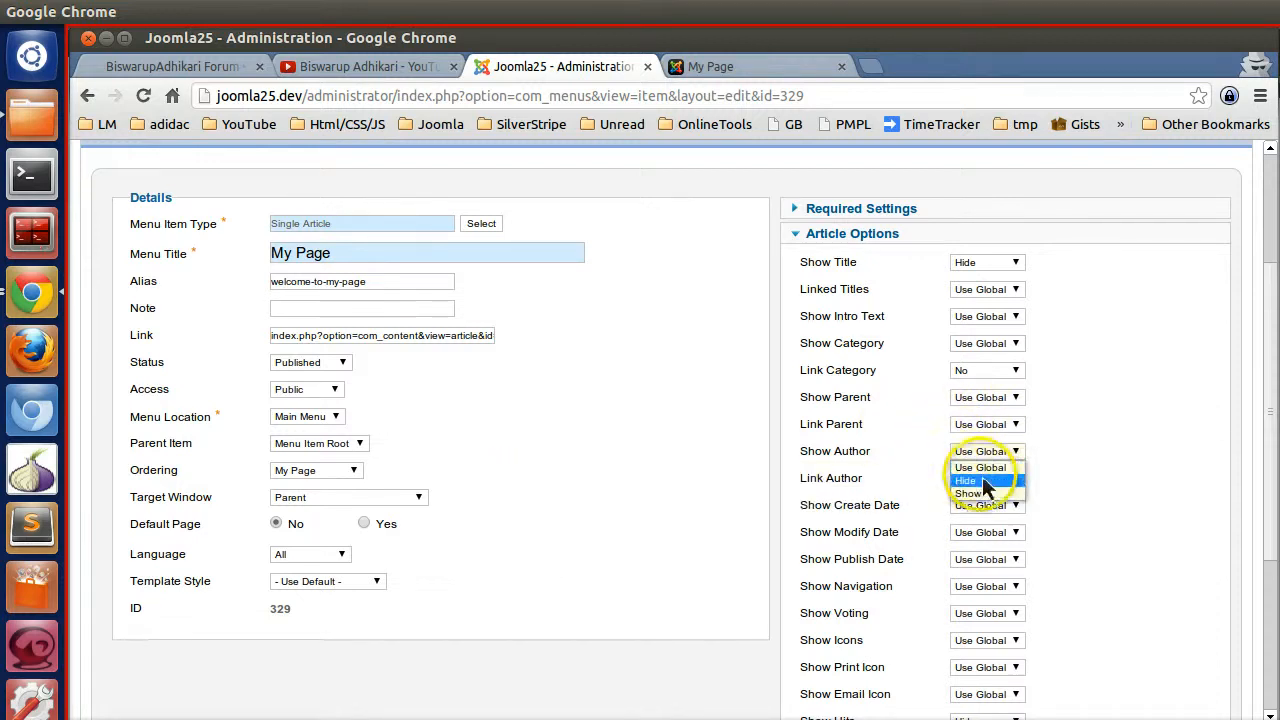
click(968, 480)
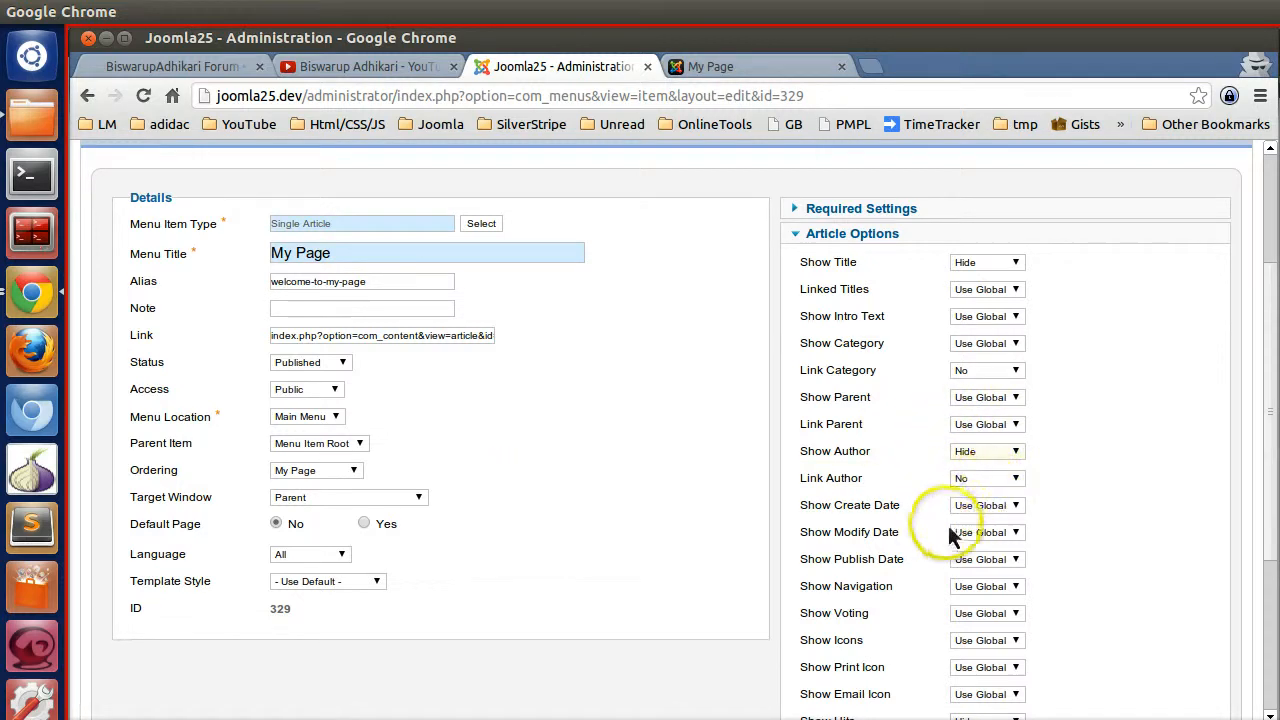
click(866, 272)
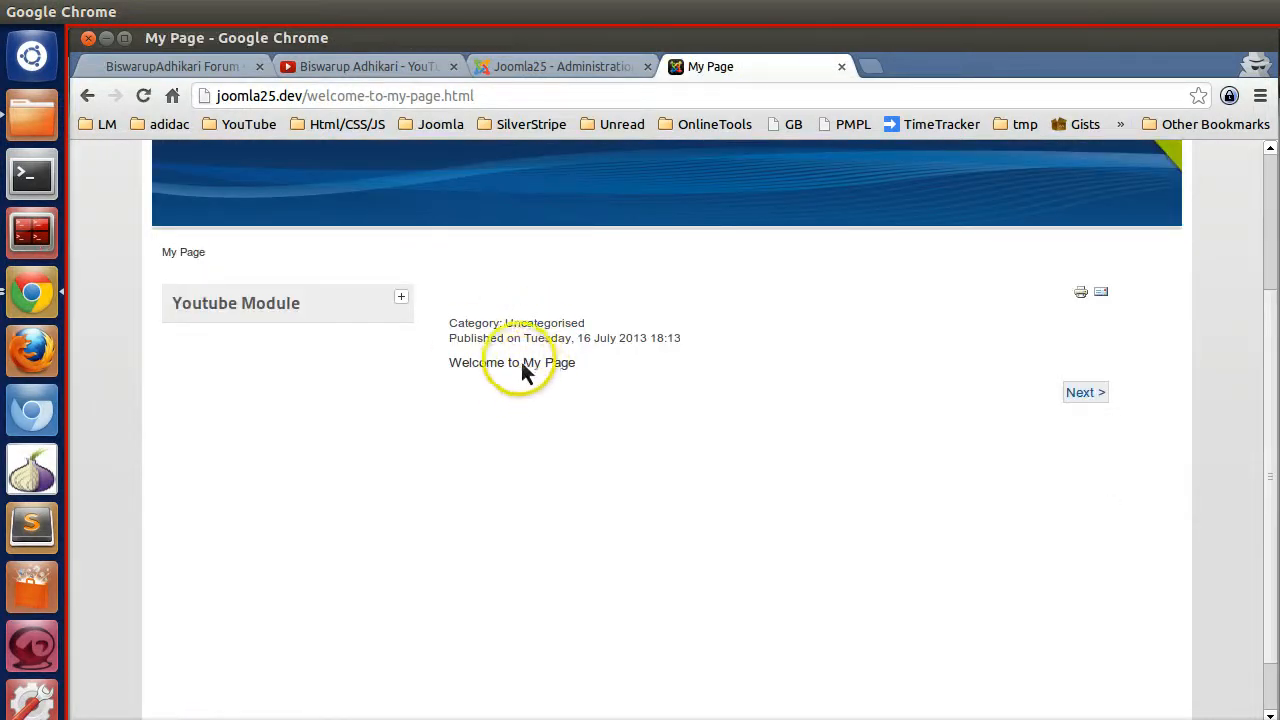
- Hide the category and publish date, then check the result on the front-end page
click(560, 66)
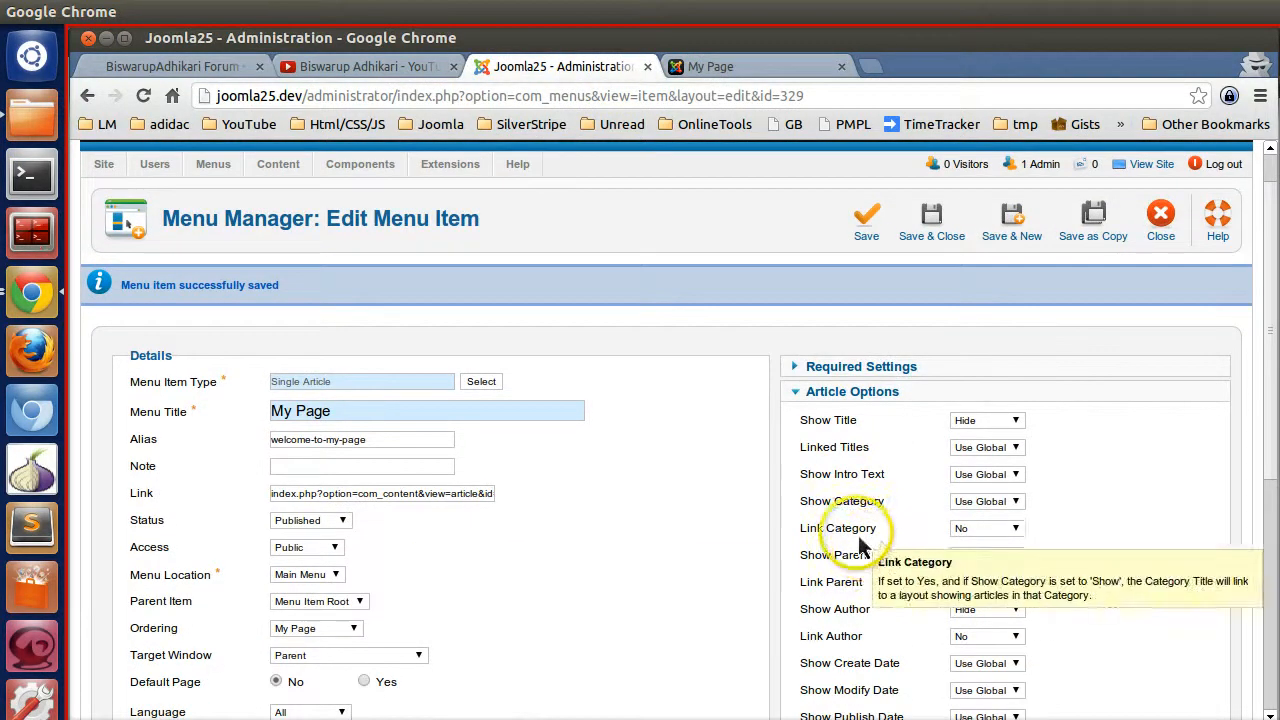
mouse_move(876, 532)
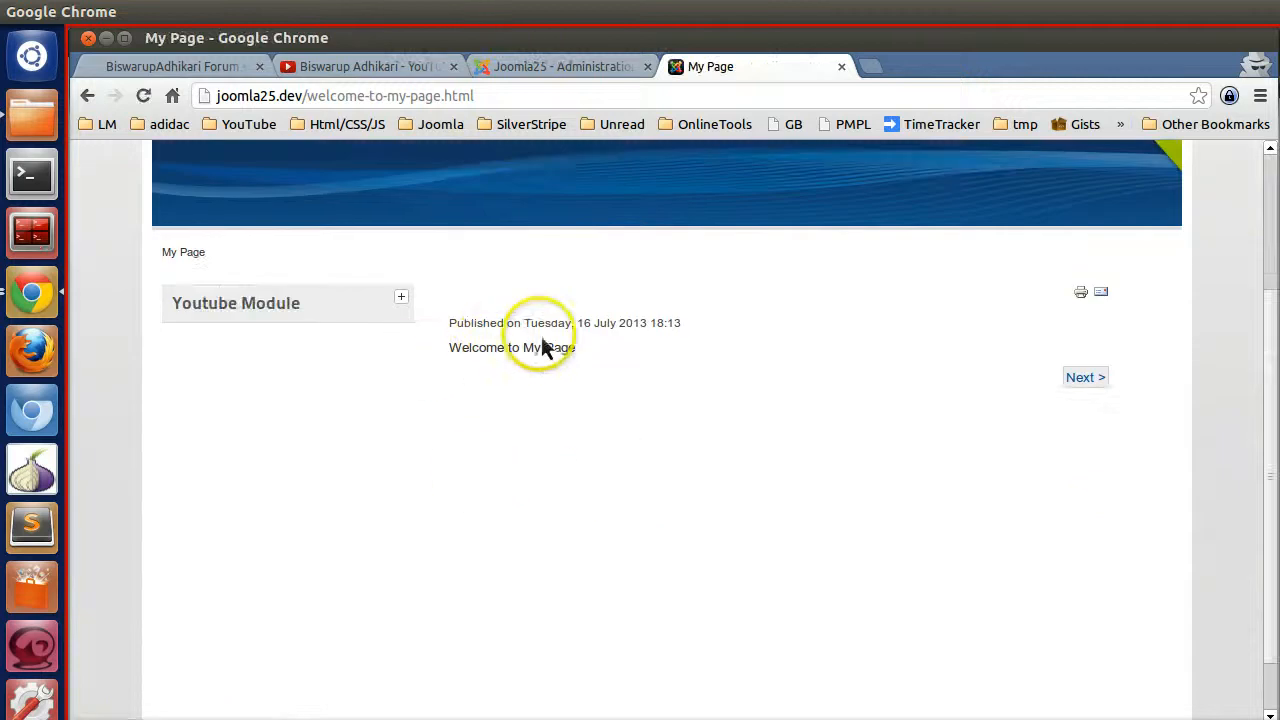
click(548, 66)
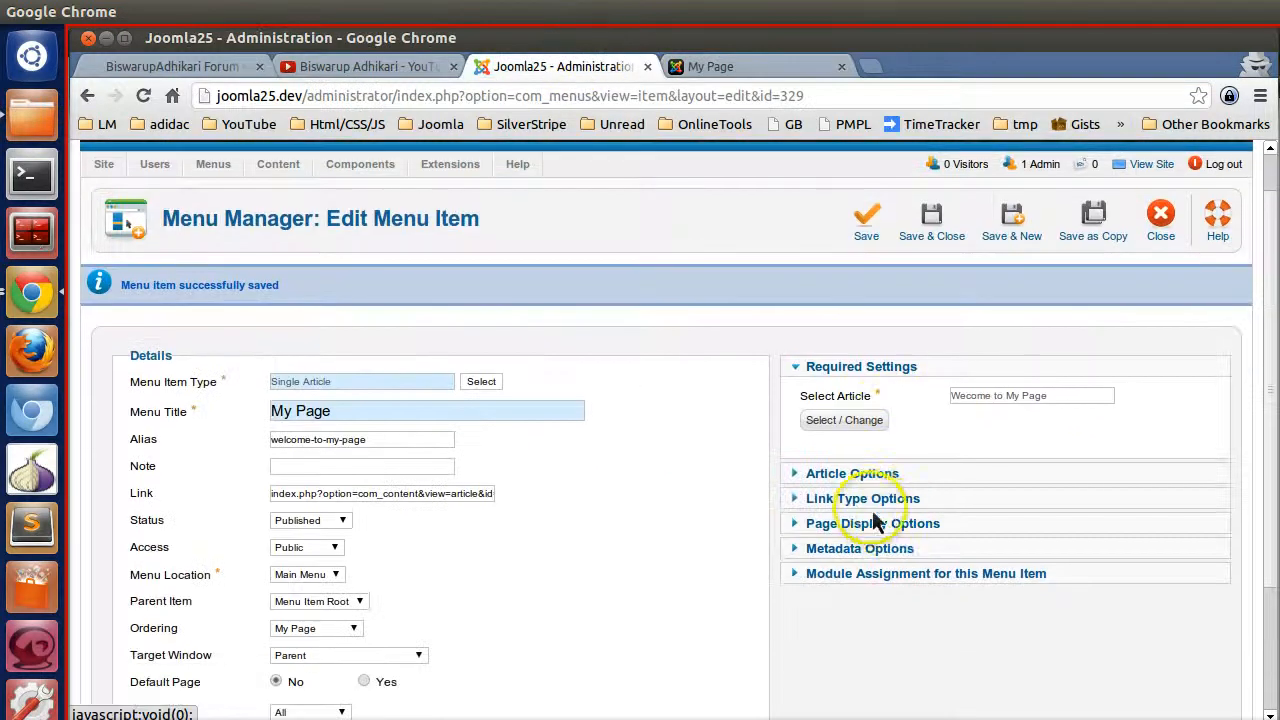
scroll(down, 3)
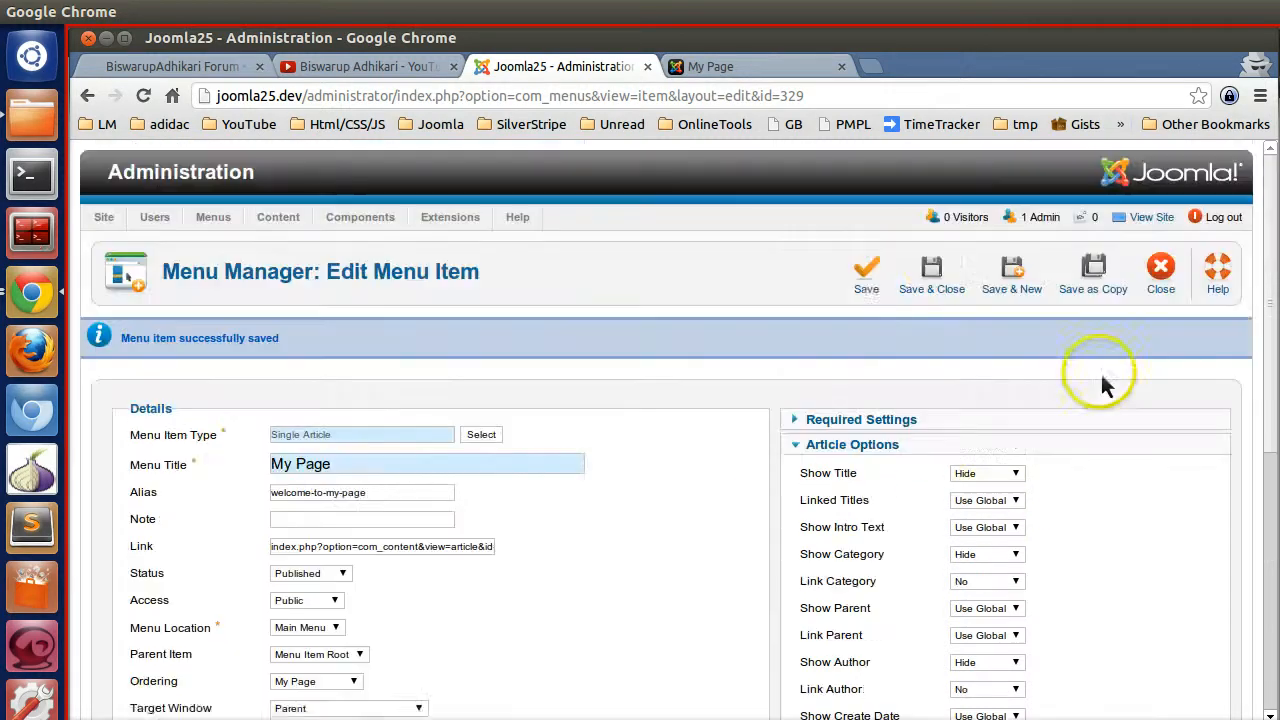
click(724, 66)
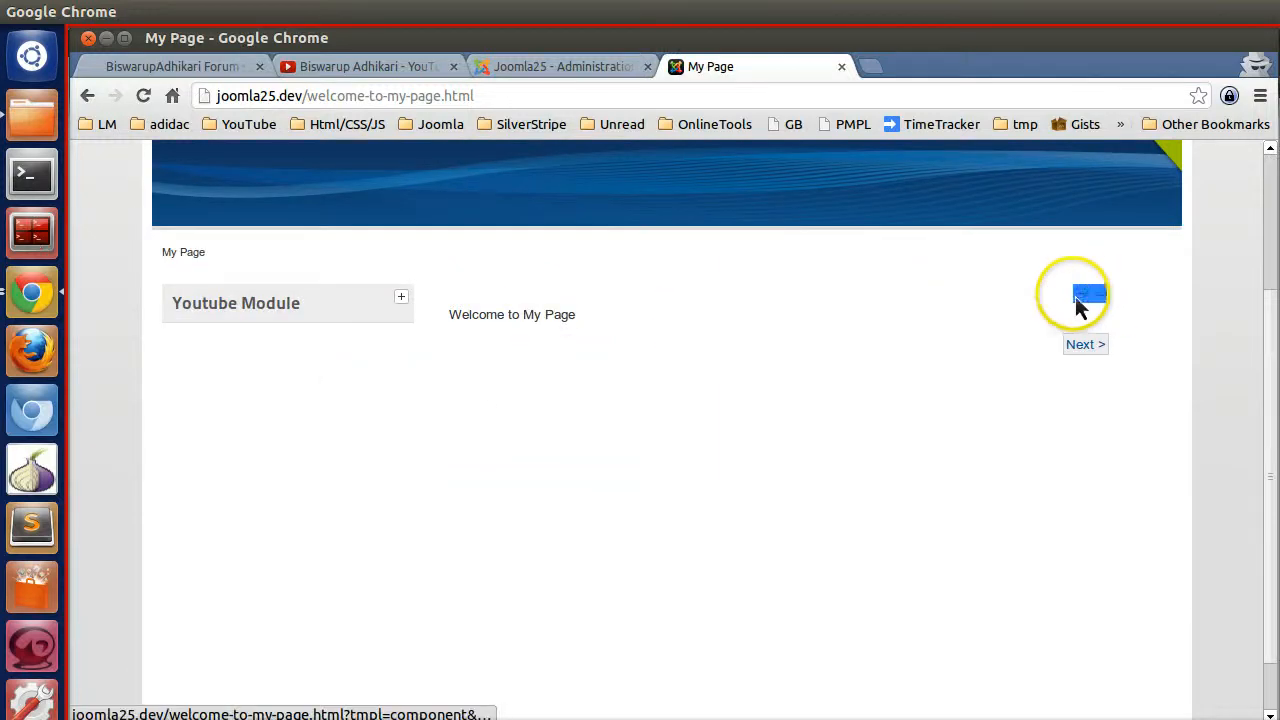
click(560, 66)
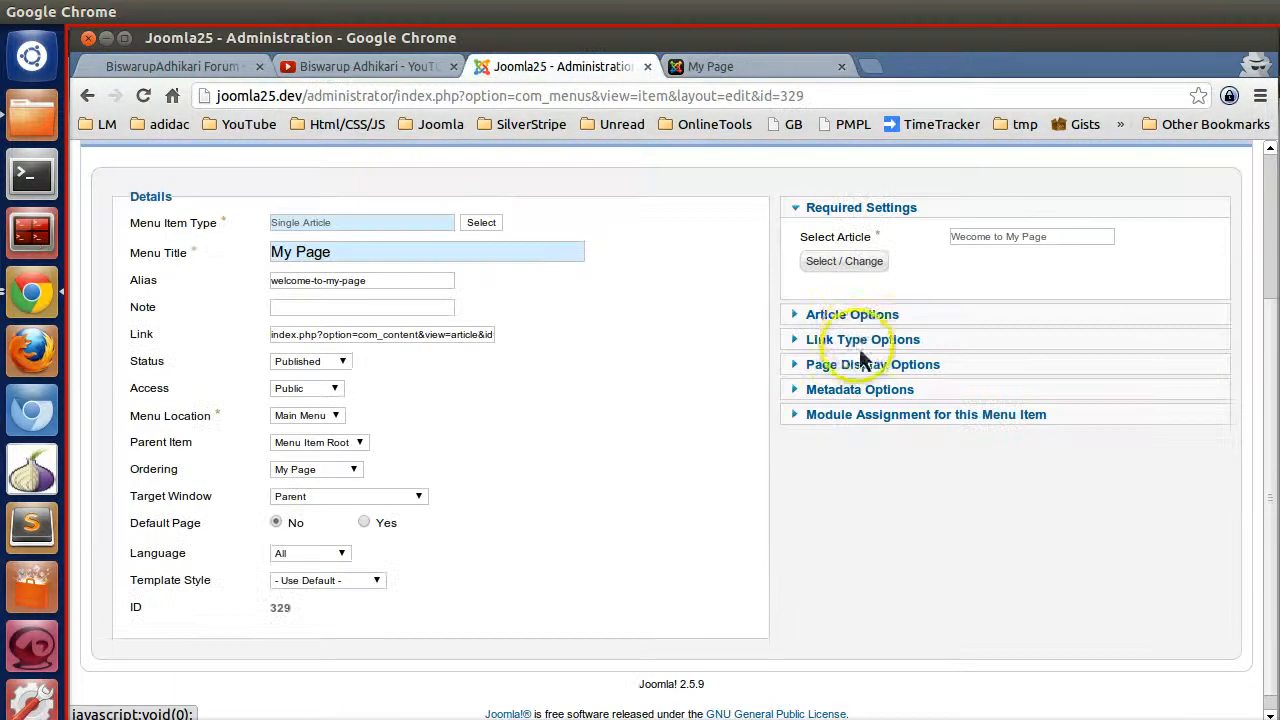
- Set Show Print Icon and Show Email Icon to Hide and view the updated page
click(860, 364)
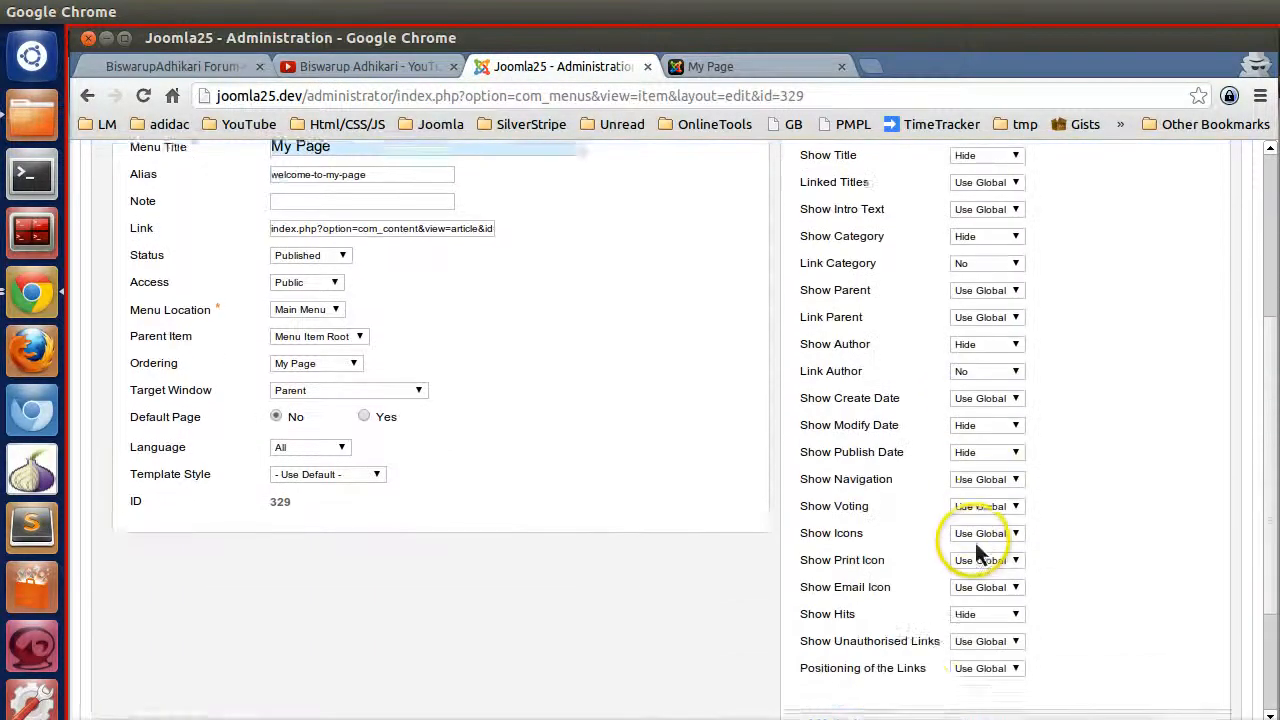
scroll(down, 3)
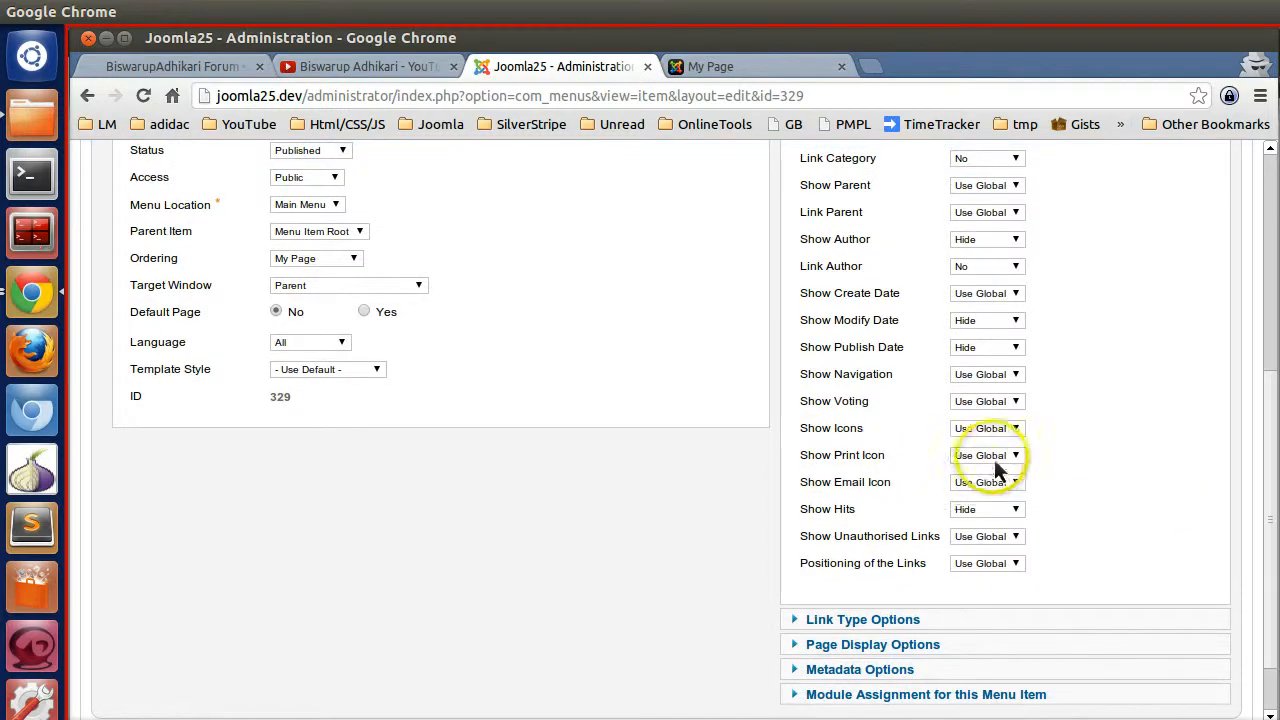
click(986, 482)
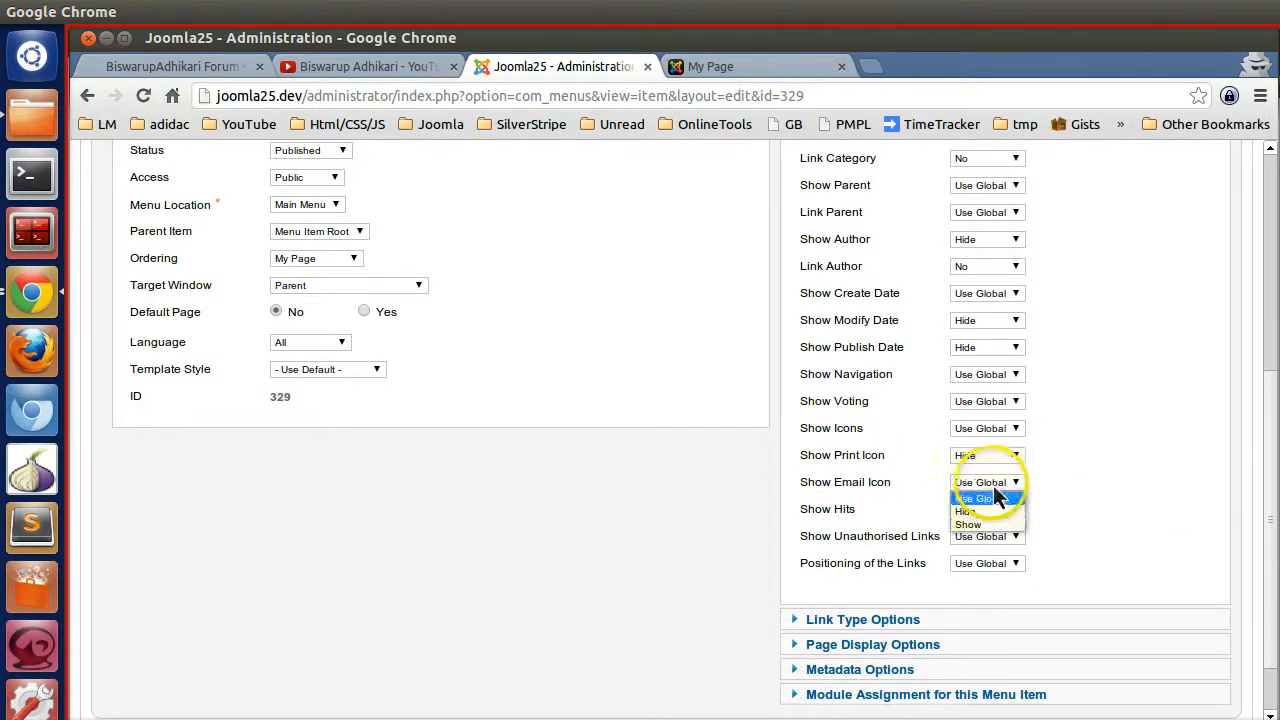
click(986, 510)
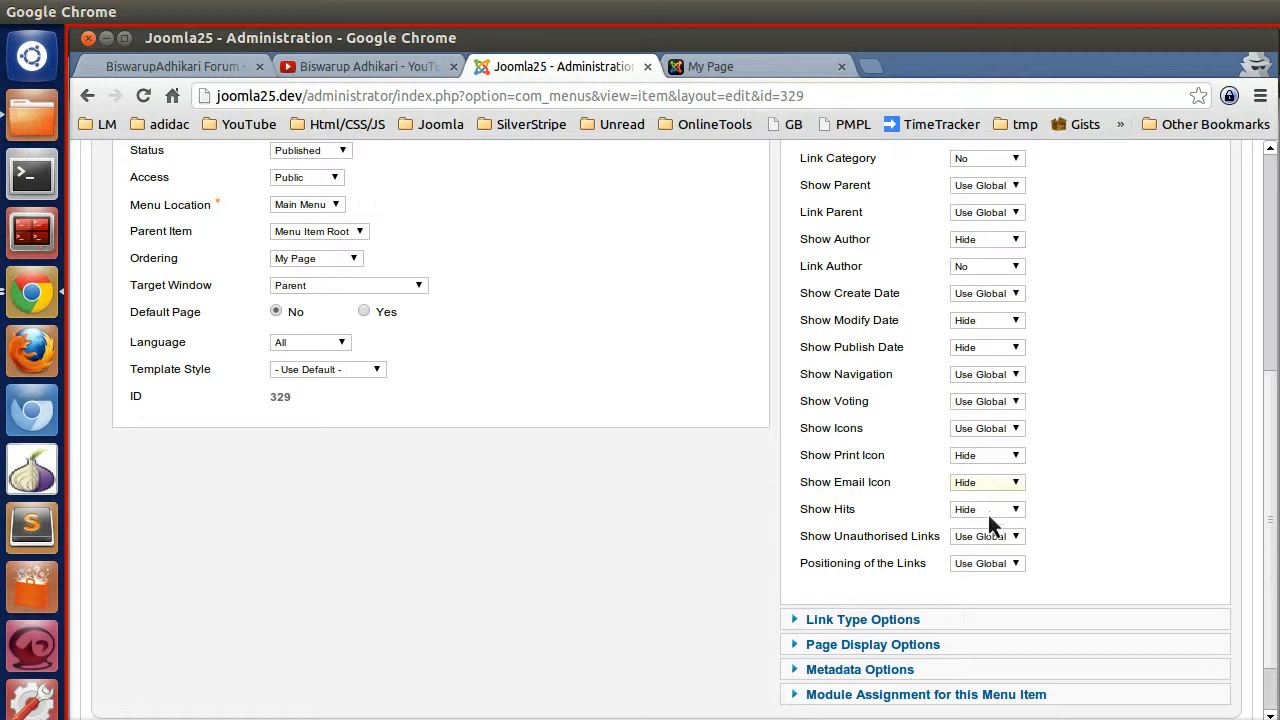
mouse_move(898, 576)
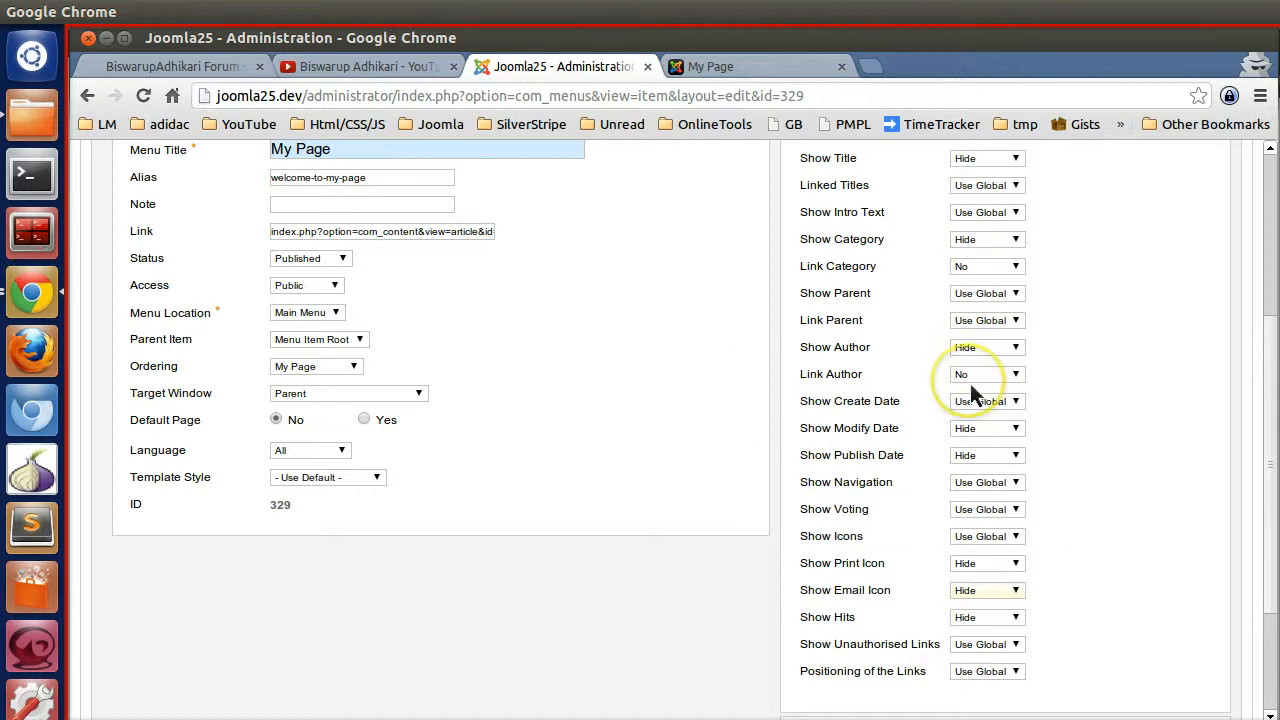
click(868, 276)
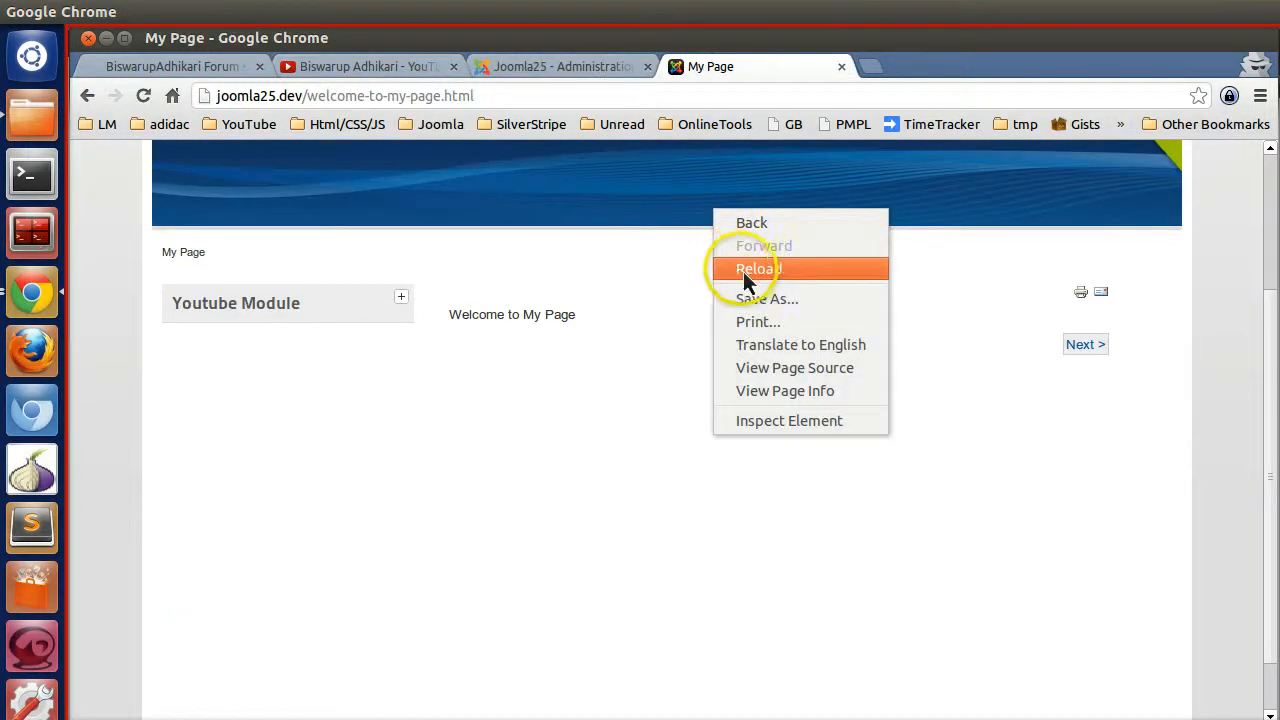
- Inspect the 'Welcome to My Page' heading in DevTools, noting the div id 'mypage', then close DevTools
click(756, 268)
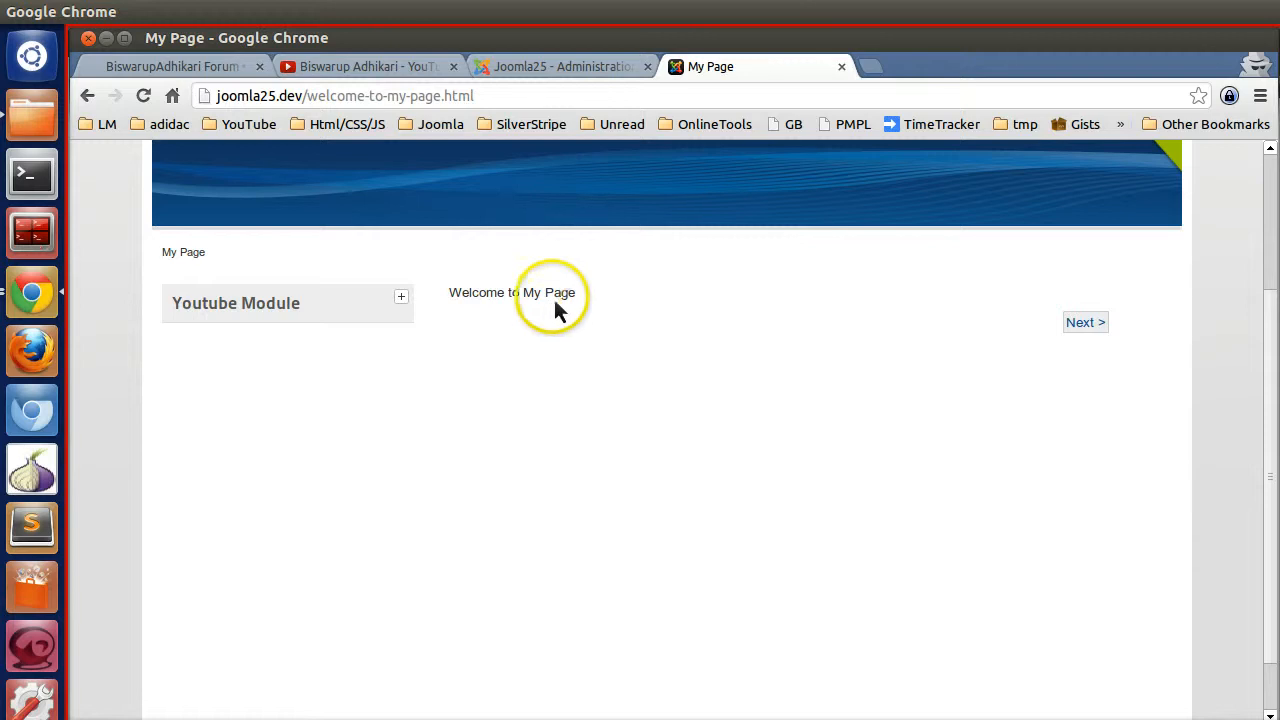
right_click(550, 292)
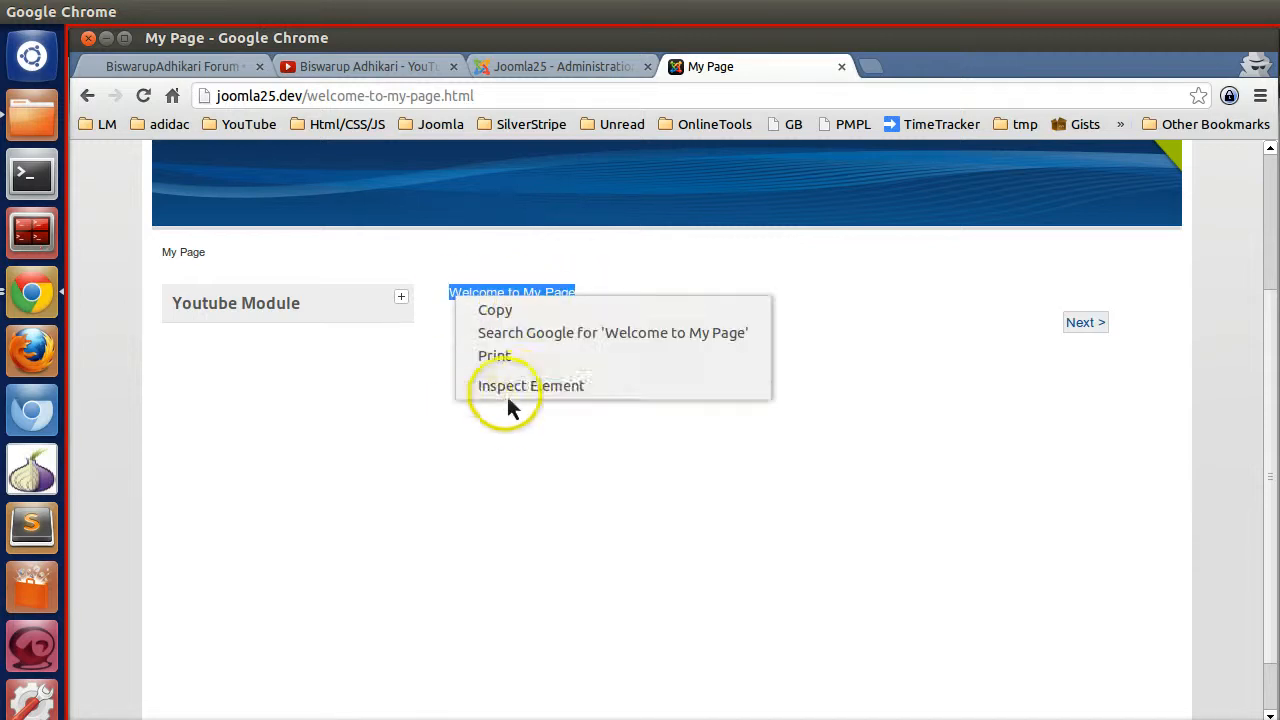
click(530, 384)
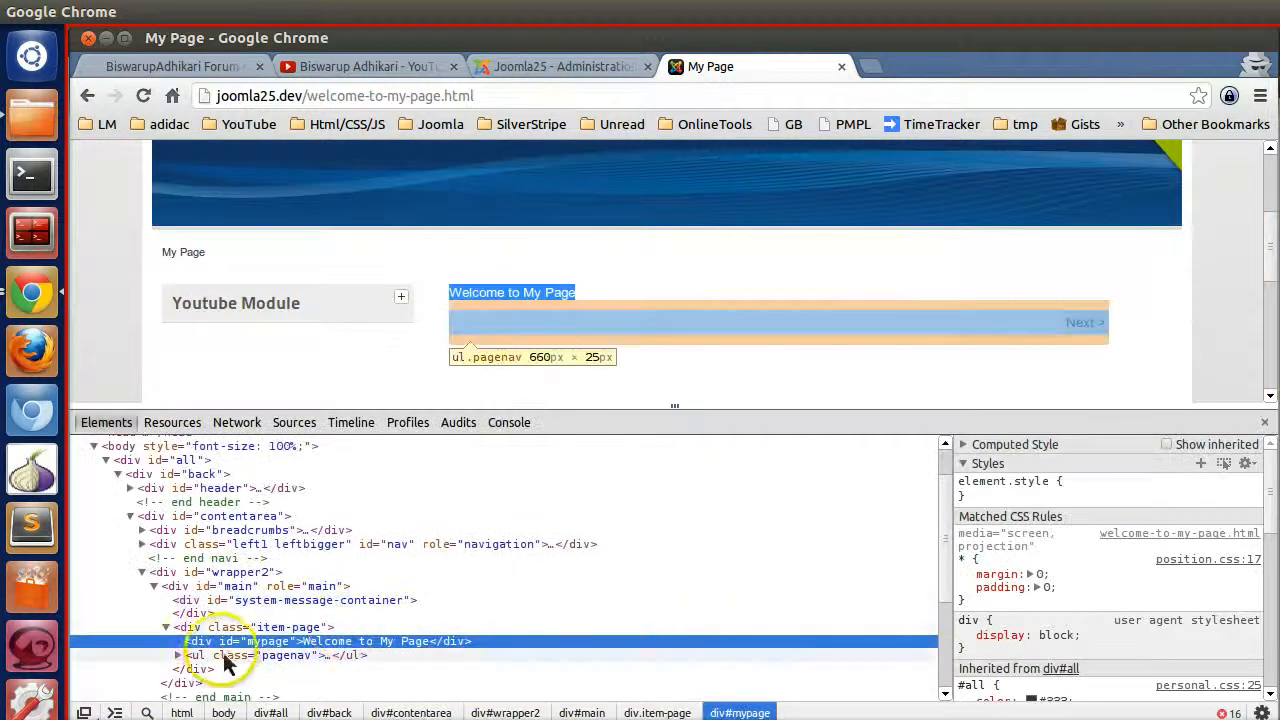
right_click(276, 640)
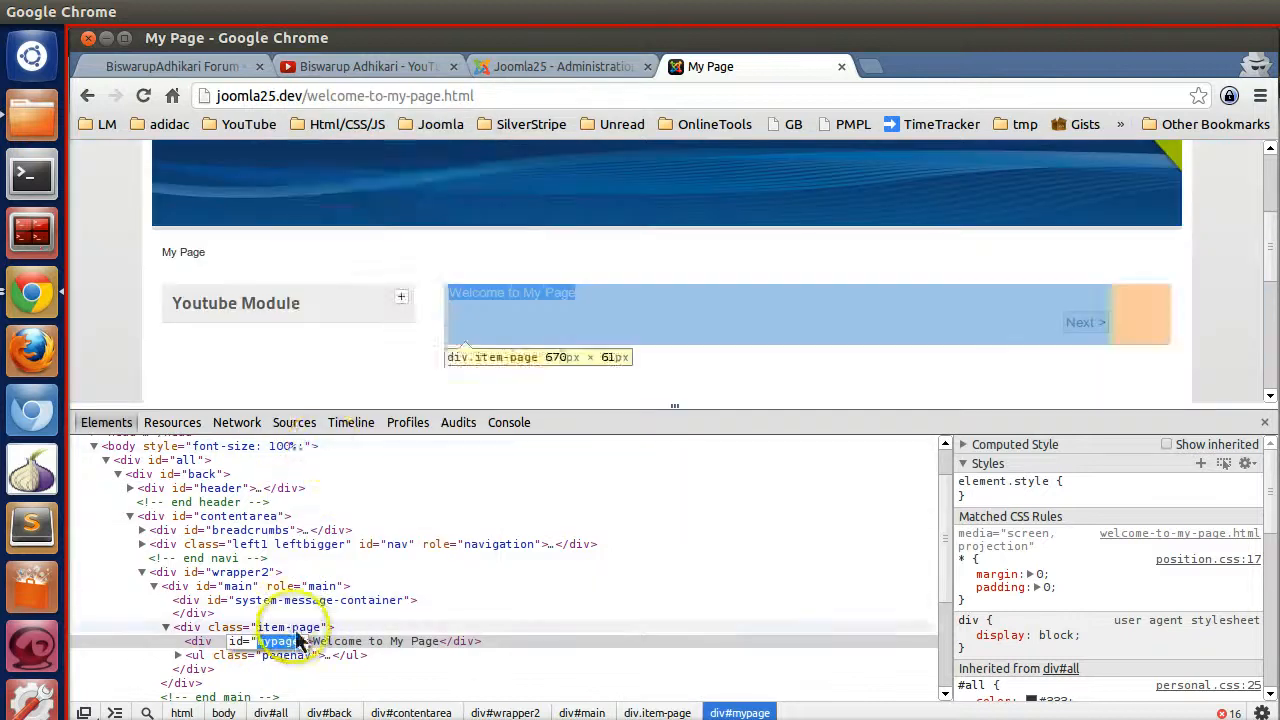
mouse_move(470, 442)
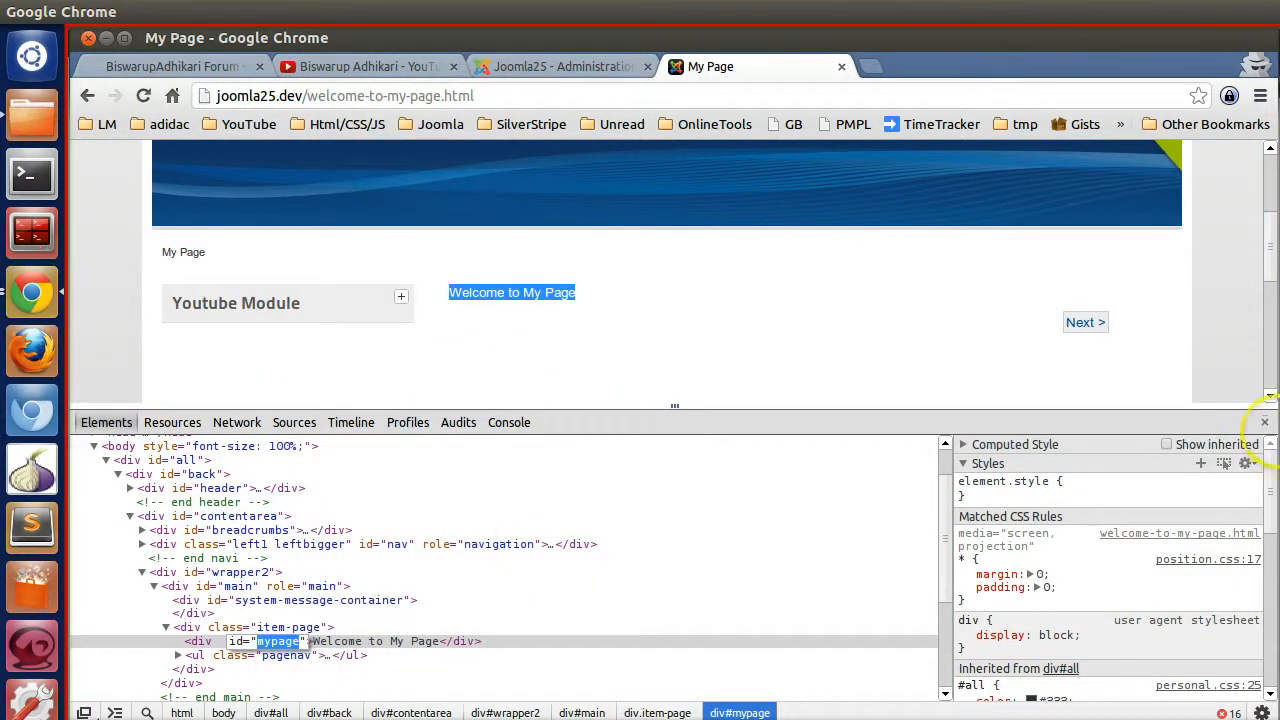
click(1264, 420)
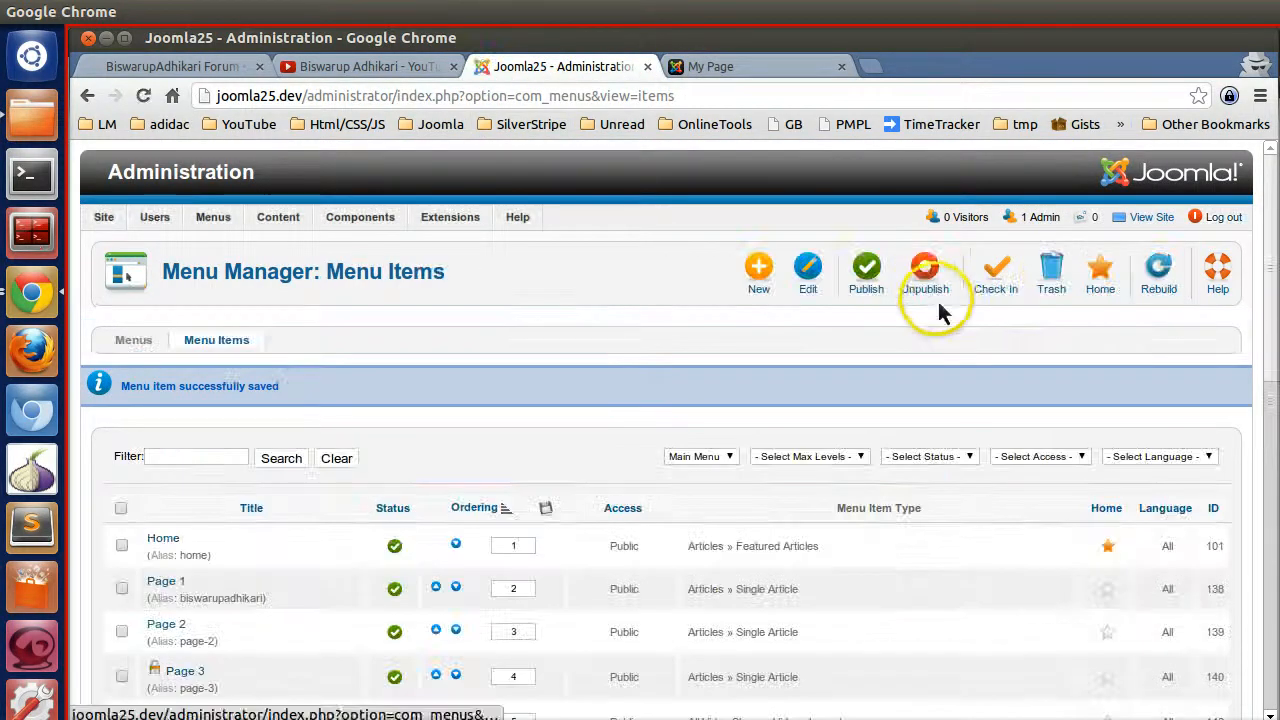
- Show the Template Manager styles with Beez2 - Default as the default site template
click(450, 216)
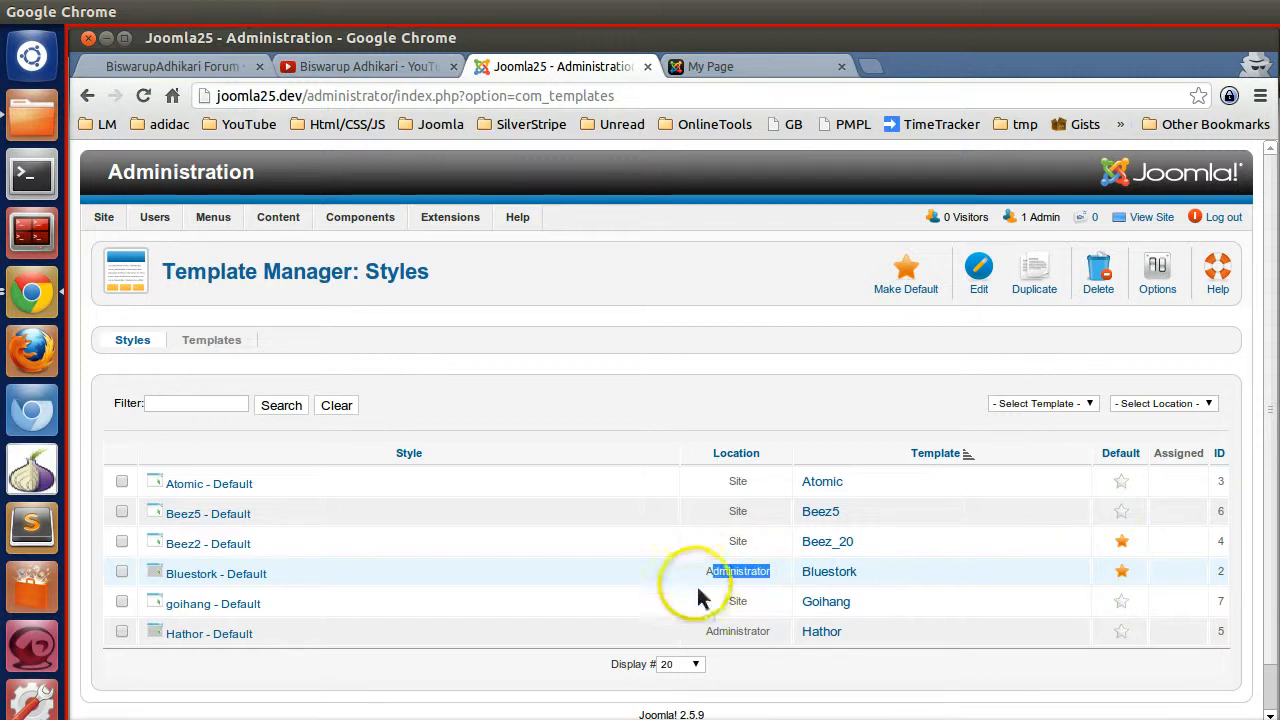
mouse_move(728, 576)
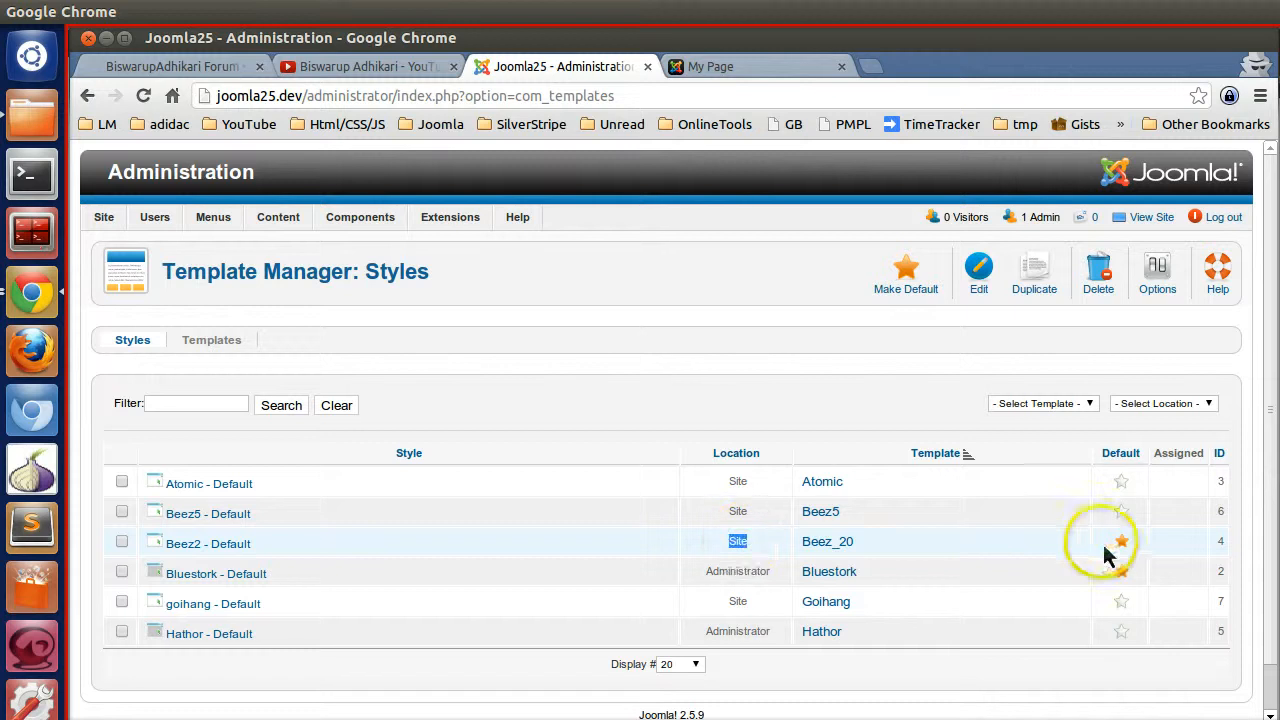
mouse_move(1118, 556)
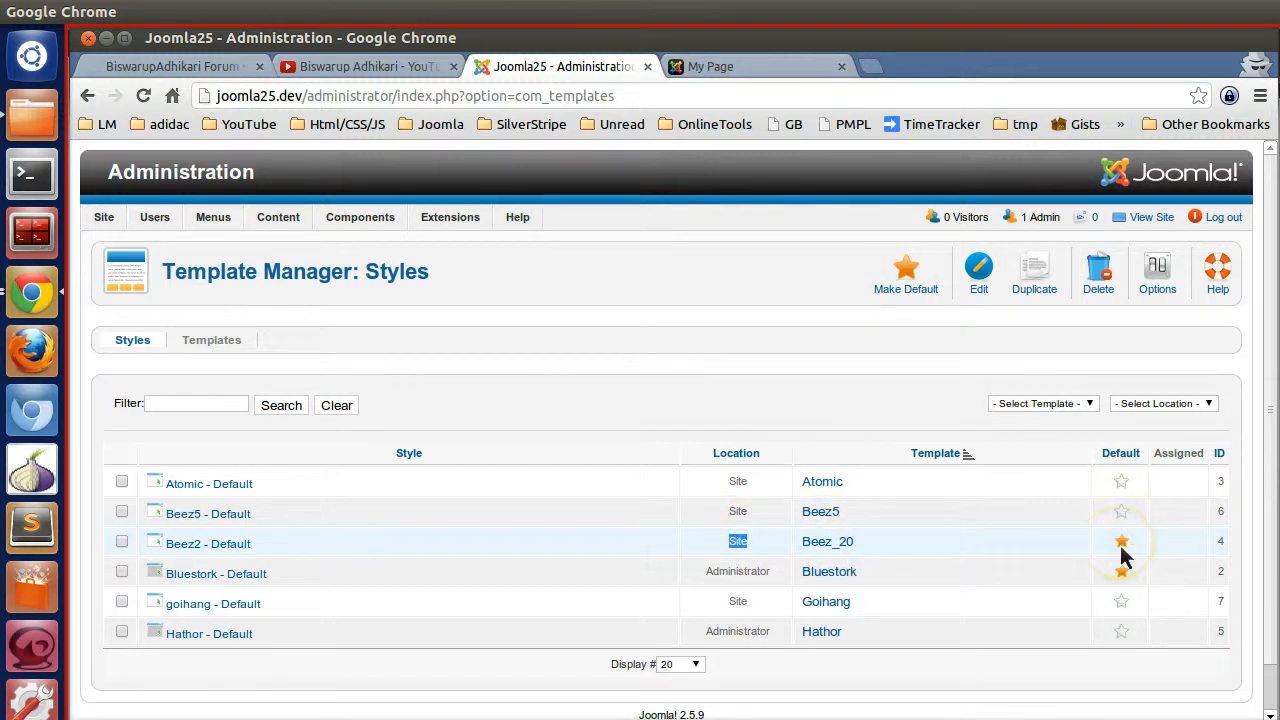
click(1120, 540)
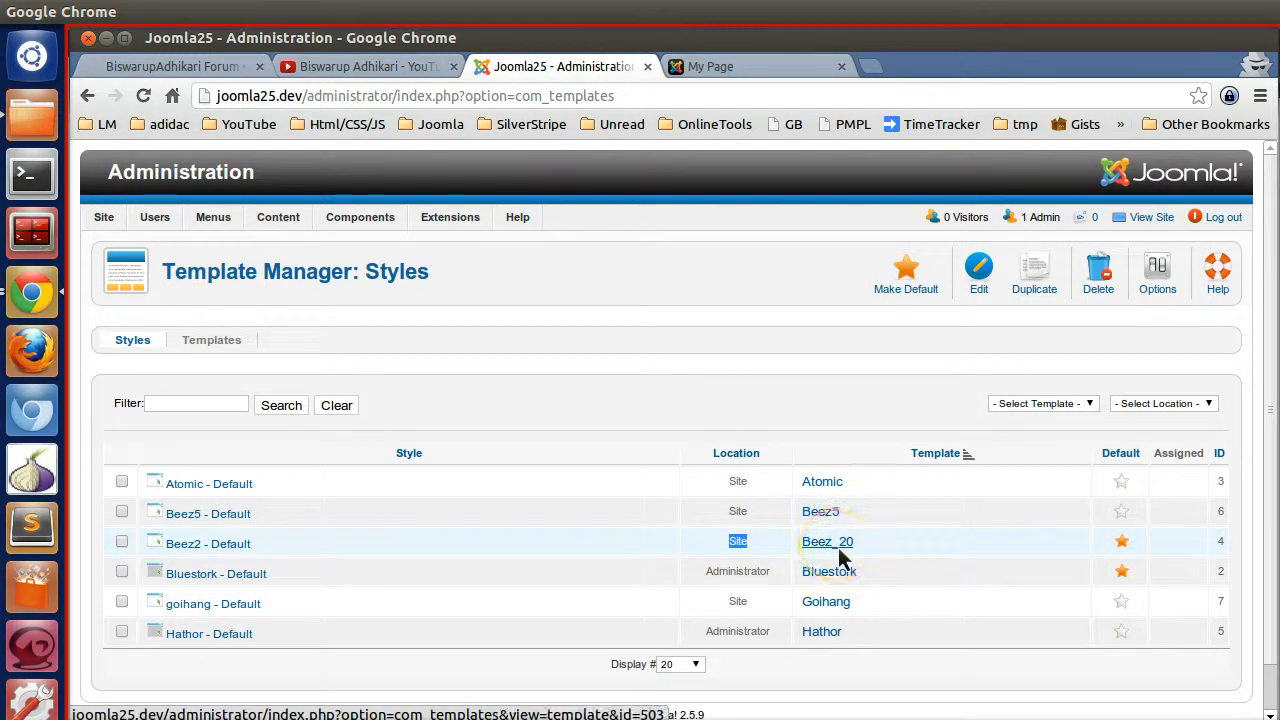
mouse_move(840, 556)
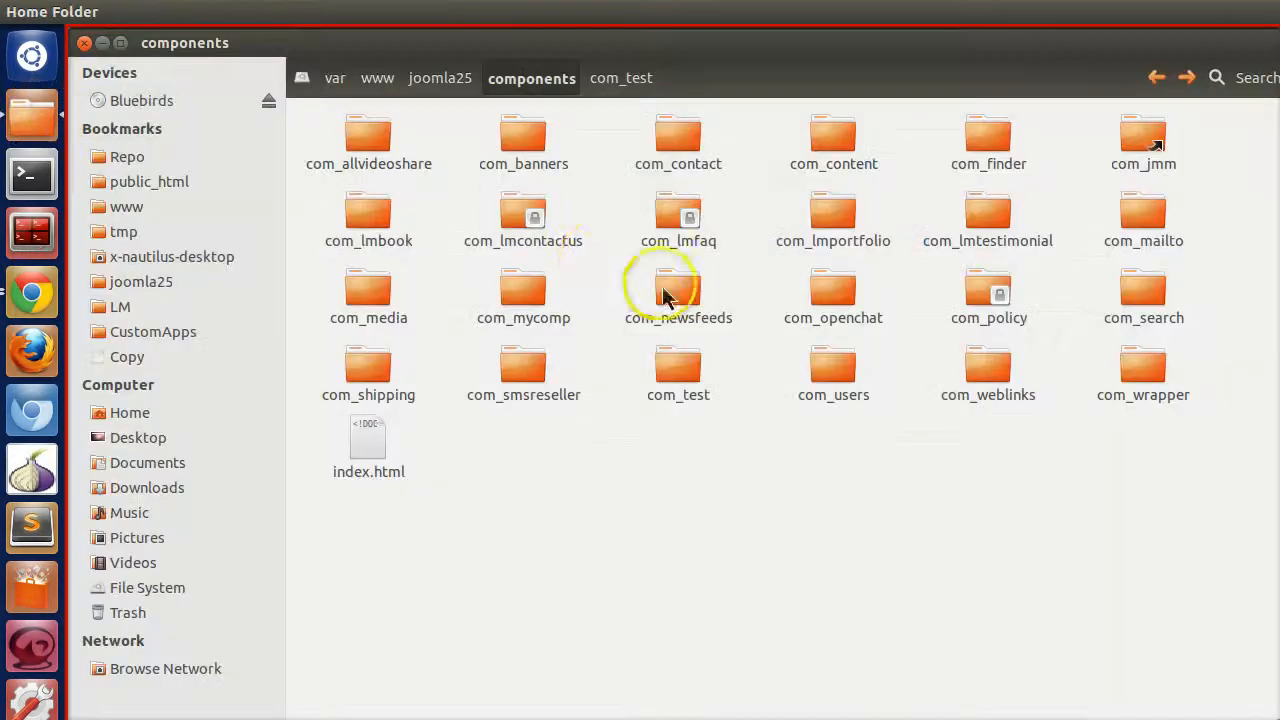
- Navigate to joomla25 > templates > beez_20 > css in Nautilus
click(440, 78)
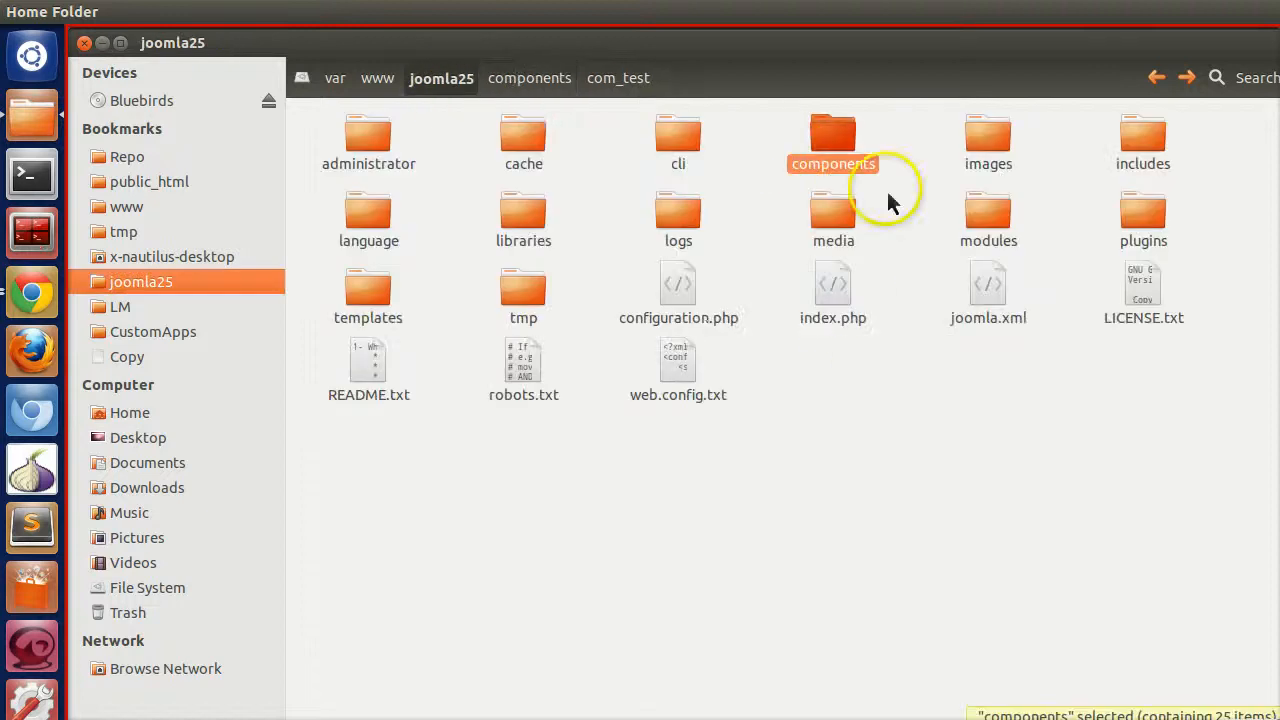
mouse_move(468, 238)
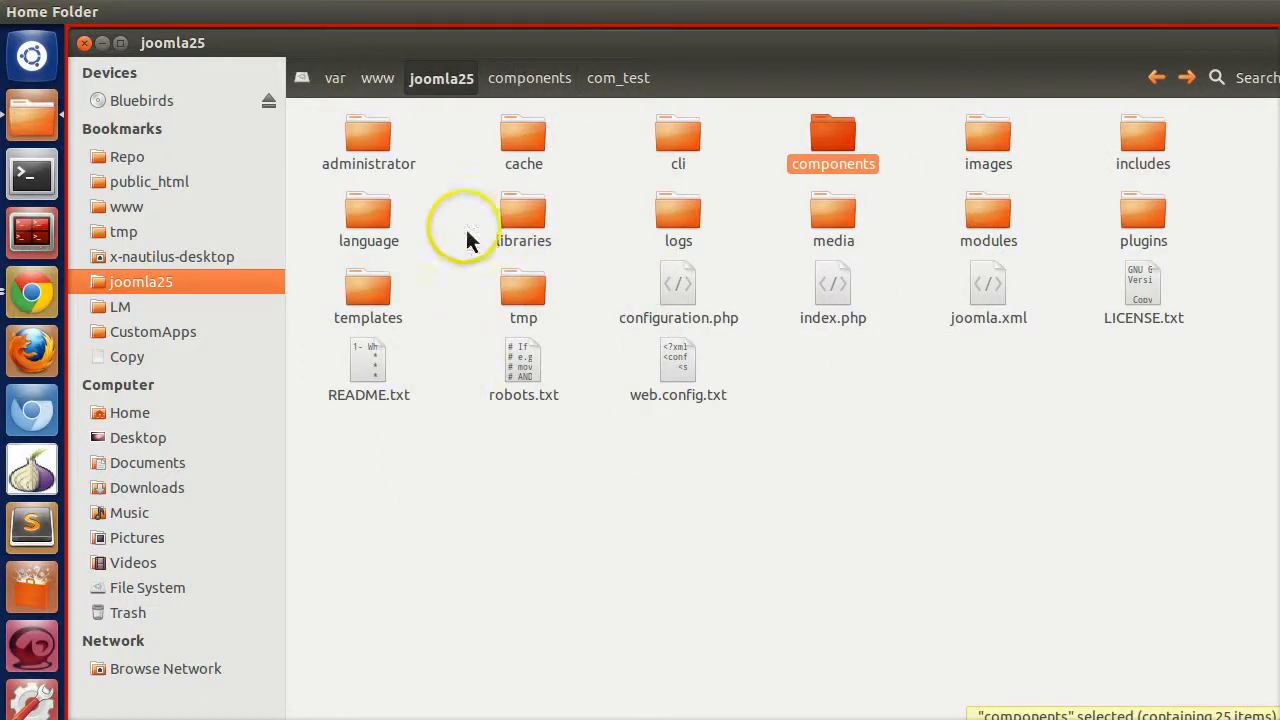
mouse_move(432, 234)
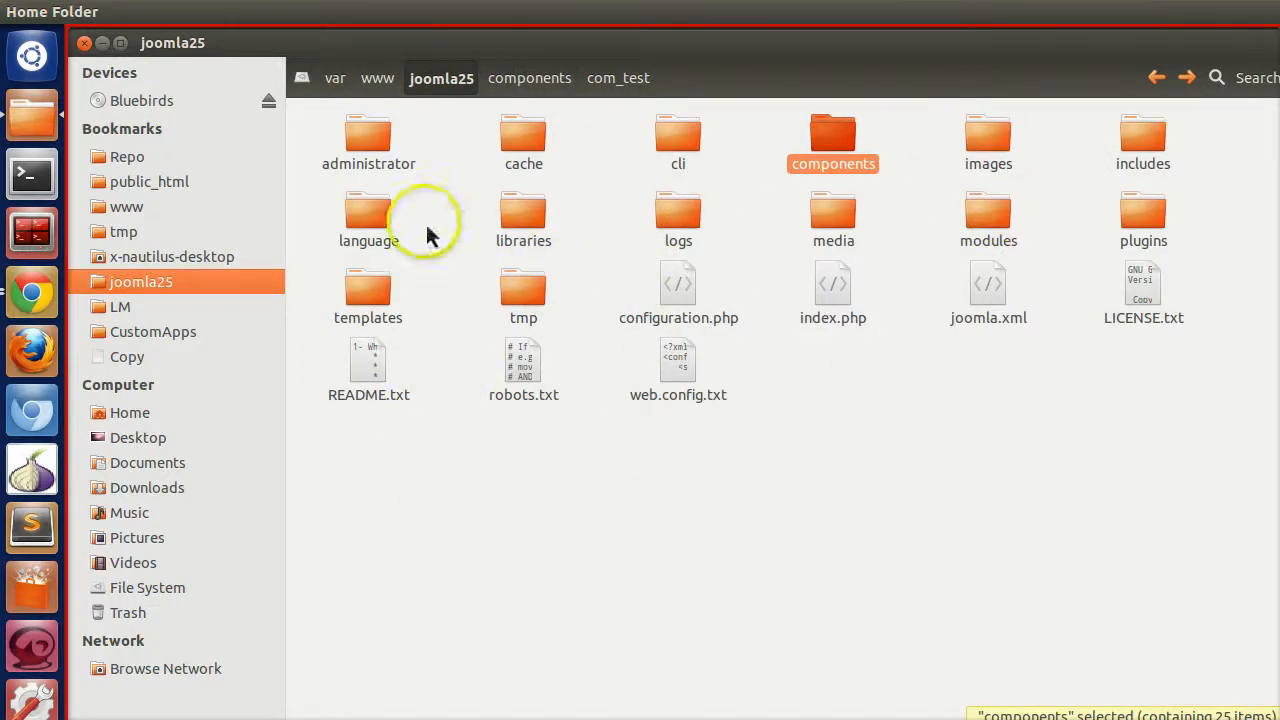
double_click(368, 290)
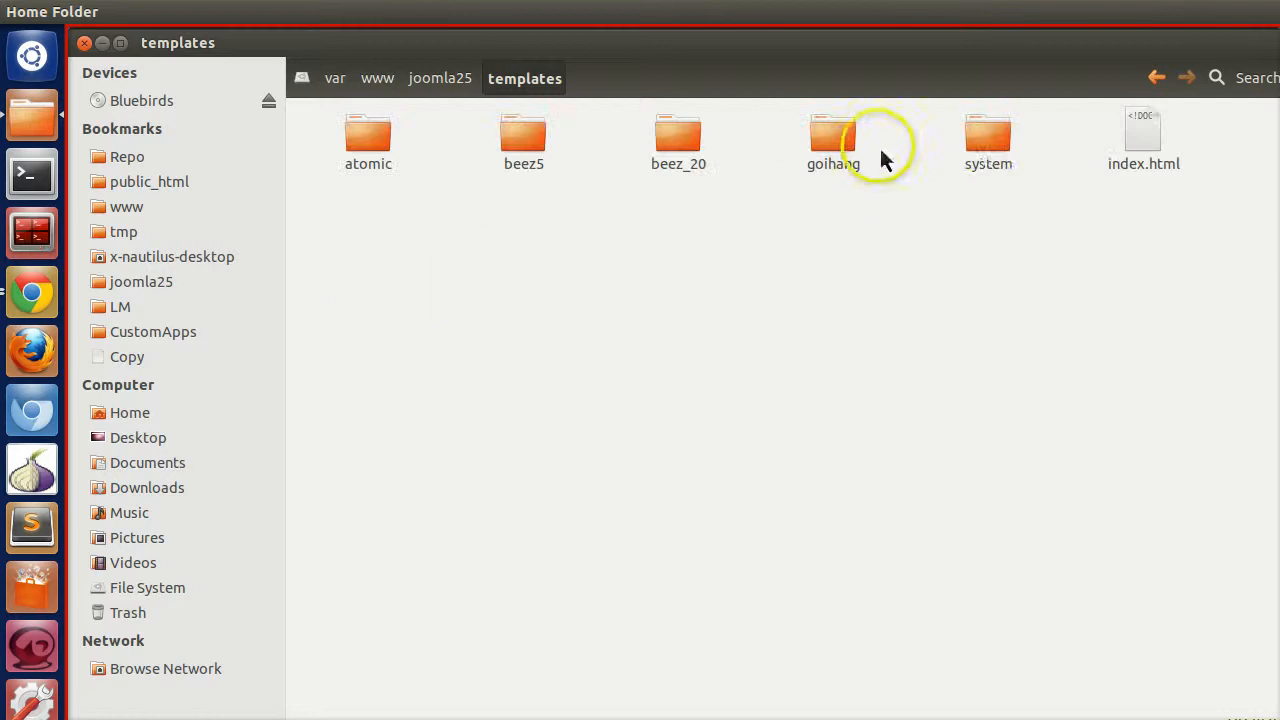
double_click(678, 136)
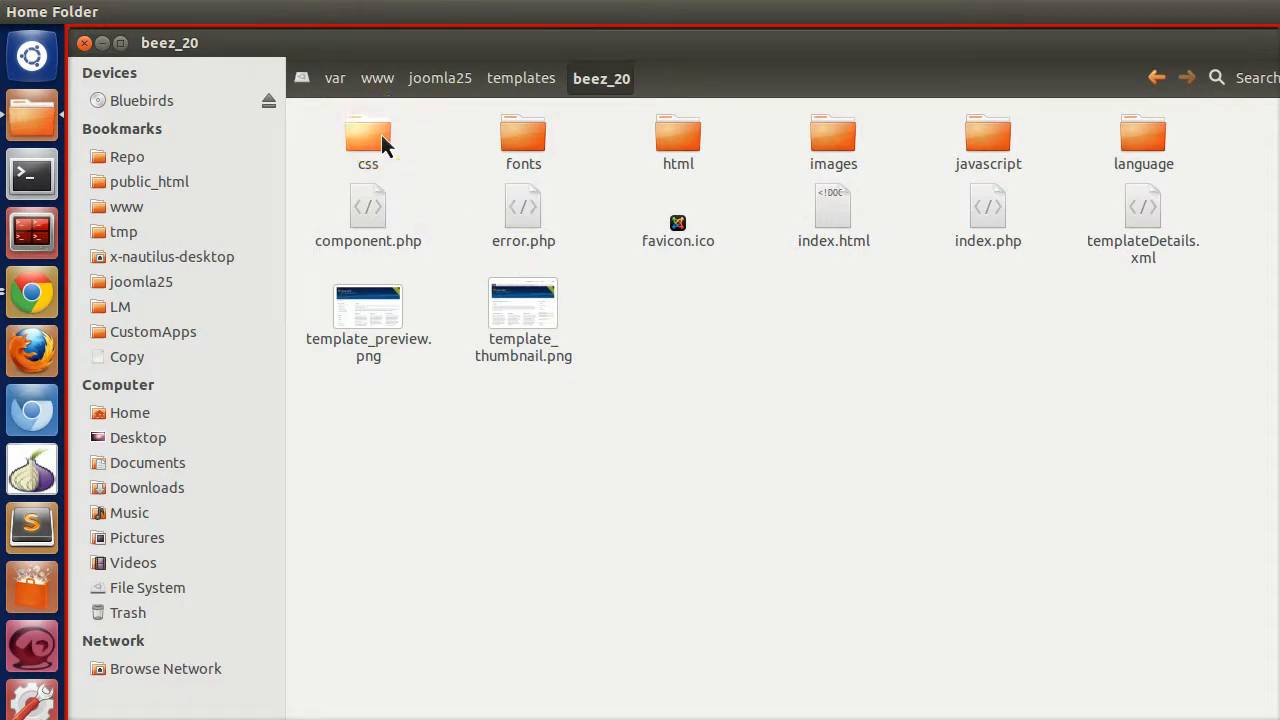
double_click(368, 136)
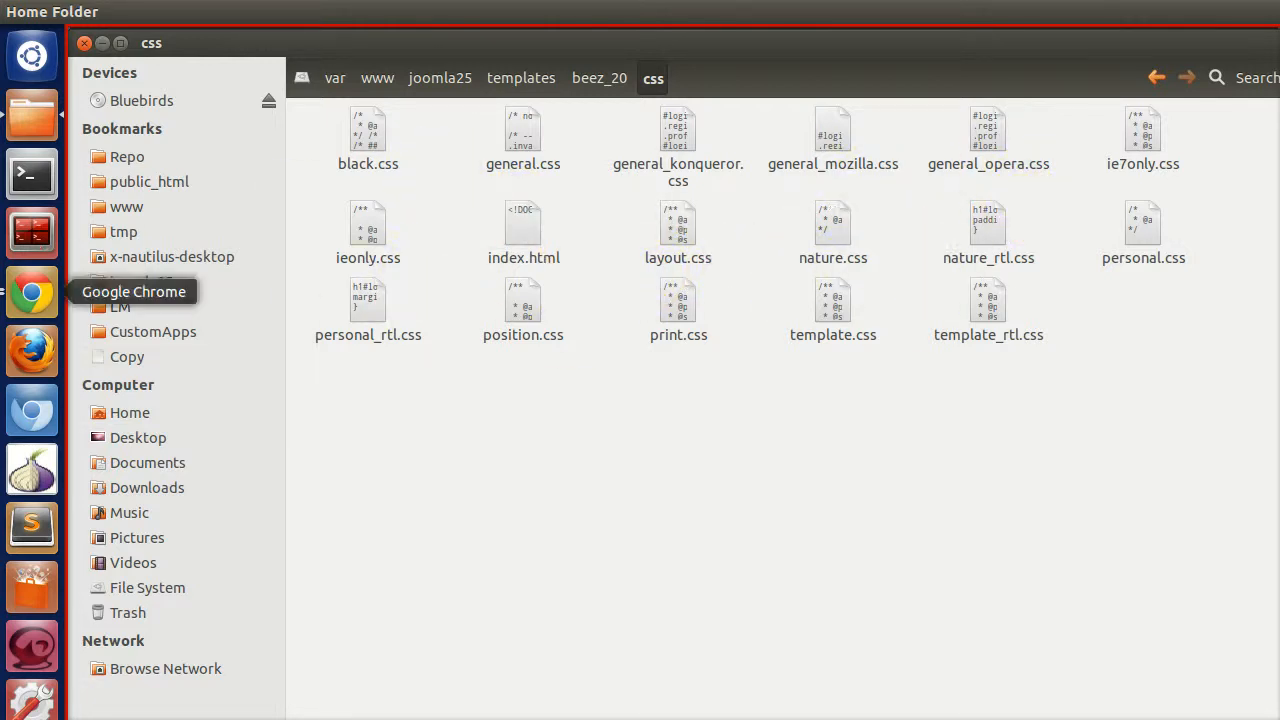
- Confirm in the page source that personal.css loads, then bring up options for personal.css
click(32, 292)
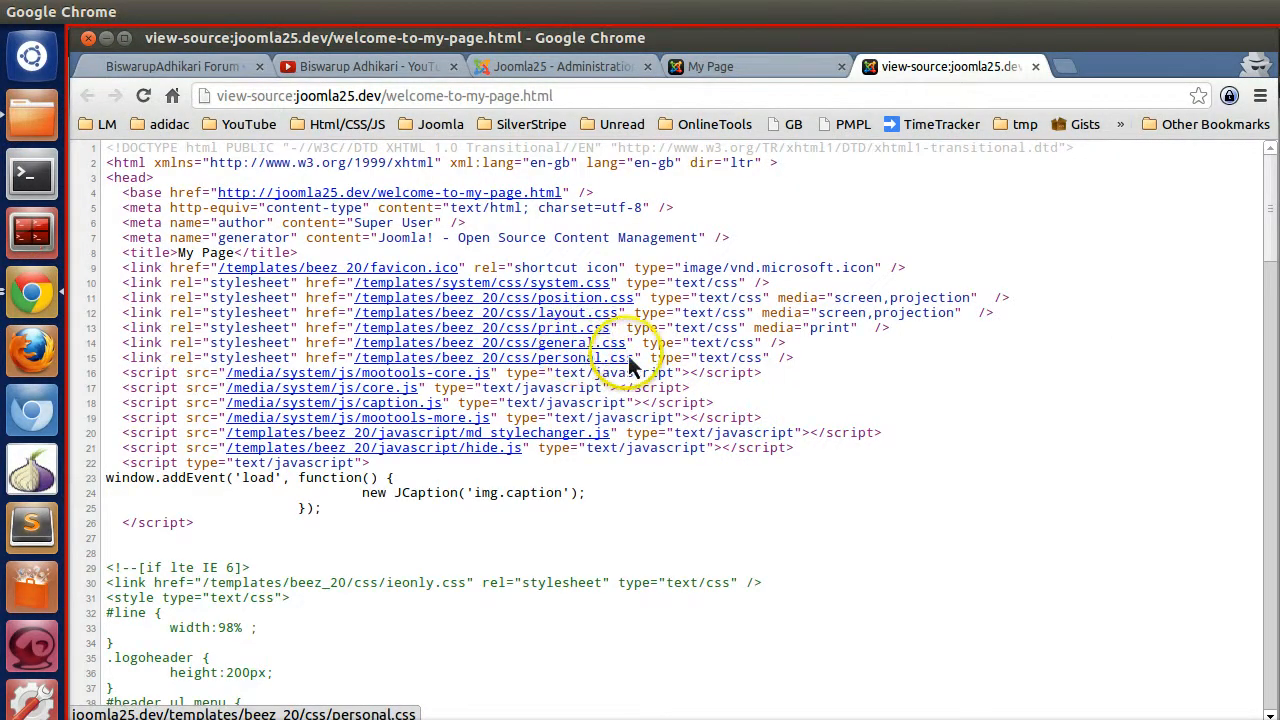
mouse_move(592, 376)
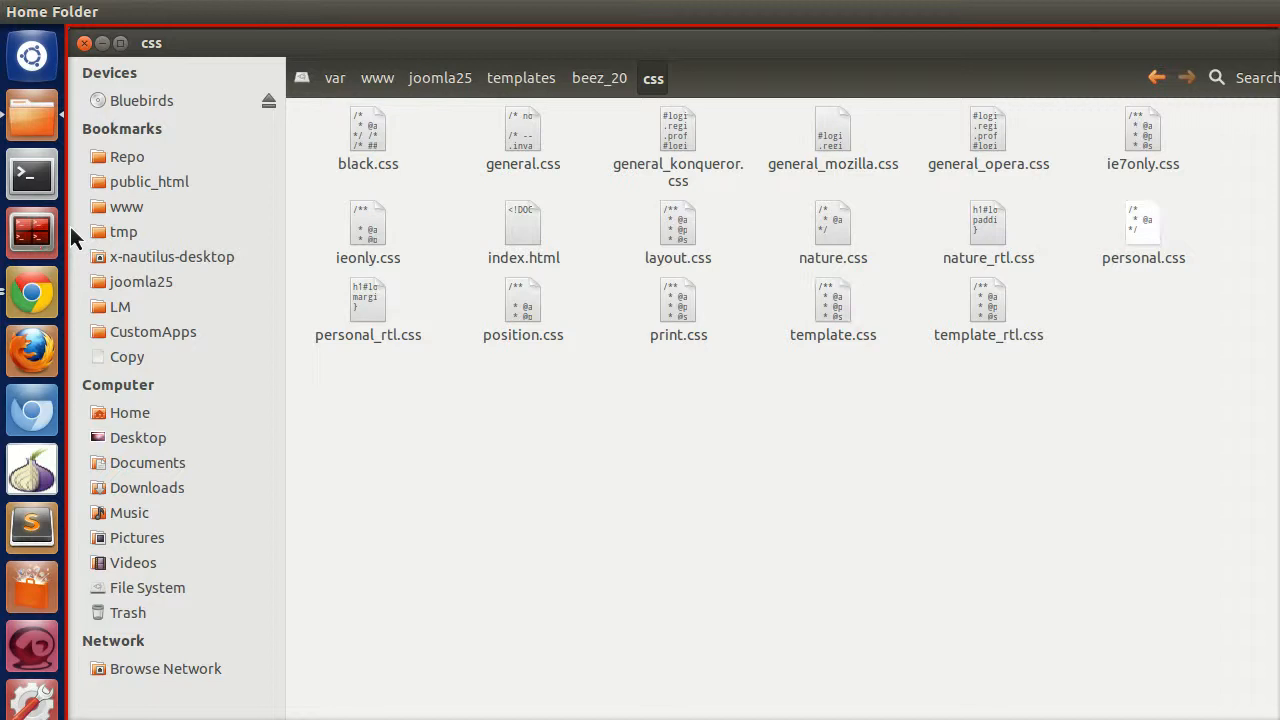
right_click(1144, 220)
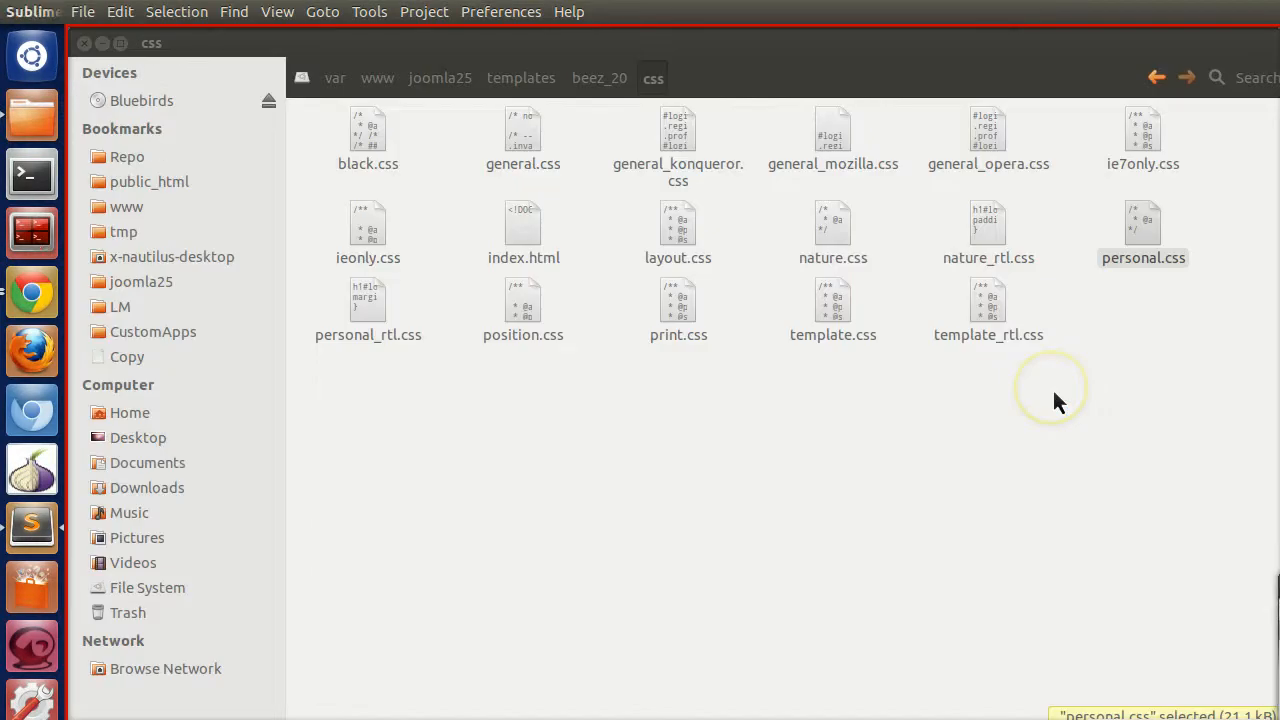
- Append a 'My Custom CSS' comment and #mypage{background-color:red;} at the end of personal.css
double_click(1144, 222)
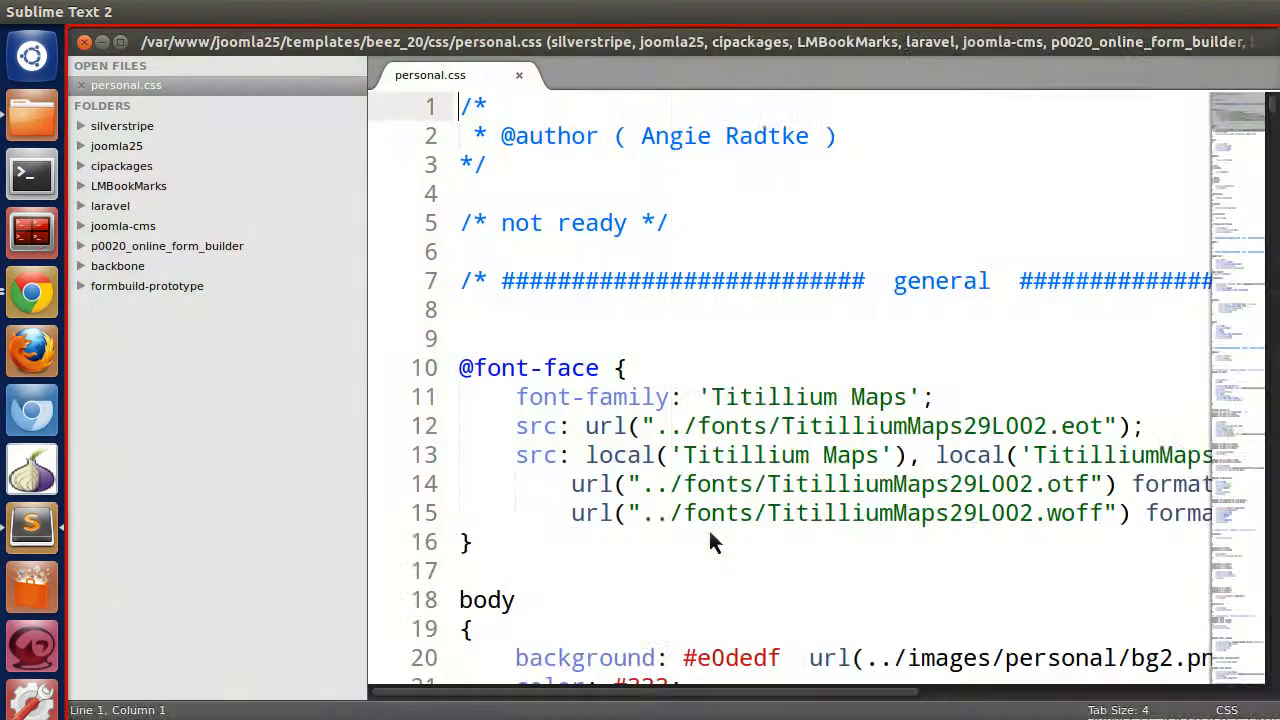
scroll(down, 3)
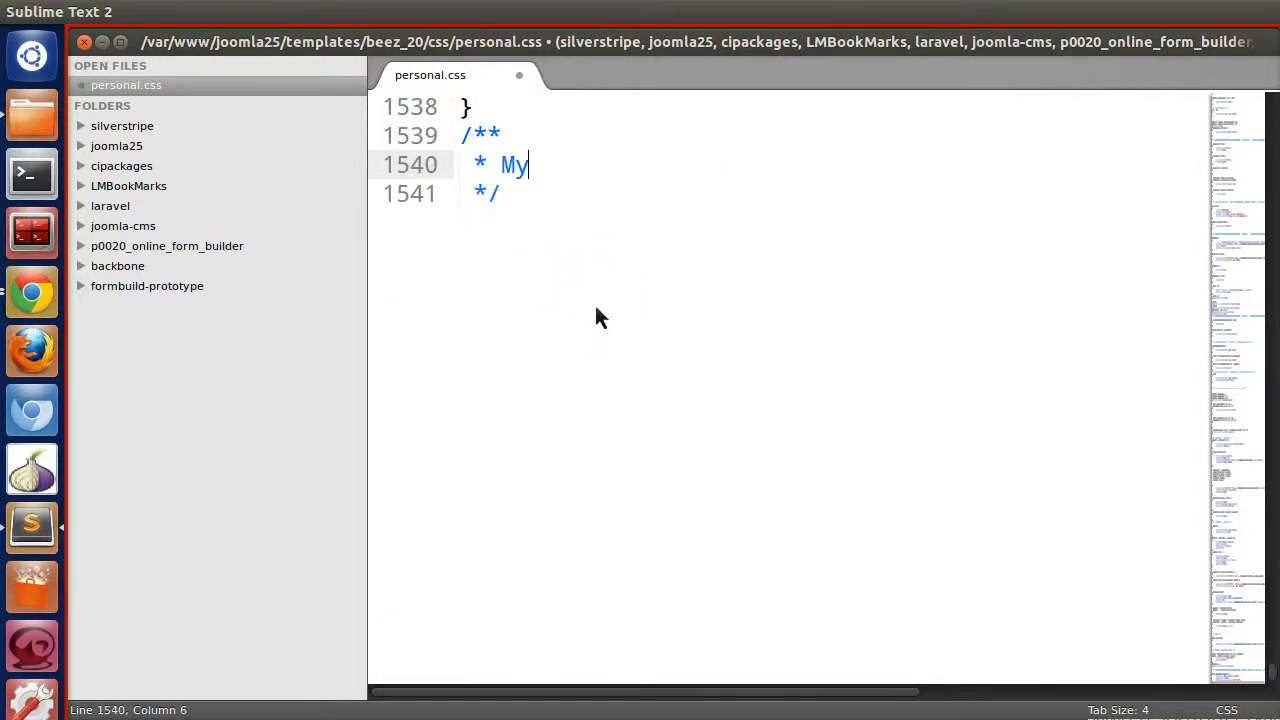
text(Custom CSS)
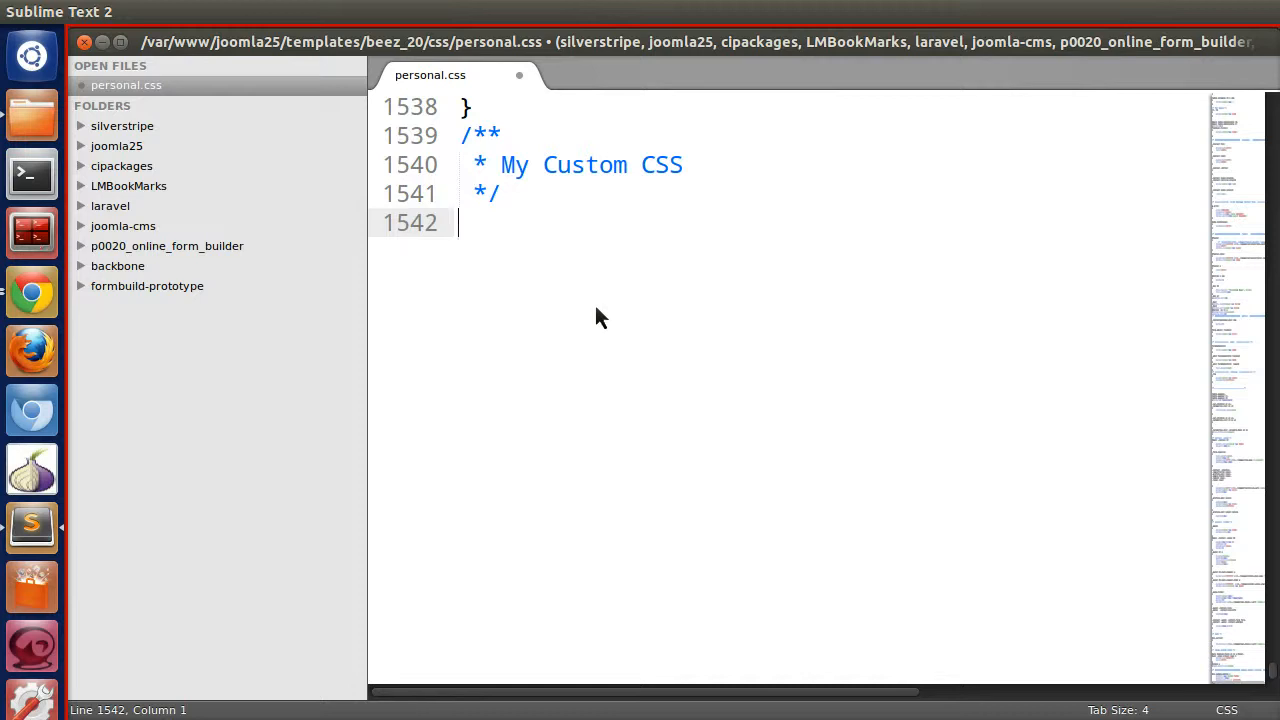
text(#)
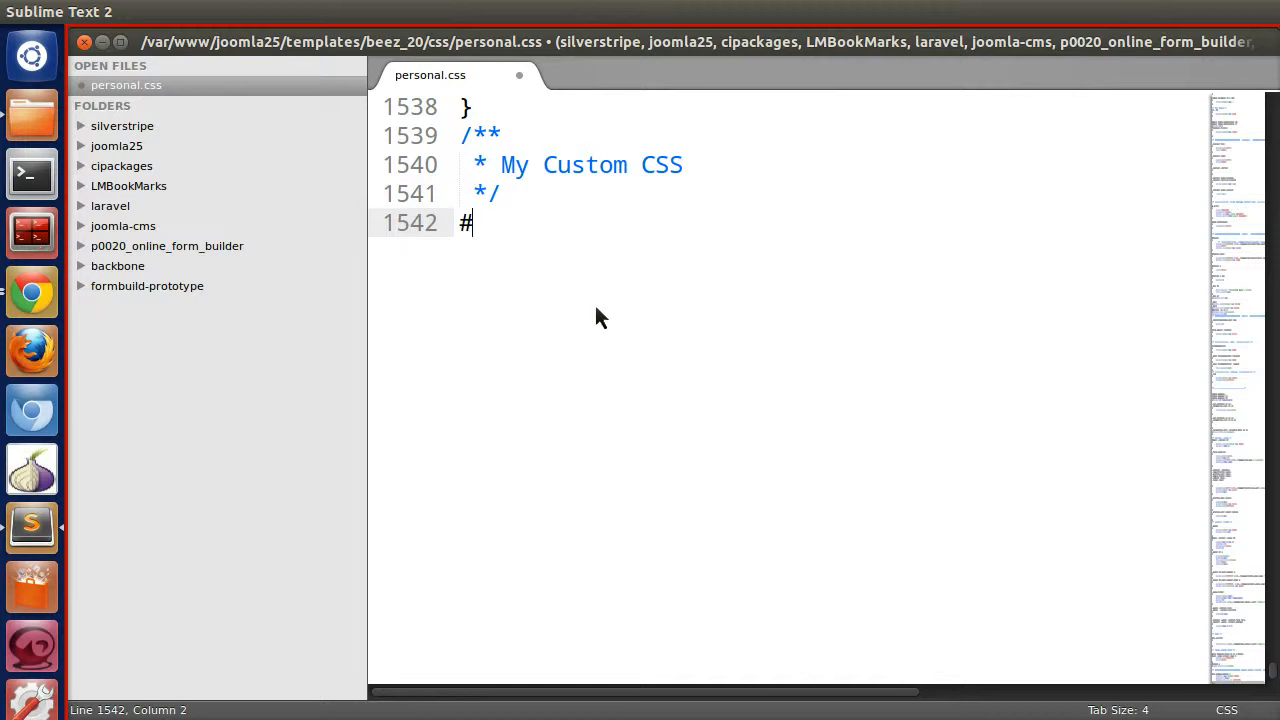
text(mypage{)
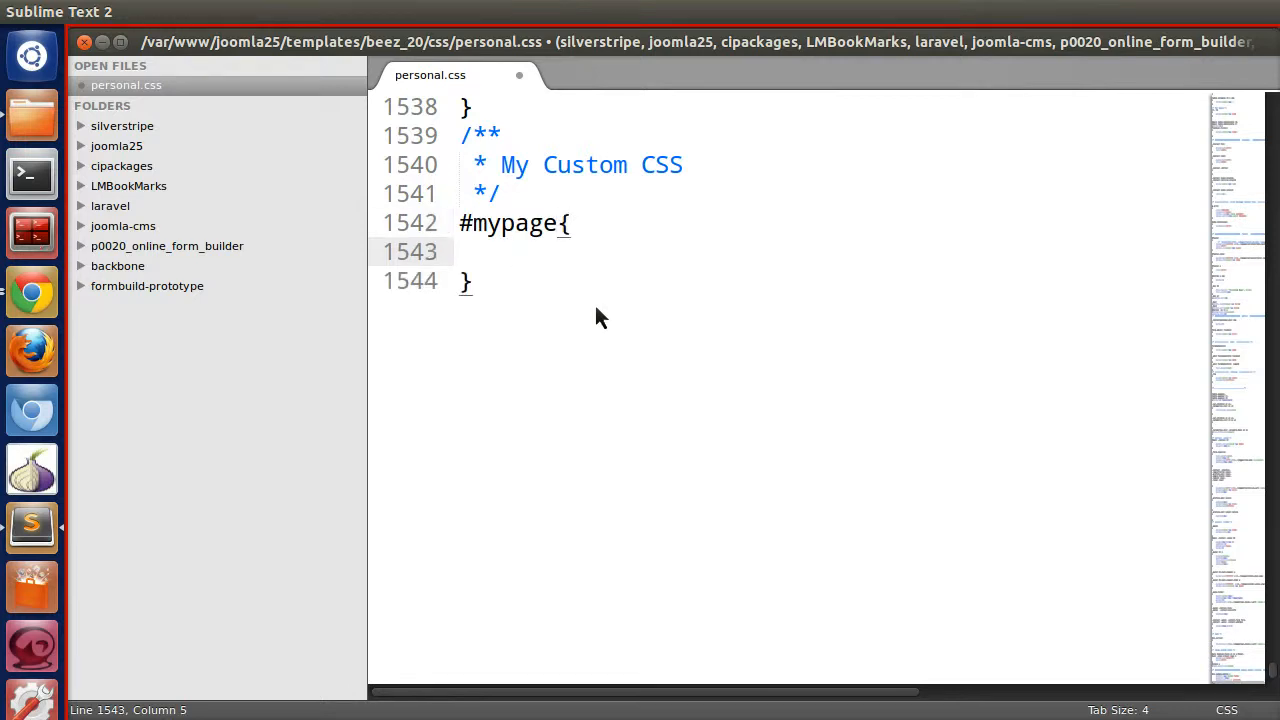
text(background-color)
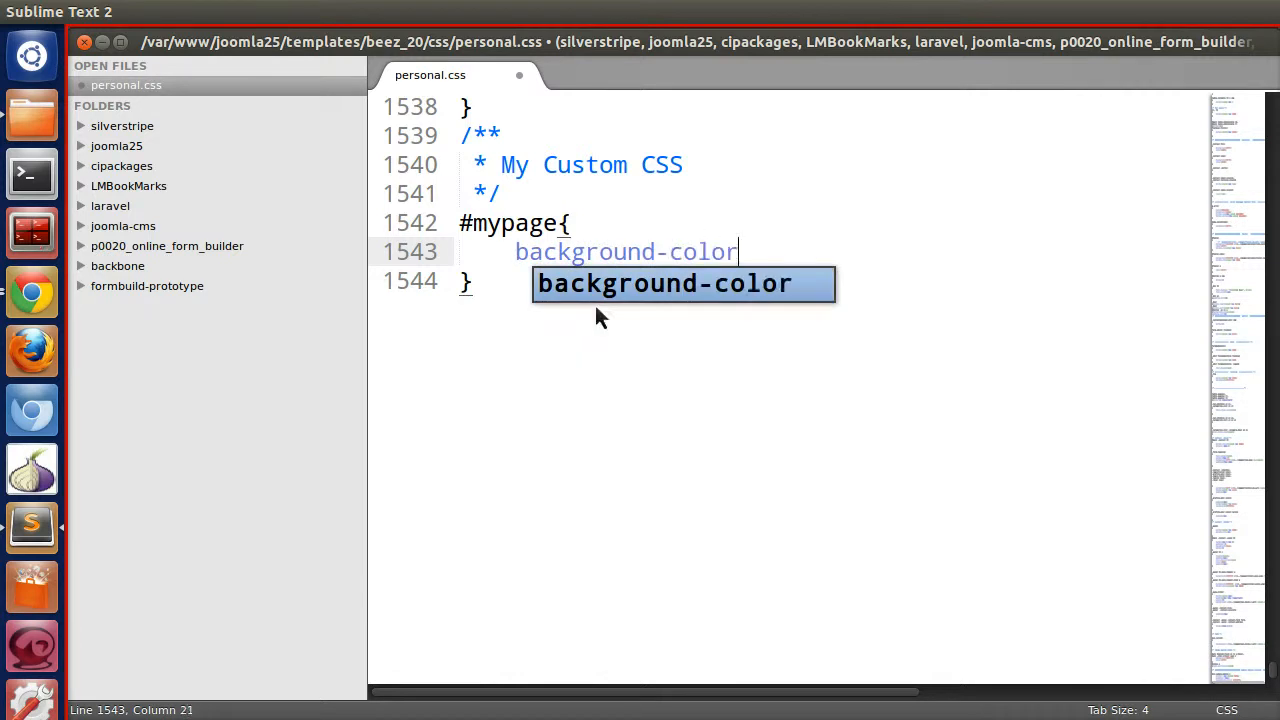
text(:red;)
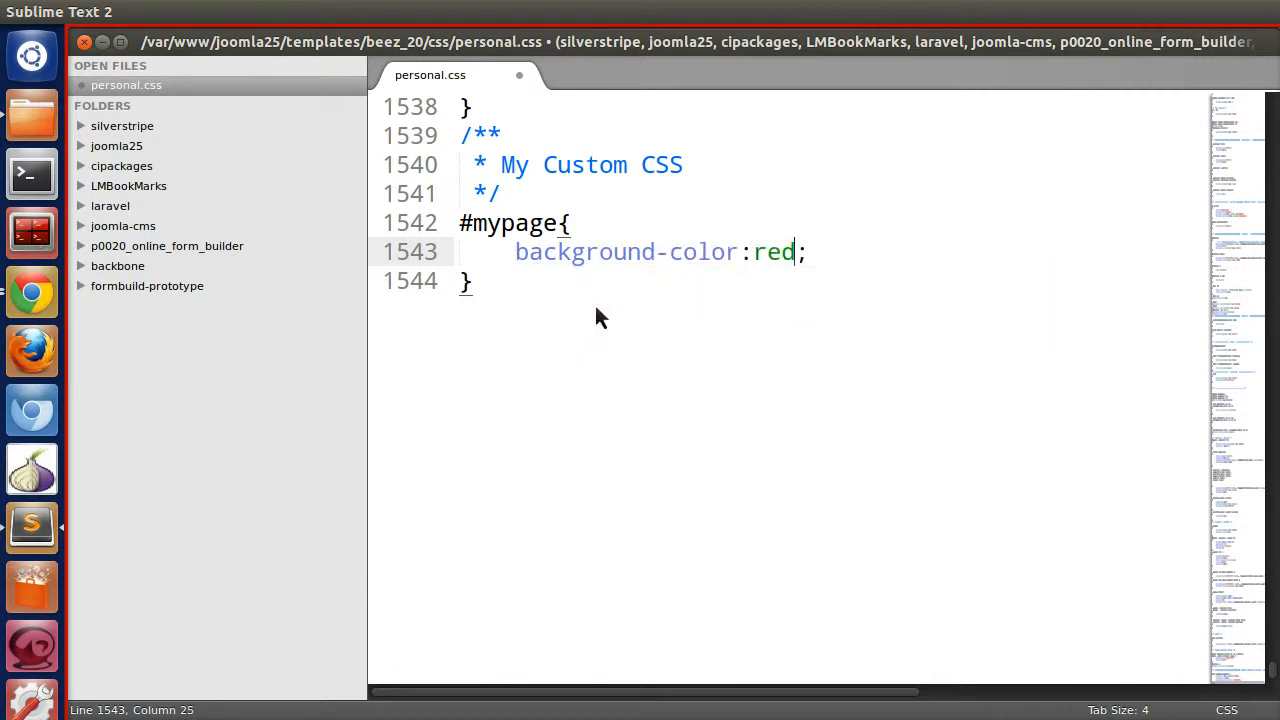